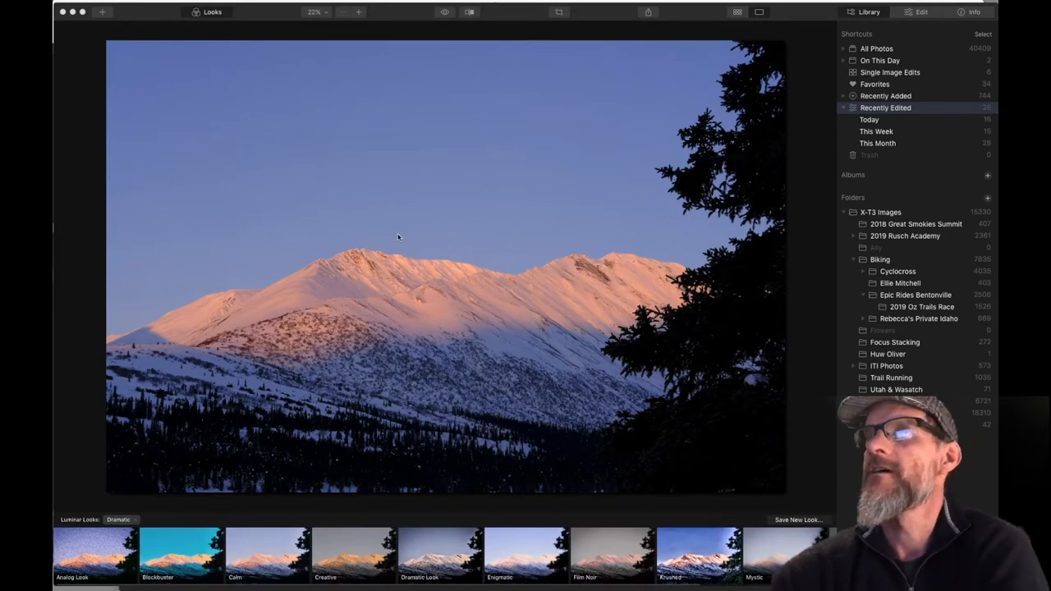
mouse_move(535, 129)
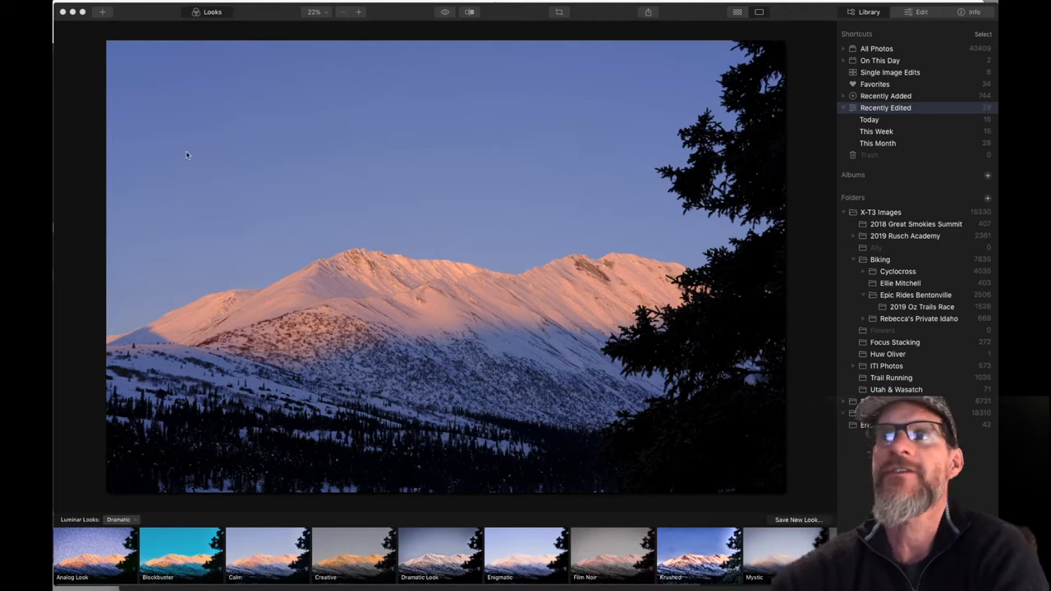
mouse_move(408, 134)
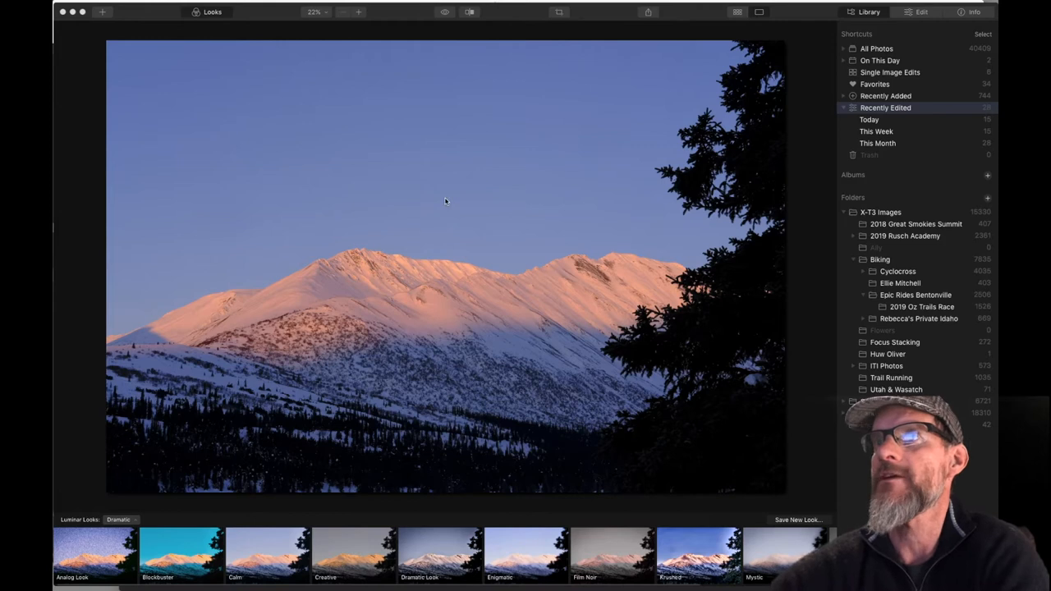
mouse_move(327, 175)
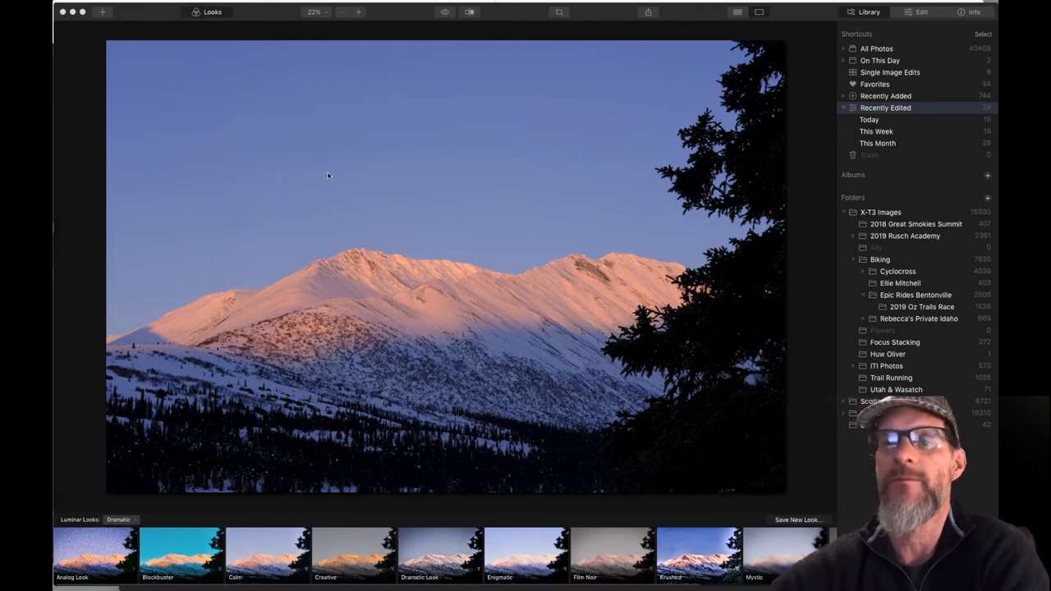
mouse_move(332, 202)
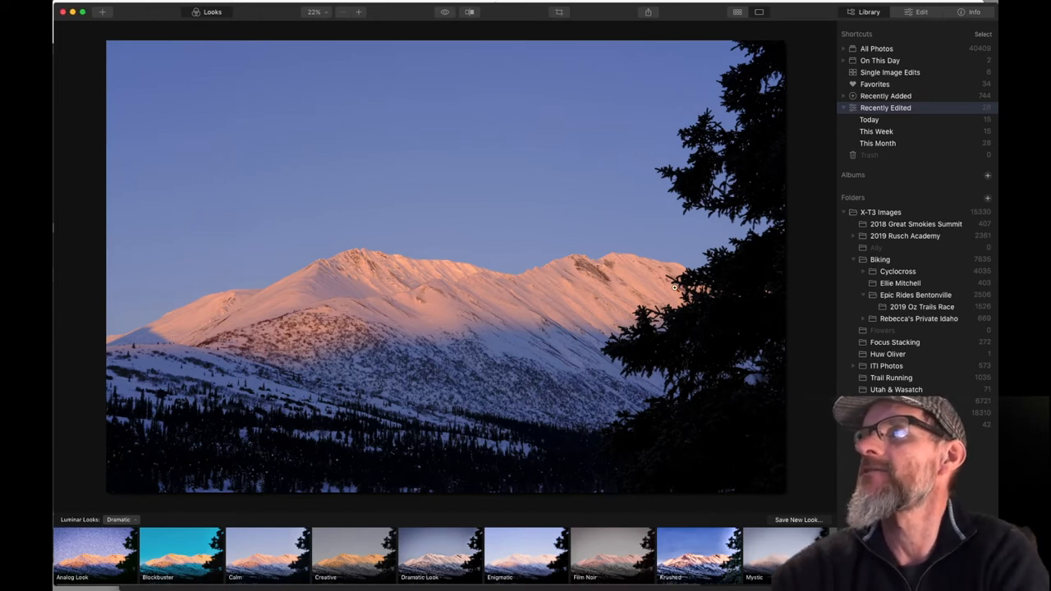
Preview Dramatic Sky 2 in AI Sky Replacement under the Creative tools, then revert to the original sky.
left_click(922, 12)
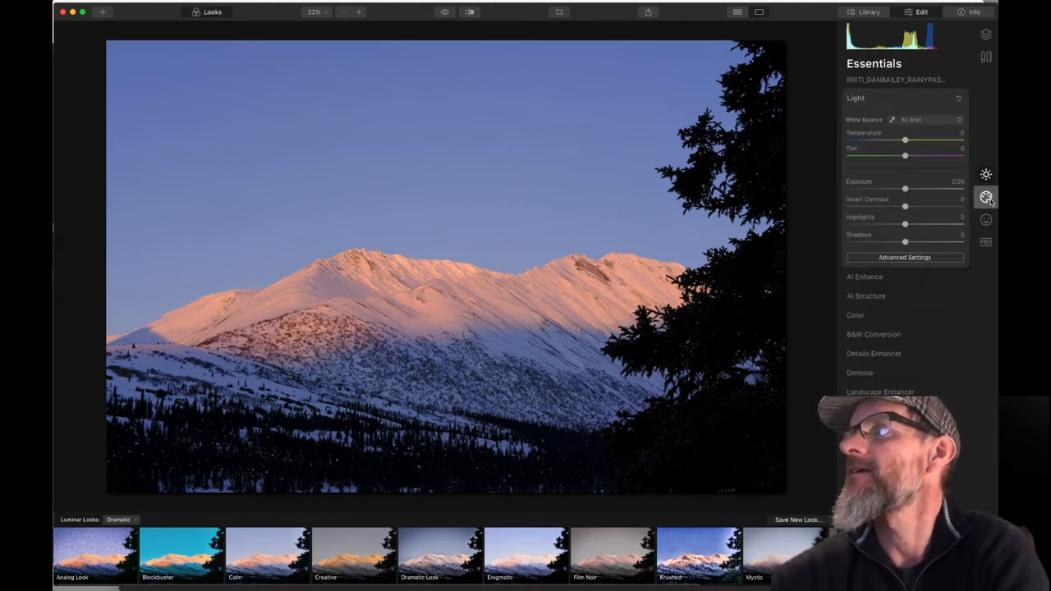
left_click(985, 197)
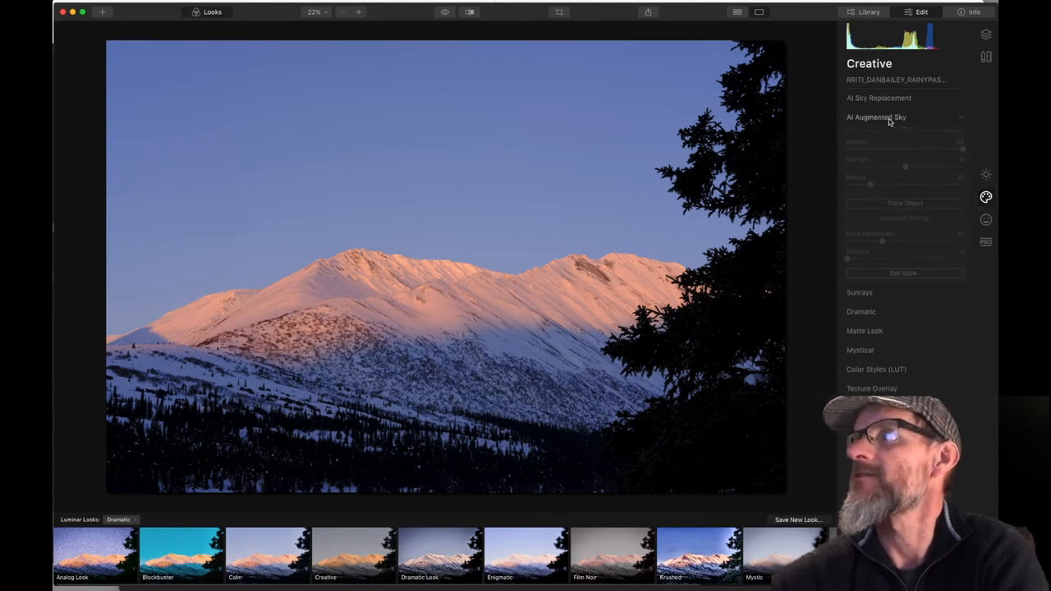
left_click(878, 98)
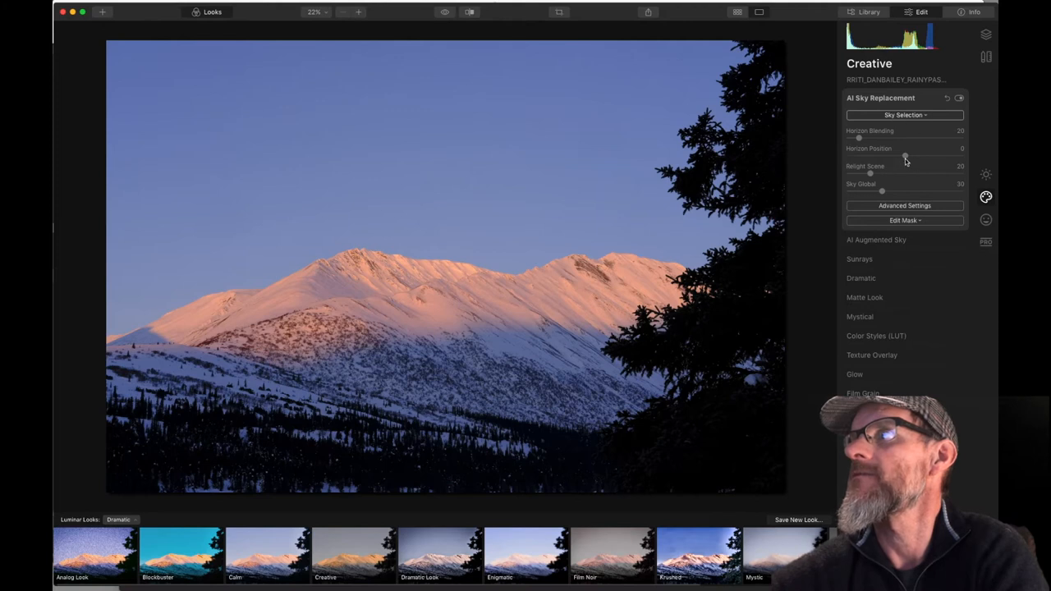
left_click(905, 115)
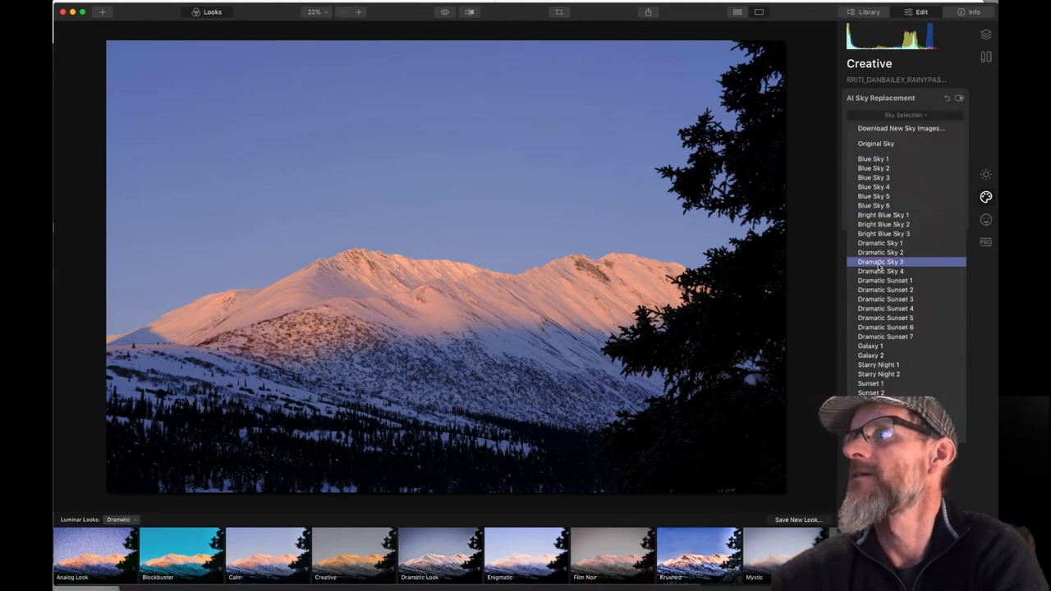
left_click(880, 252)
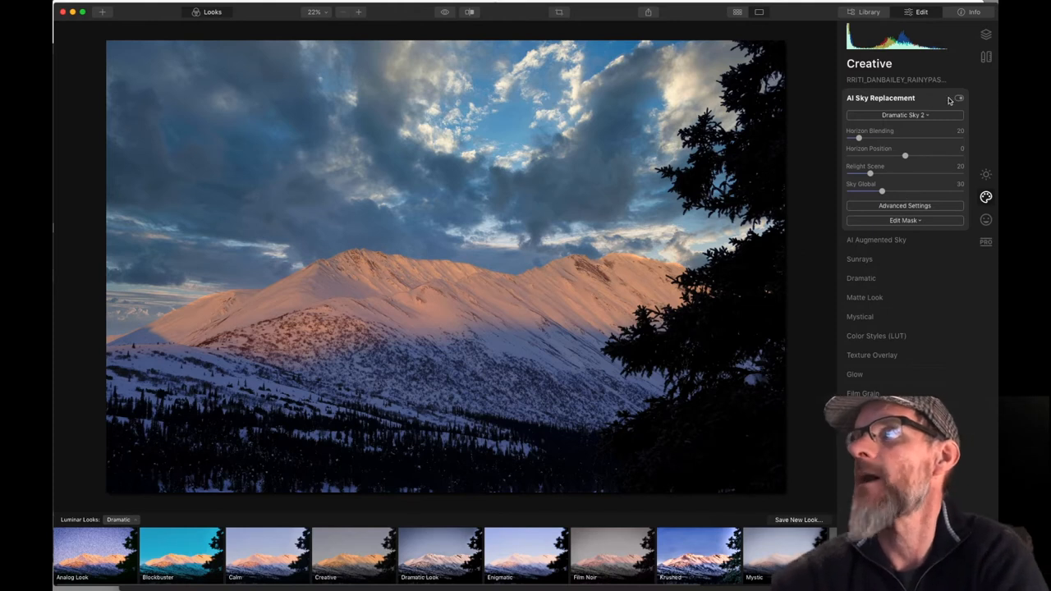
left_click(903, 115)
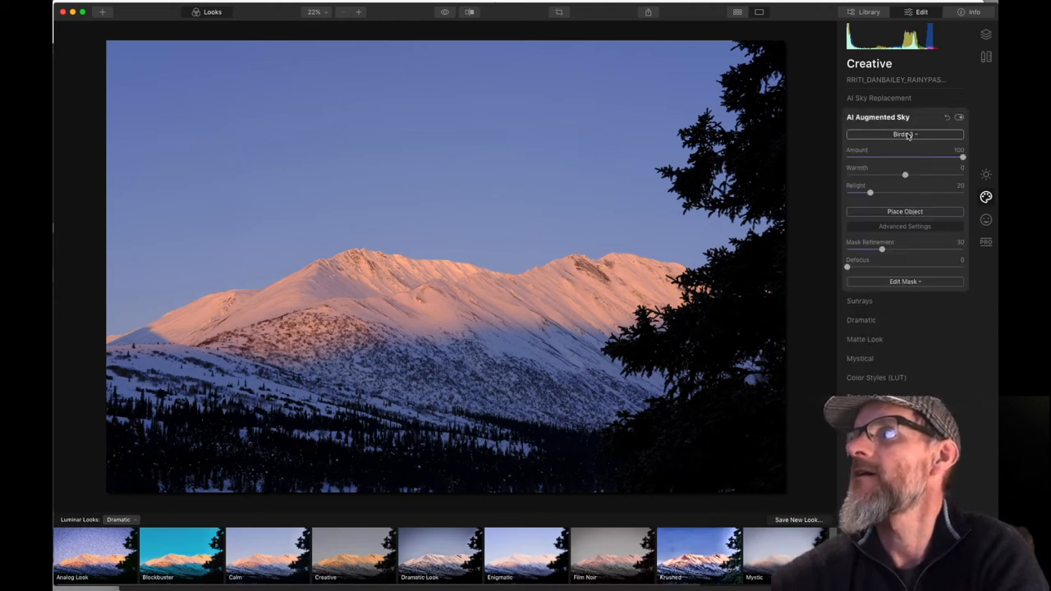
Choose Birds 3 from the AI Augmented Sky object list, then reopen the list to browse.
left_click(904, 134)
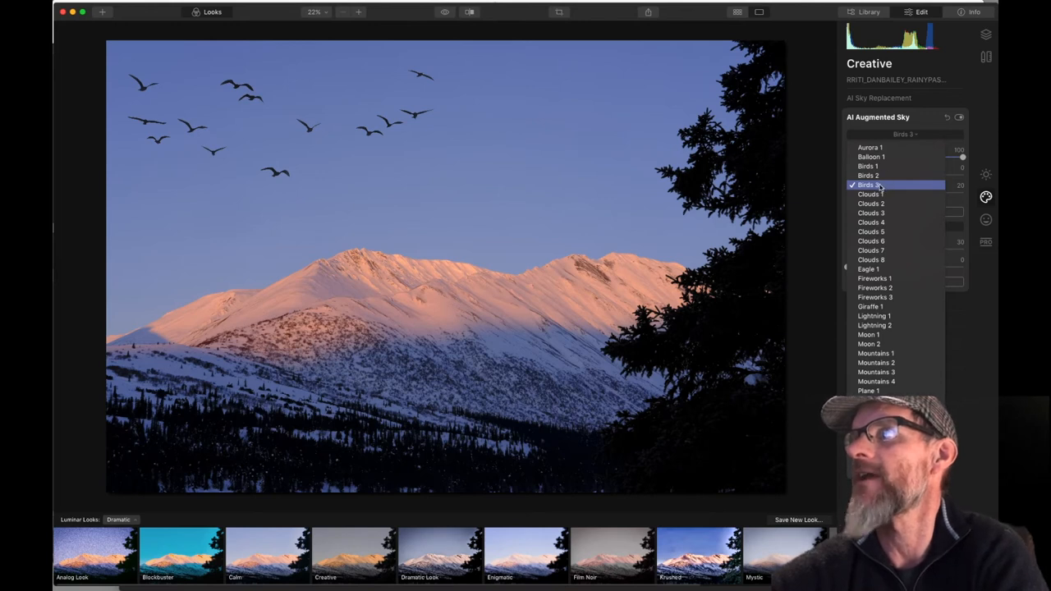
left_click(868, 184)
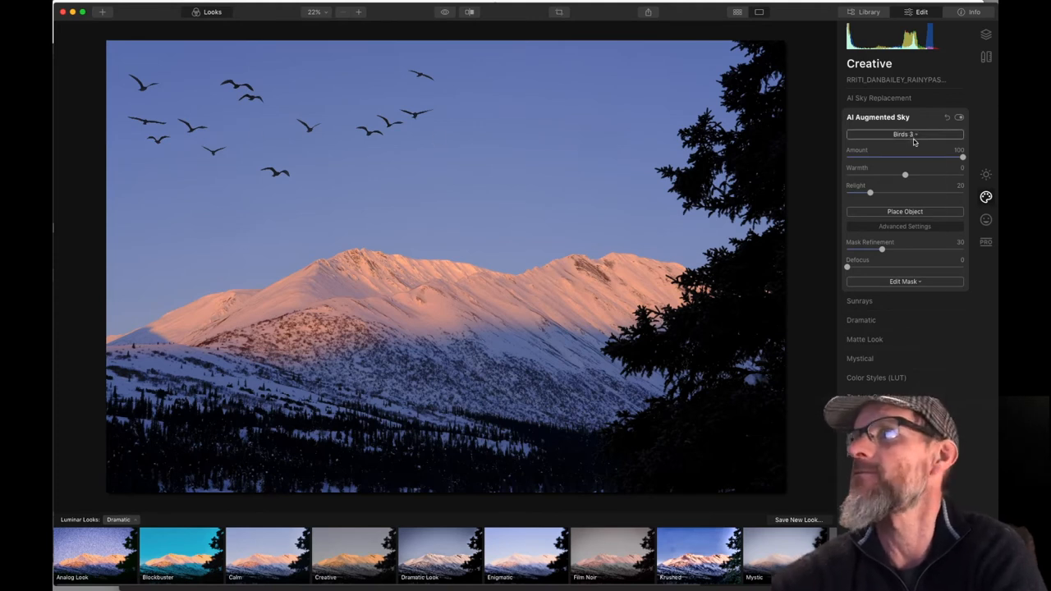
left_click(904, 134)
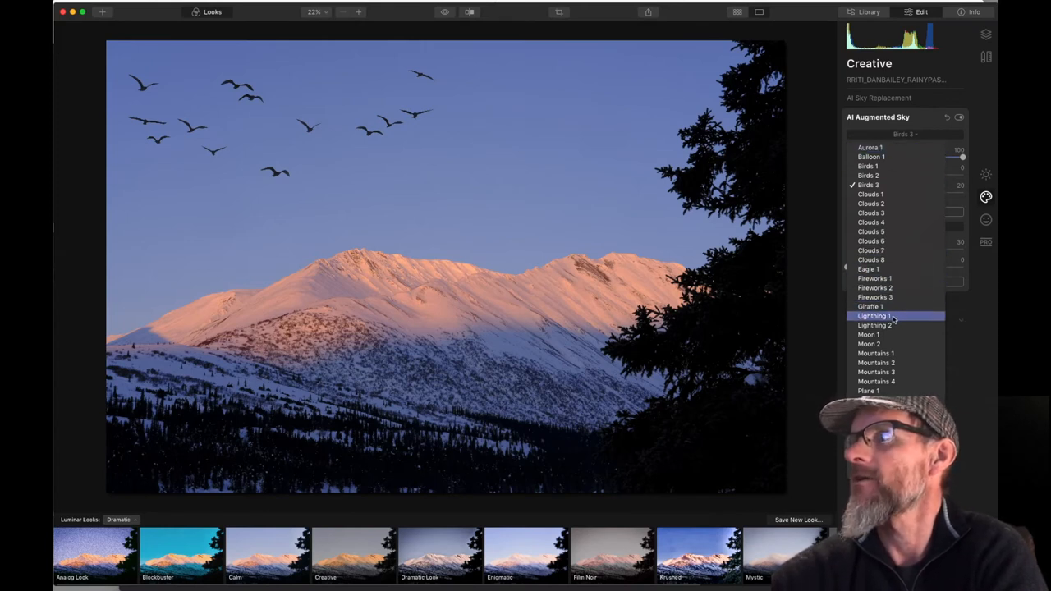
mouse_move(873, 390)
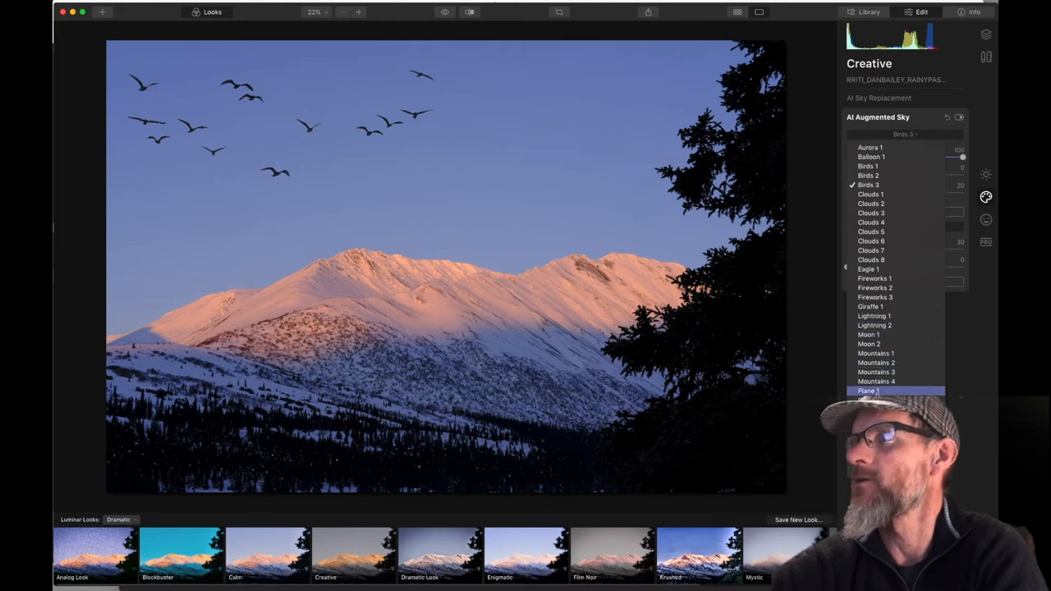
mouse_move(883, 307)
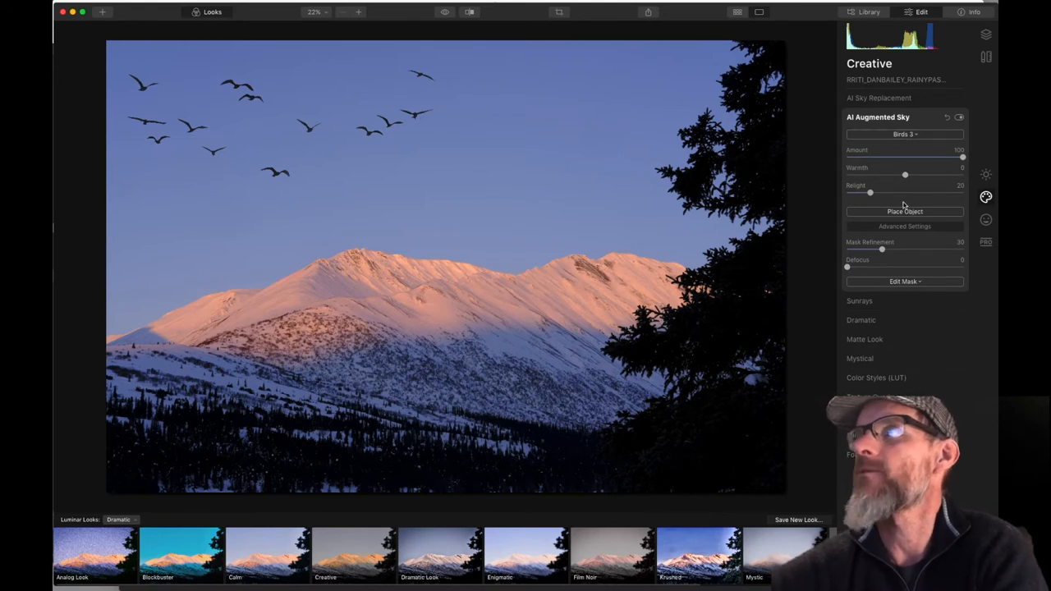
Enlarge the Birds 3 flock and move it toward the right of the sky.
left_click(905, 211)
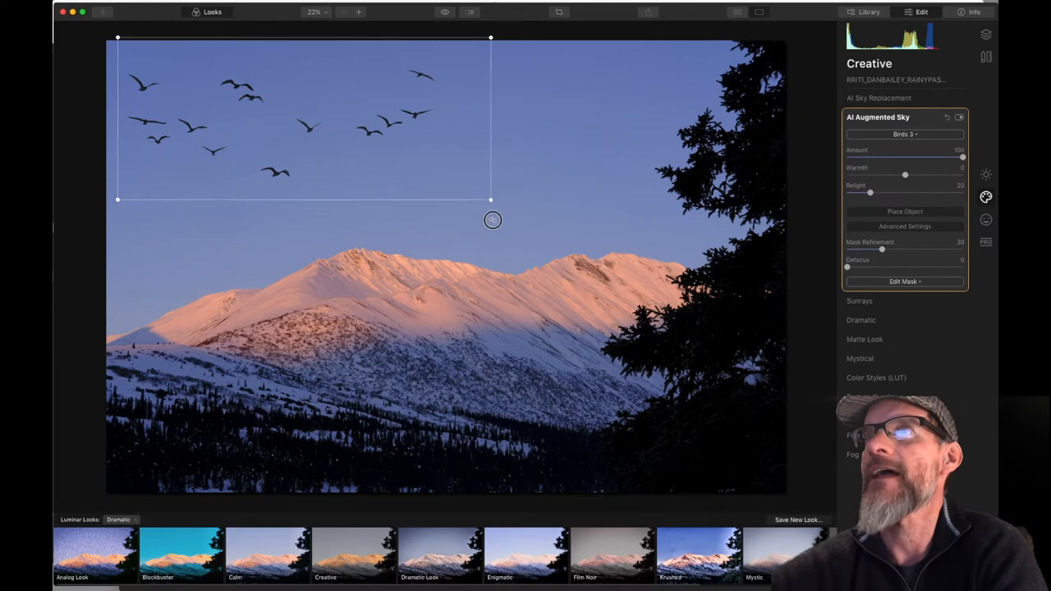
left_click_drag(490, 201, 573, 235)
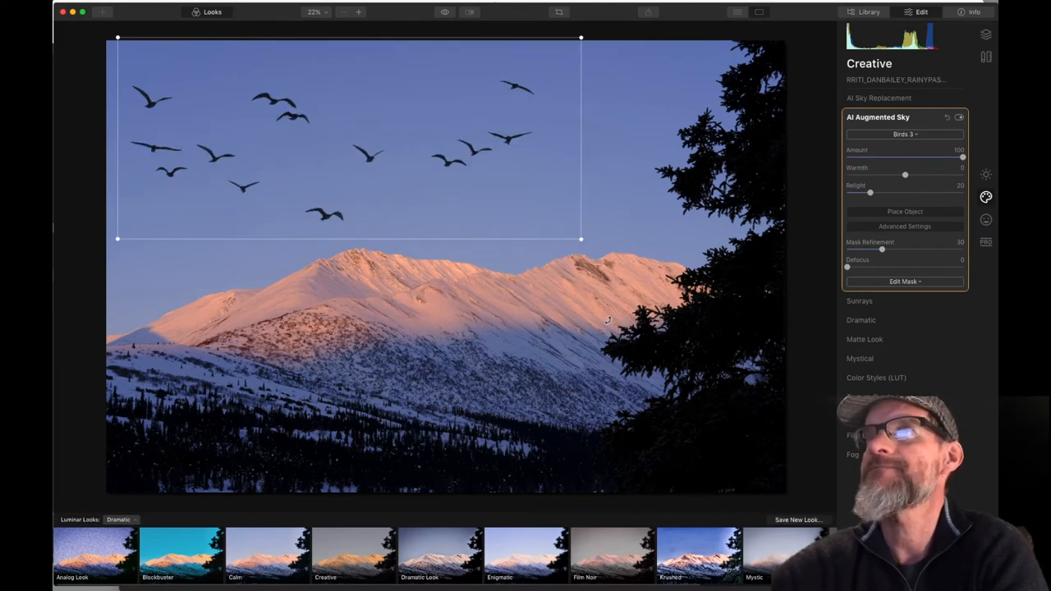
left_click_drag(349, 139, 523, 171)
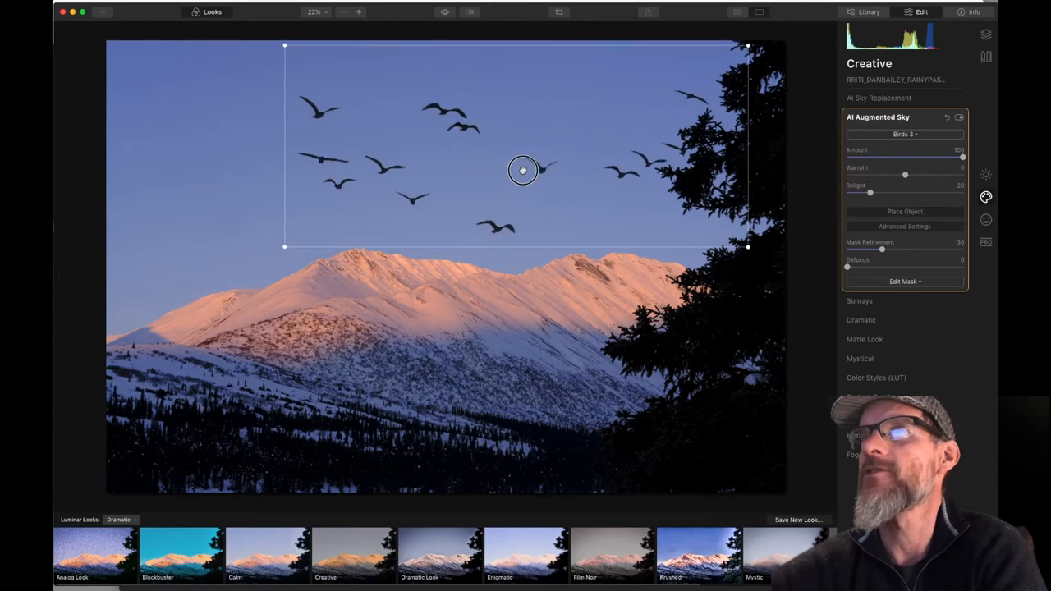
Nudge the flock higher, try several Defocus blur amounts, then return Defocus to 0.
left_click_drag(523, 170, 500, 153)
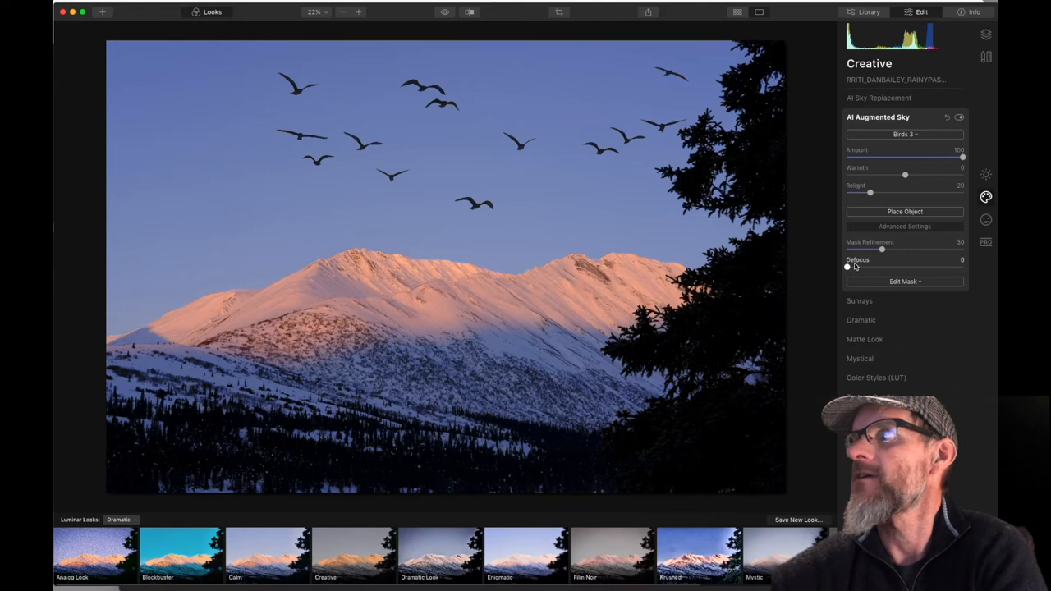
left_click_drag(847, 266, 906, 265)
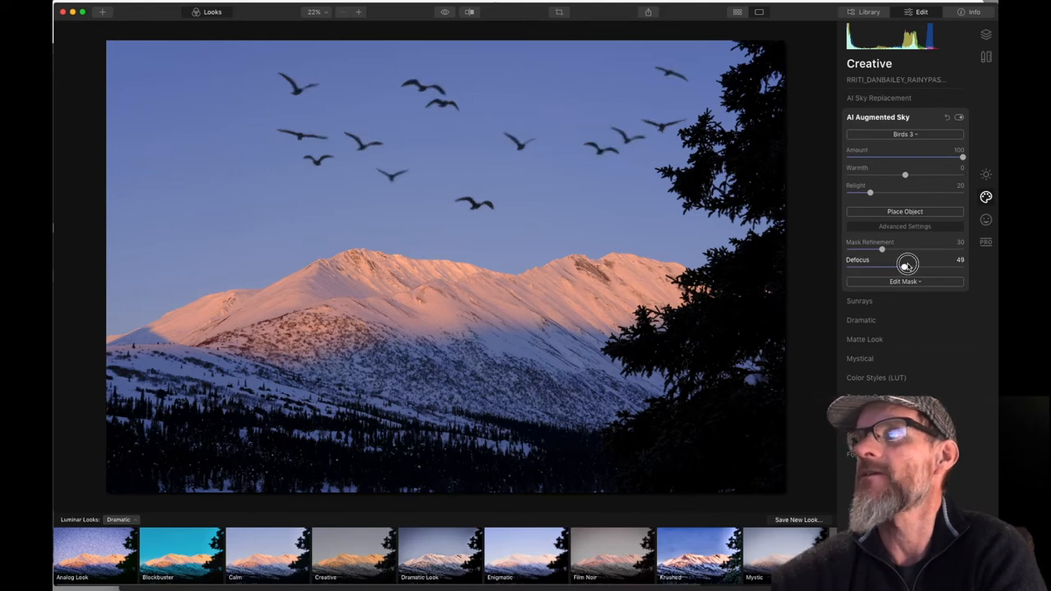
left_click_drag(908, 264, 922, 262)
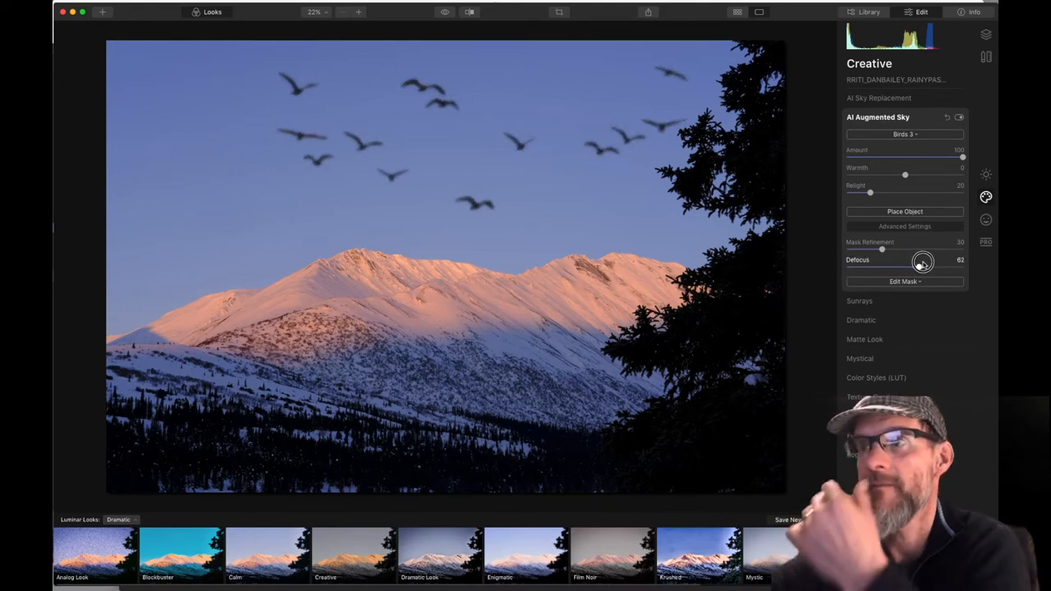
left_click_drag(922, 261, 875, 265)
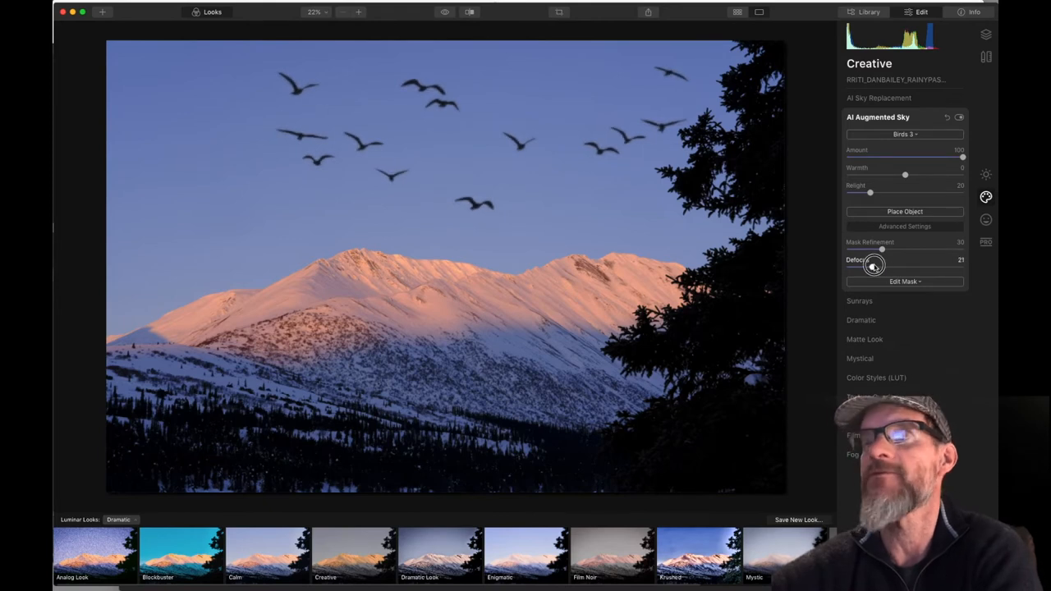
left_click_drag(873, 265, 879, 264)
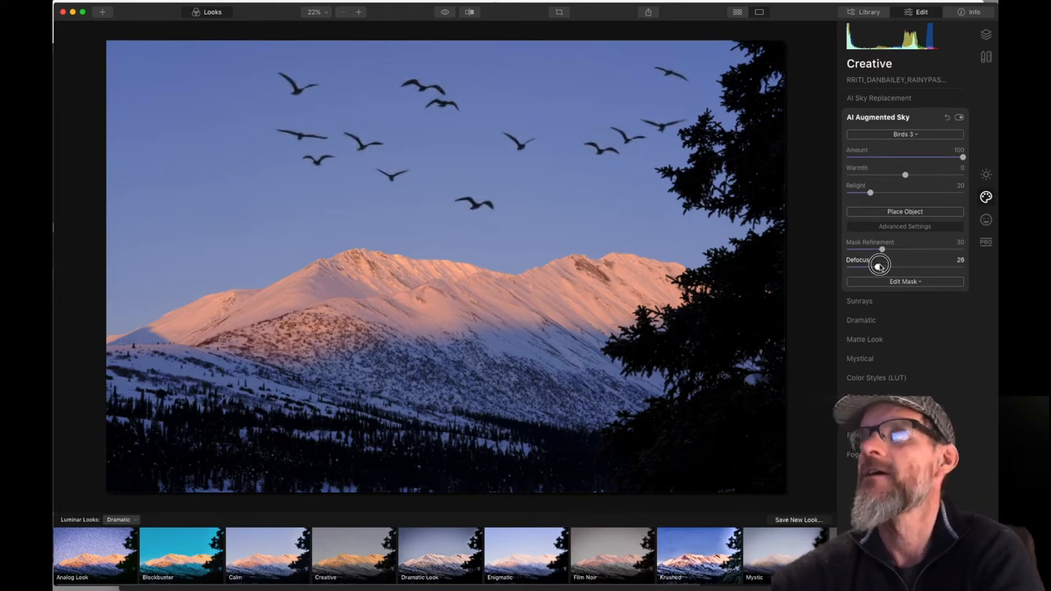
left_click_drag(879, 263, 898, 260)
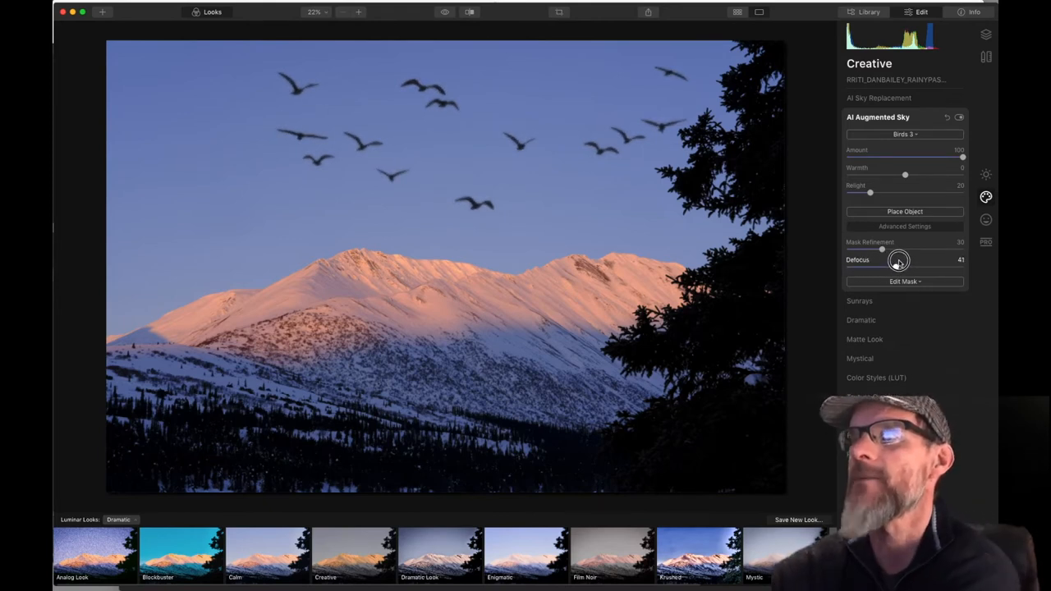
left_click_drag(898, 261, 907, 264)
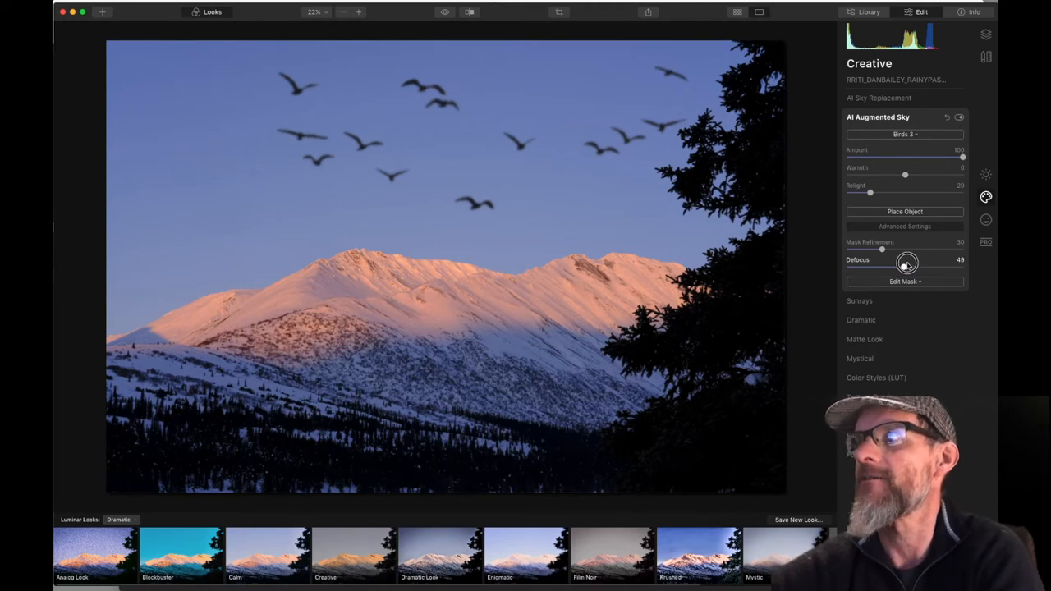
left_click_drag(906, 263, 847, 267)
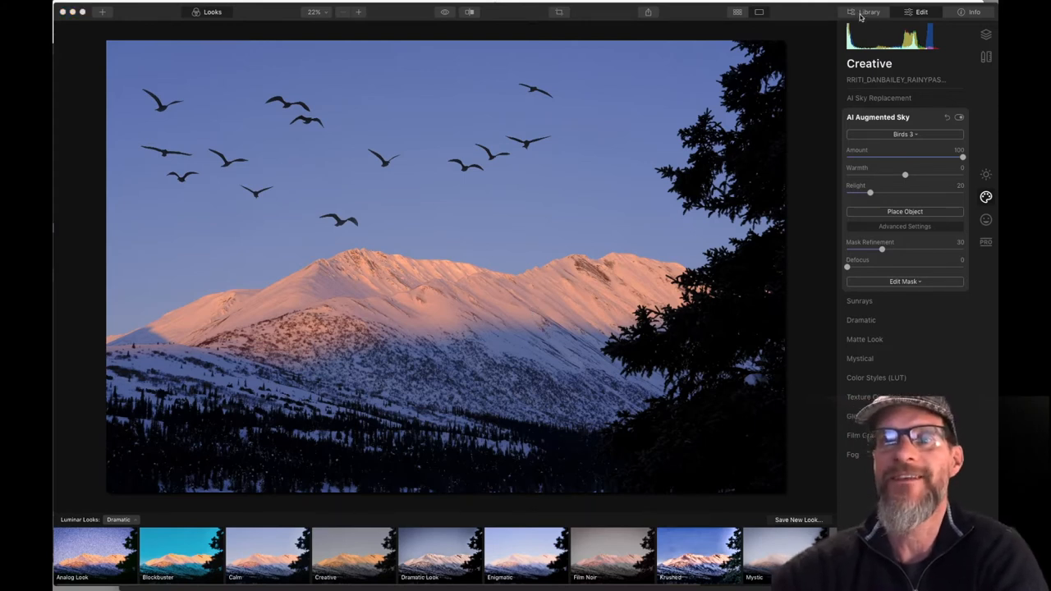
Return to the Library to pick the next snowy mountain photo.
left_click(869, 12)
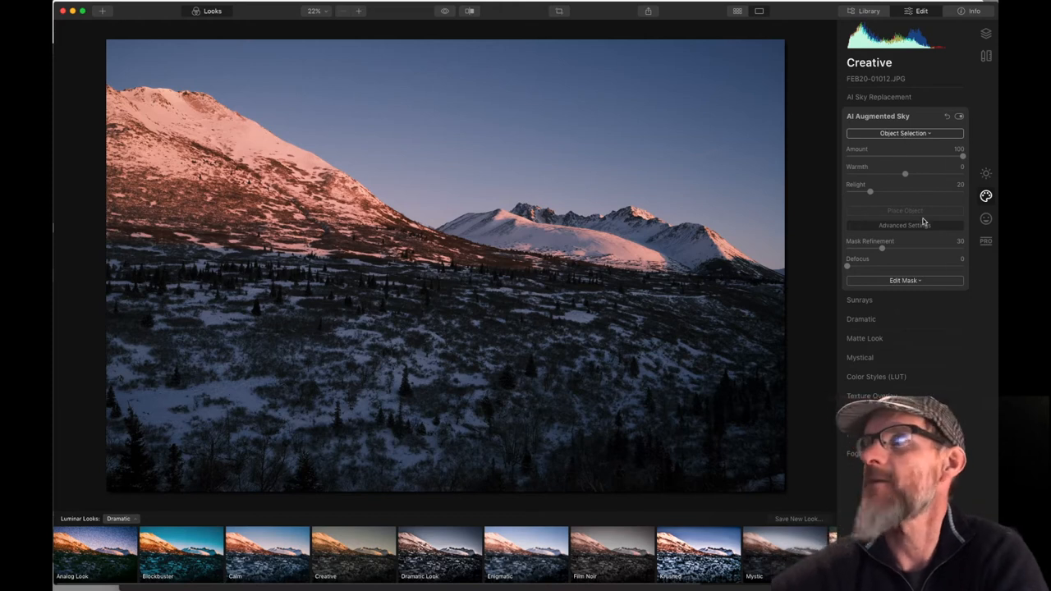
Try single cloud objects including Clouds 1, then settle on Clouds 4.
left_click(904, 133)
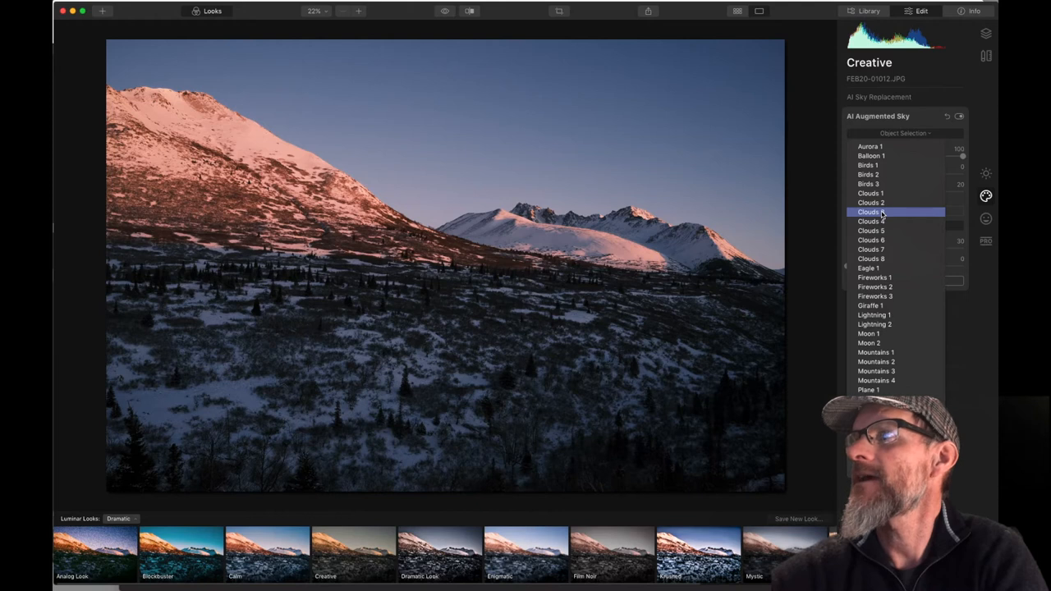
left_click(871, 212)
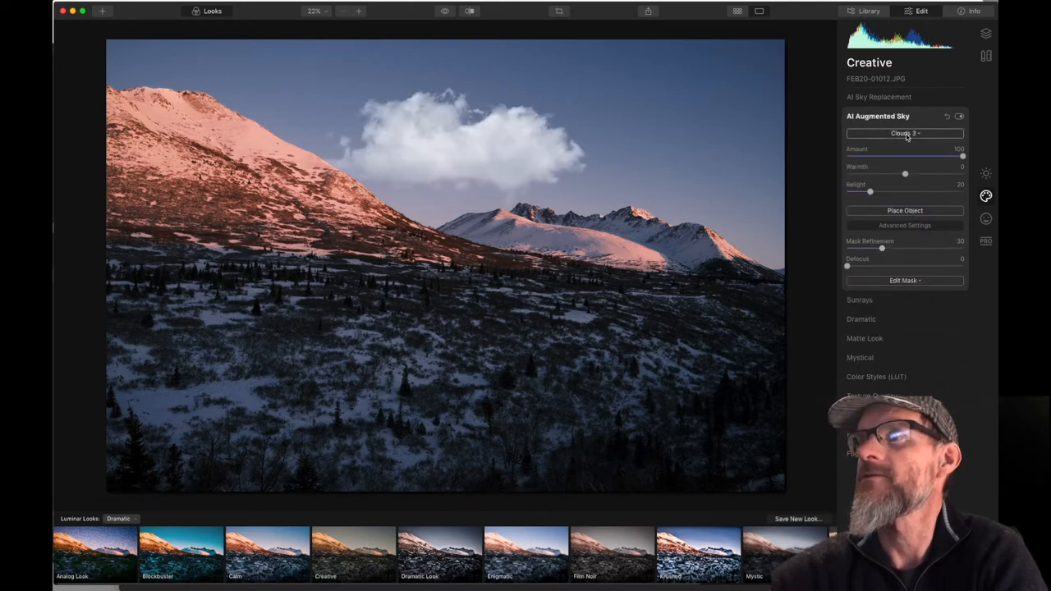
left_click(904, 133)
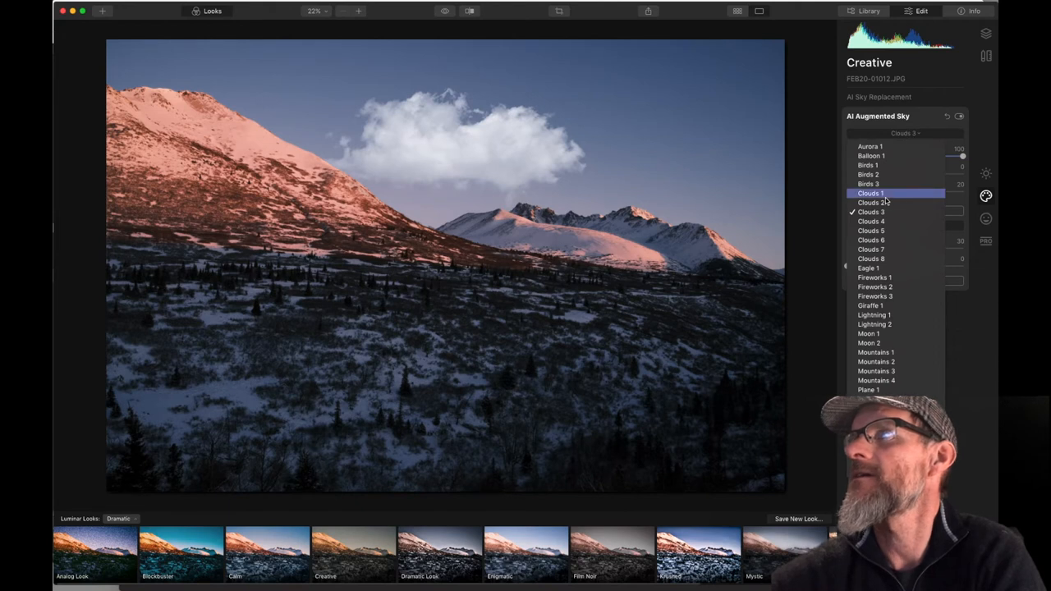
left_click(870, 193)
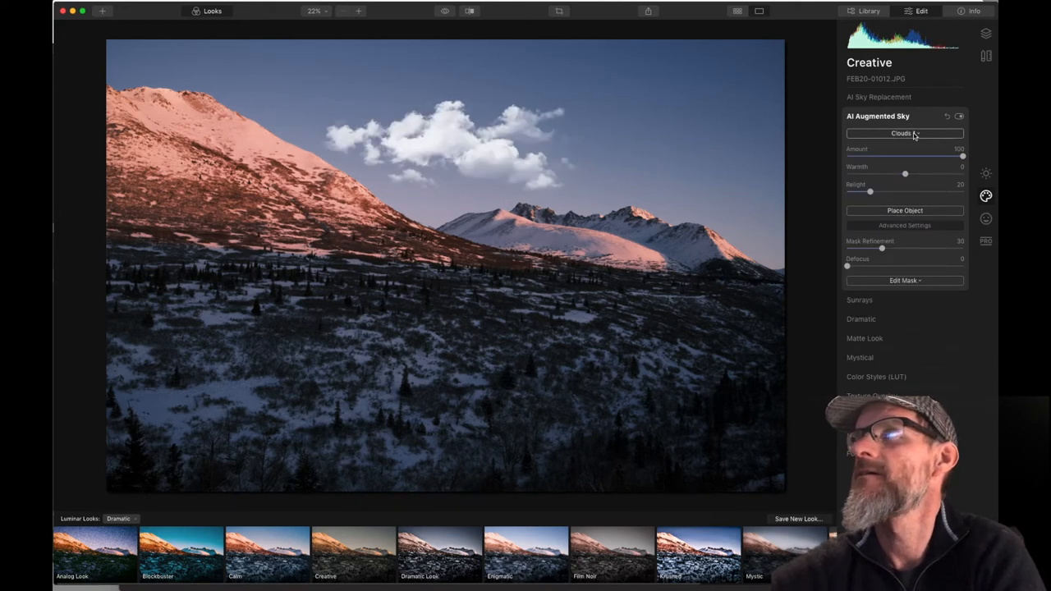
left_click(903, 133)
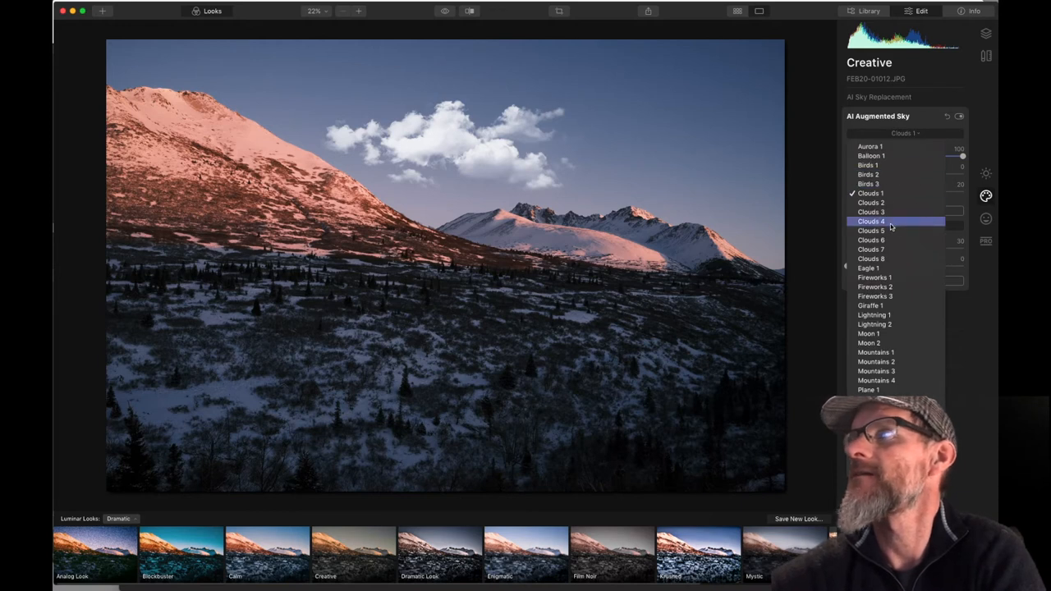
left_click(871, 221)
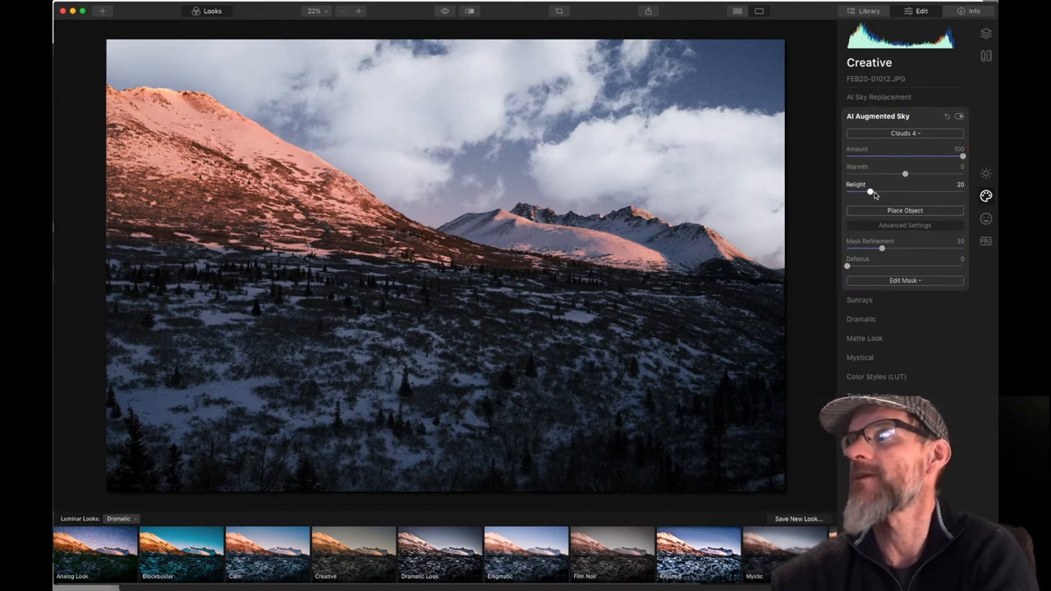
Raise Relight to about 58 and Warmth to about 72.
left_click_drag(870, 192, 907, 192)
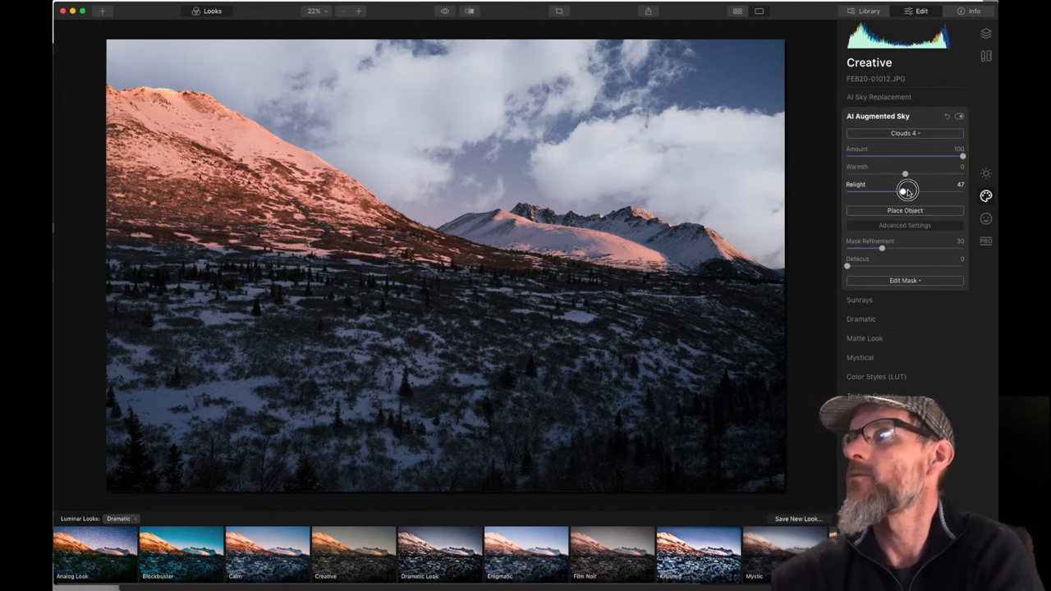
left_click_drag(907, 191, 901, 191)
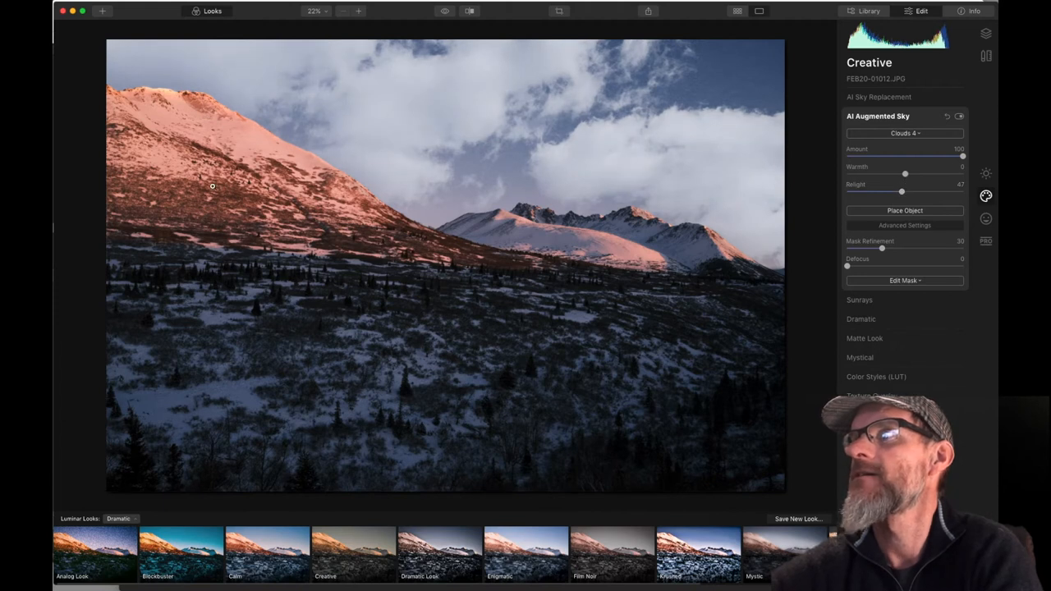
mouse_move(199, 210)
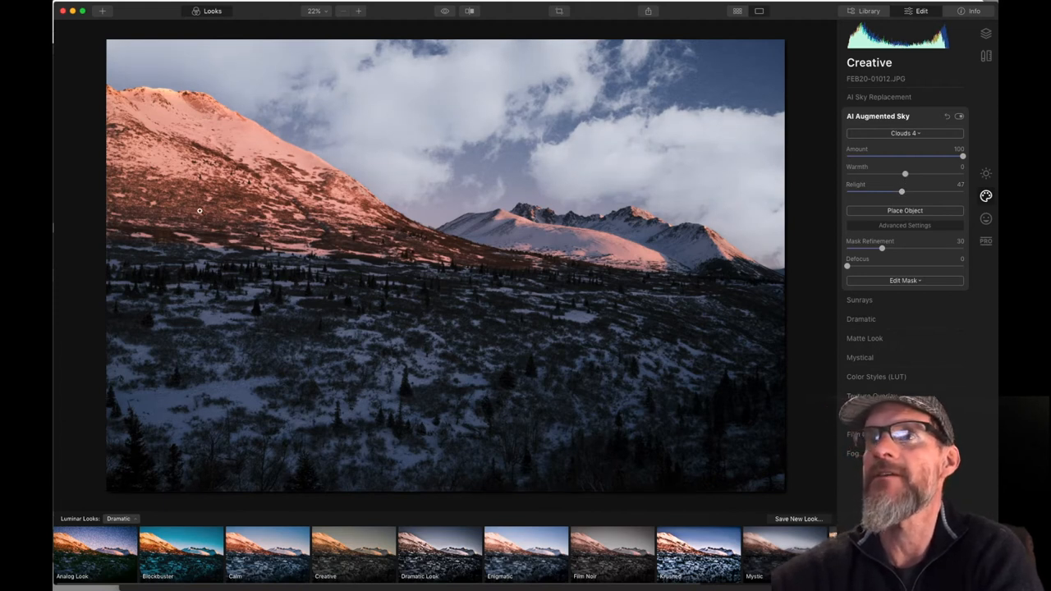
left_click_drag(901, 191, 914, 191)
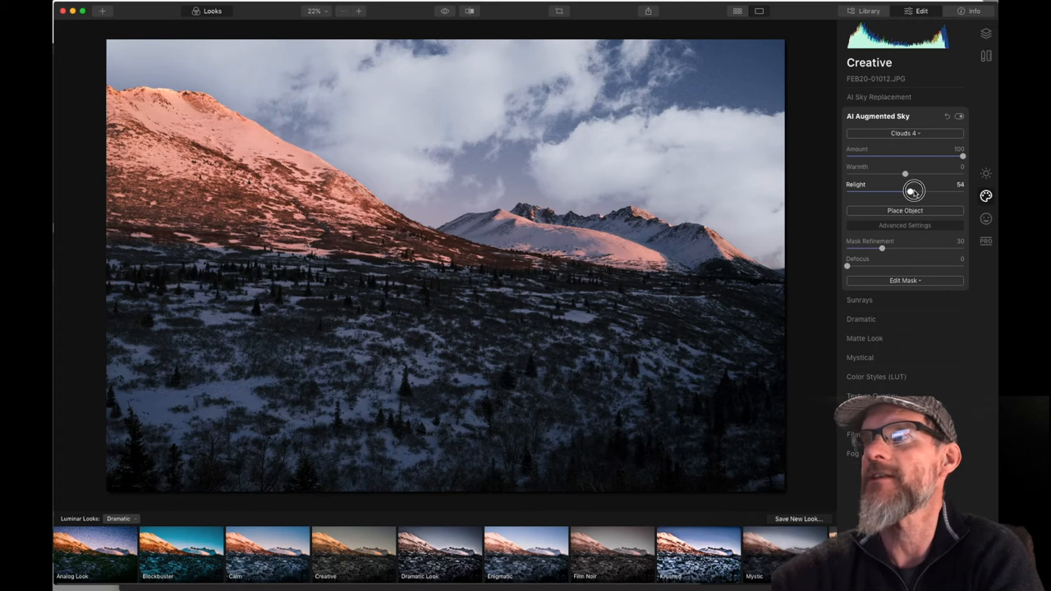
left_click_drag(905, 190, 914, 191)
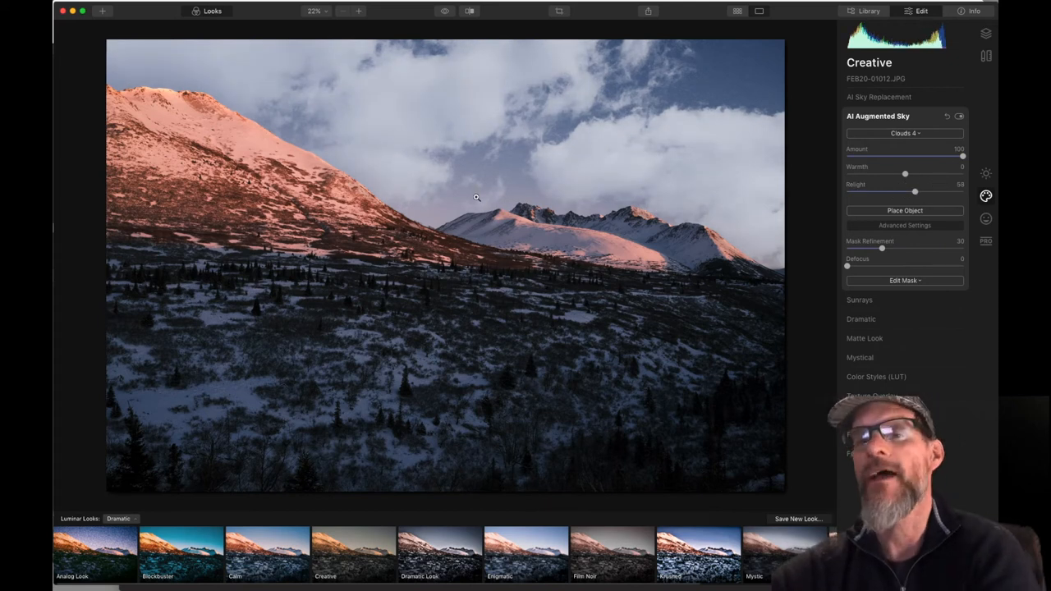
mouse_move(484, 207)
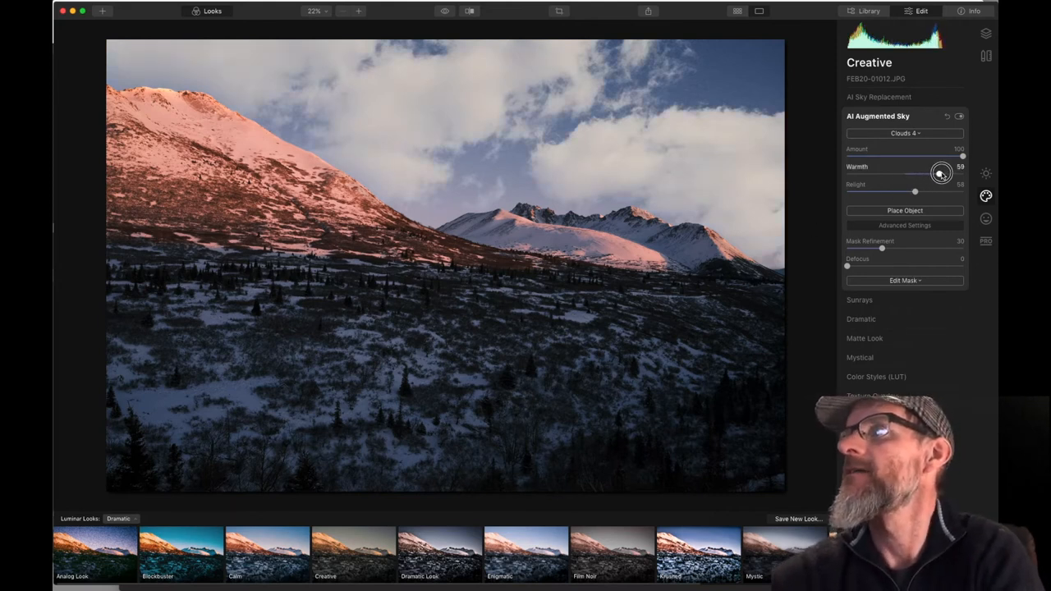
left_click_drag(942, 173, 947, 173)
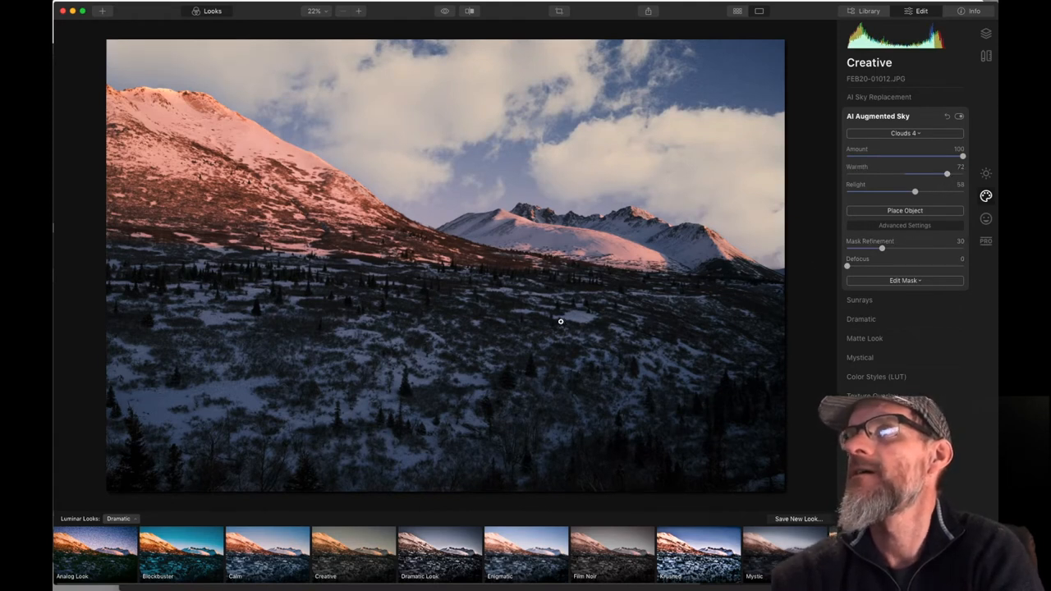
mouse_move(549, 324)
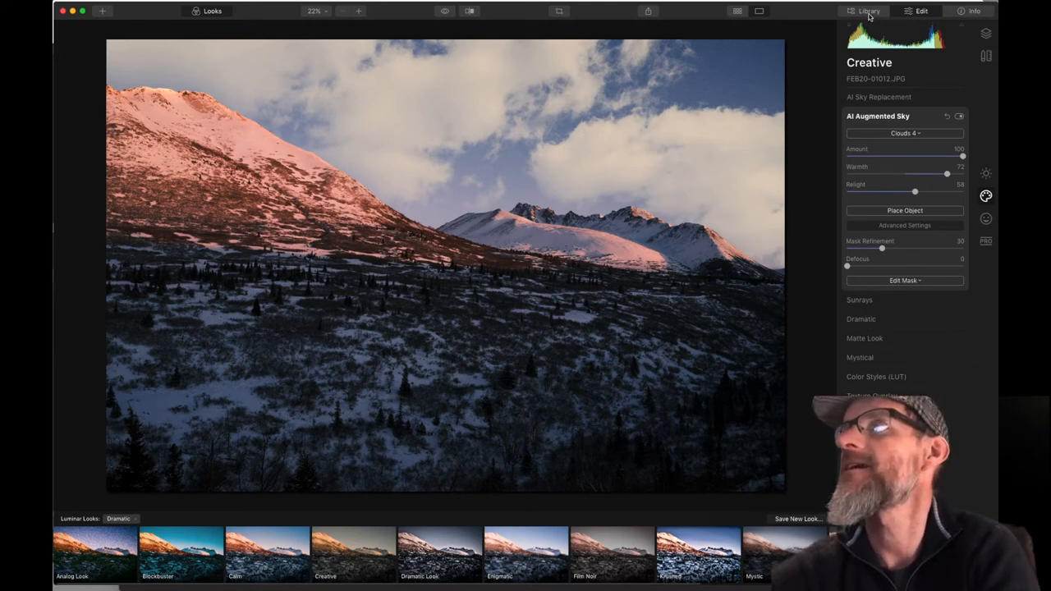
Go to the Library and open the plane-wing sunrise photo in Edit.
left_click(868, 11)
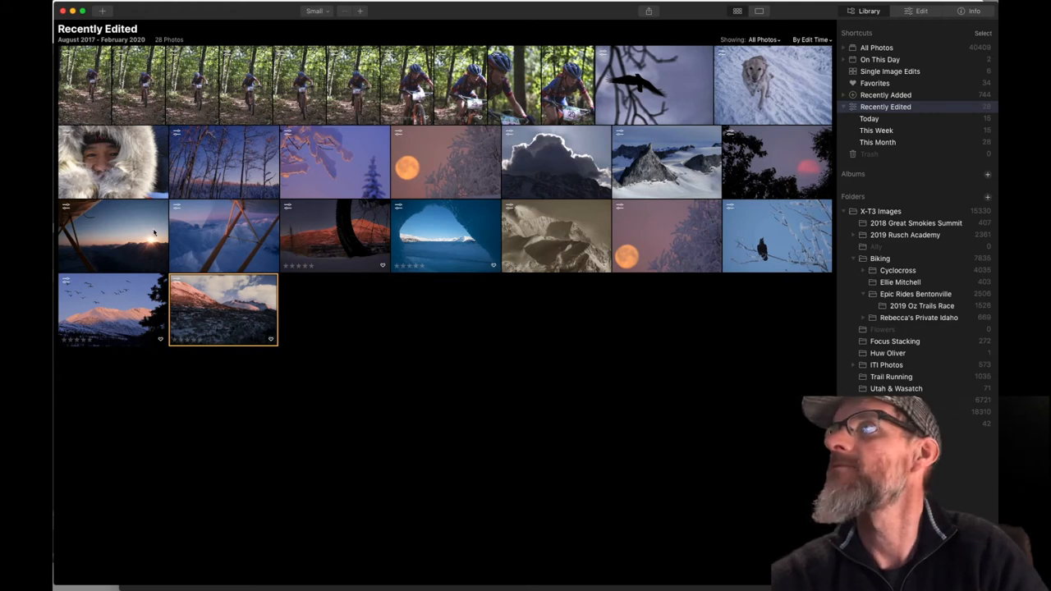
double_click(223, 310)
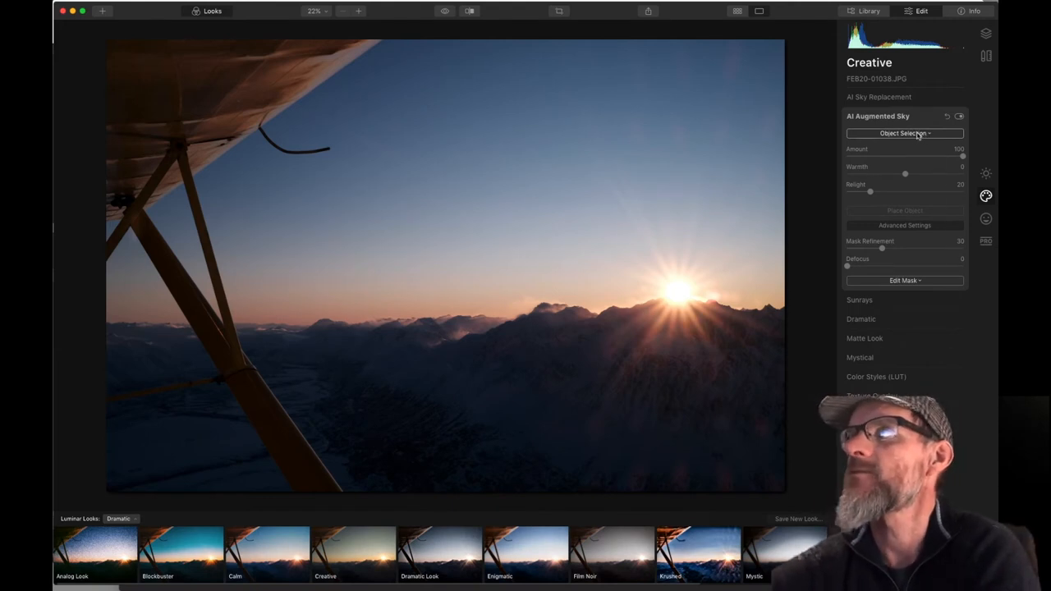
Add the Birds 1 flock to the sunrise sky, then return to the Library.
left_click(904, 133)
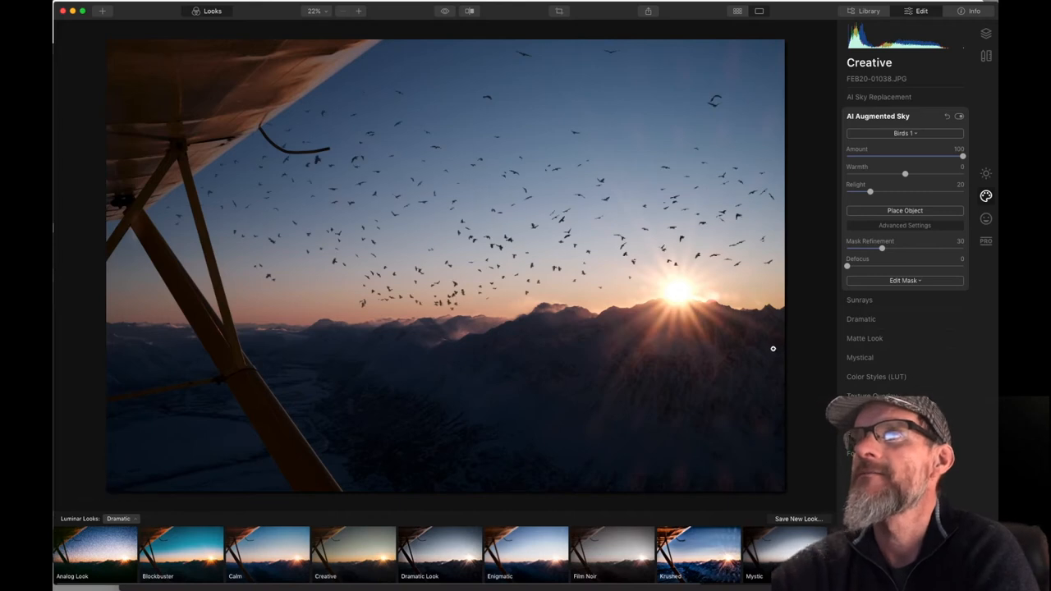
mouse_move(712, 308)
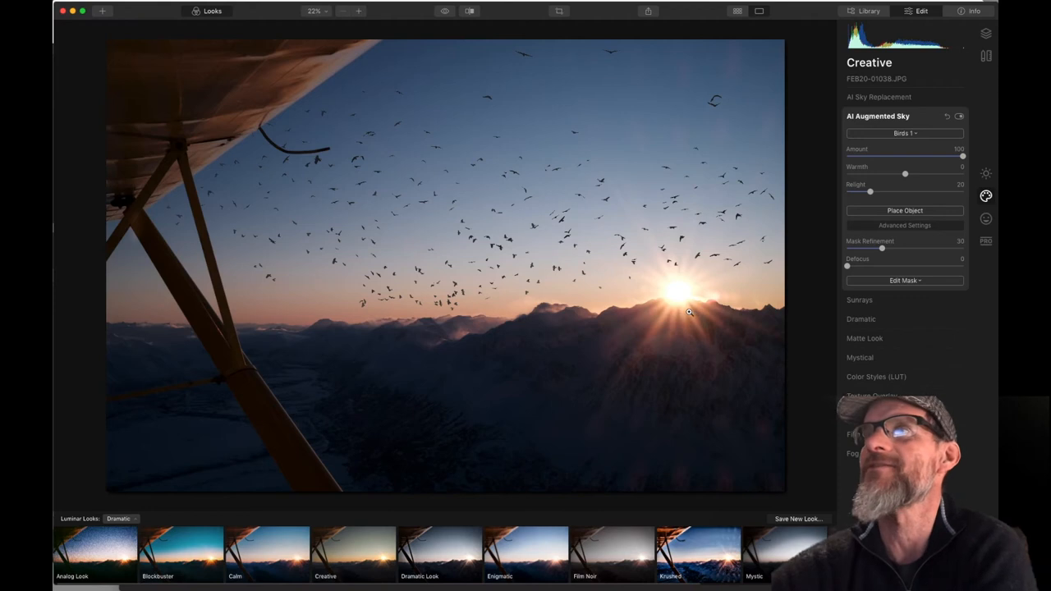
mouse_move(703, 353)
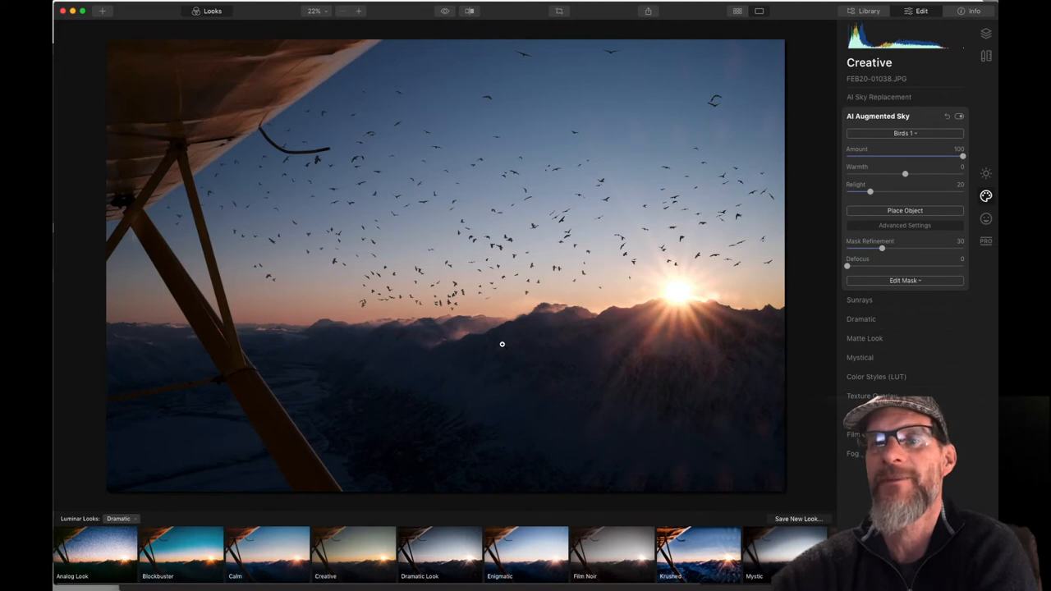
mouse_move(504, 345)
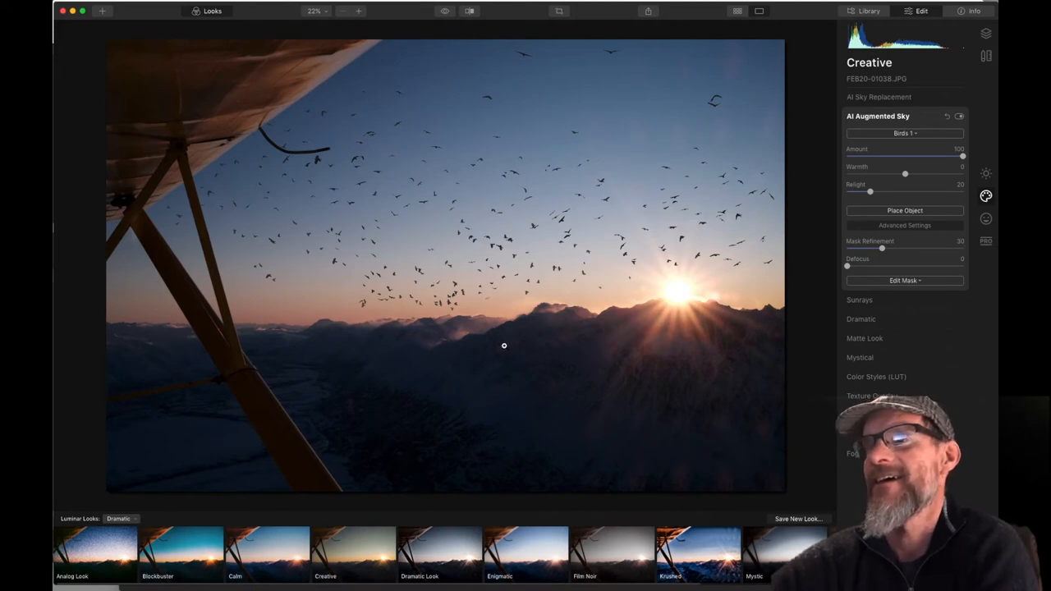
mouse_move(508, 347)
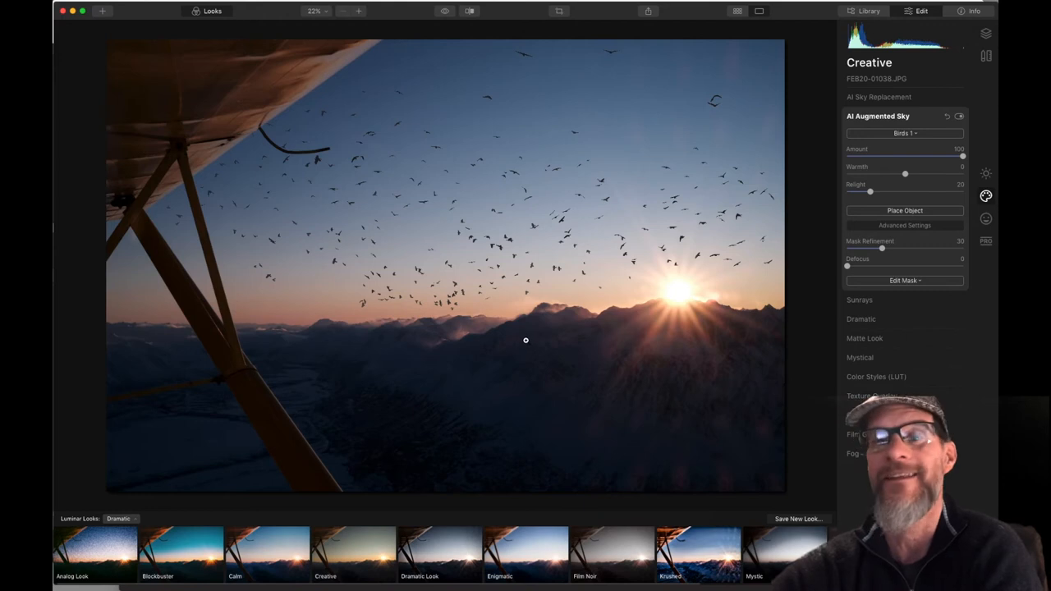
mouse_move(504, 387)
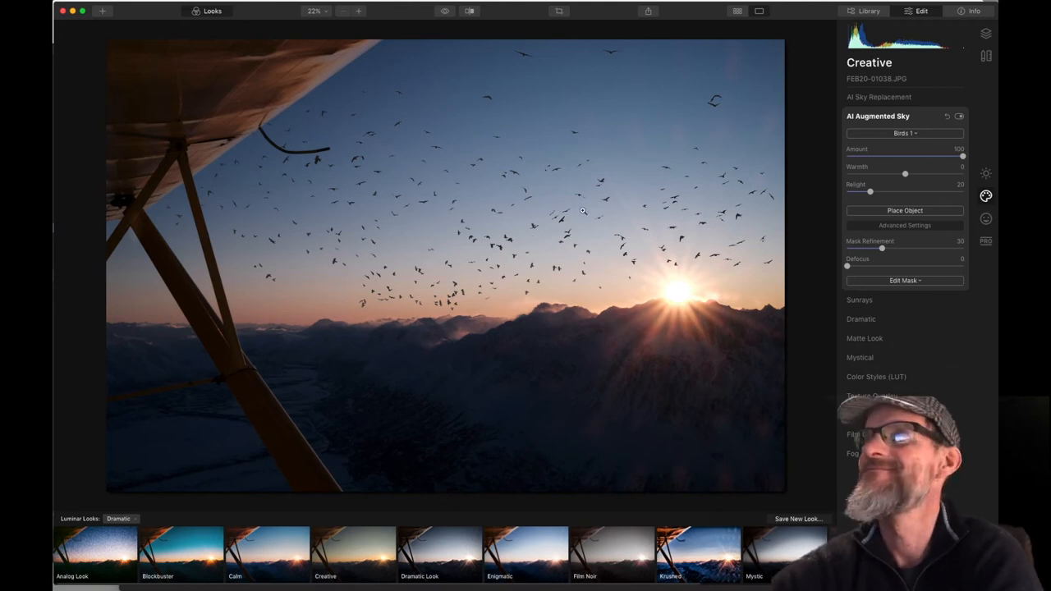
left_click(868, 12)
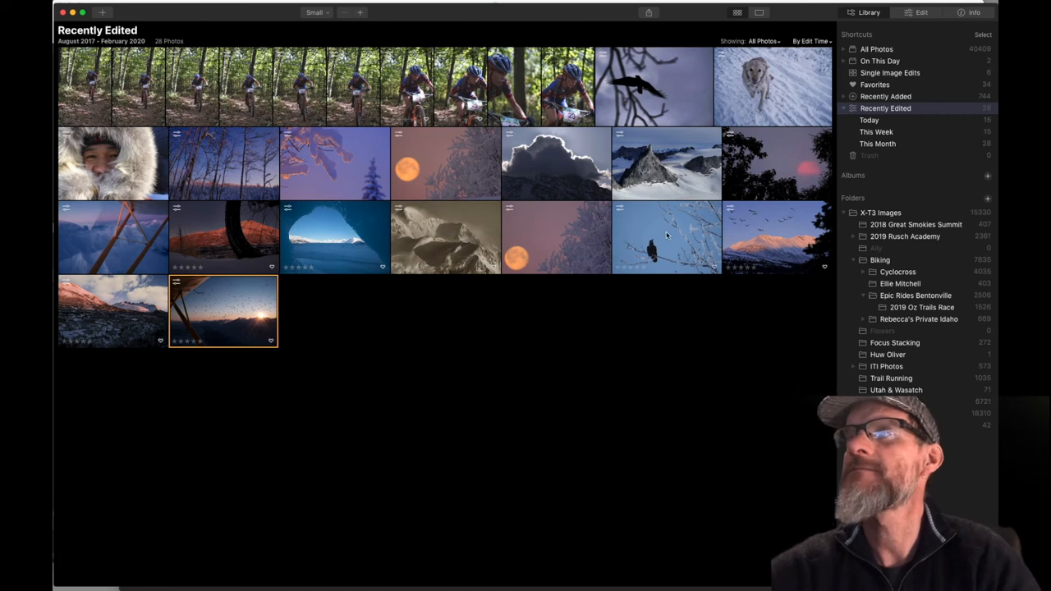
mouse_move(664, 242)
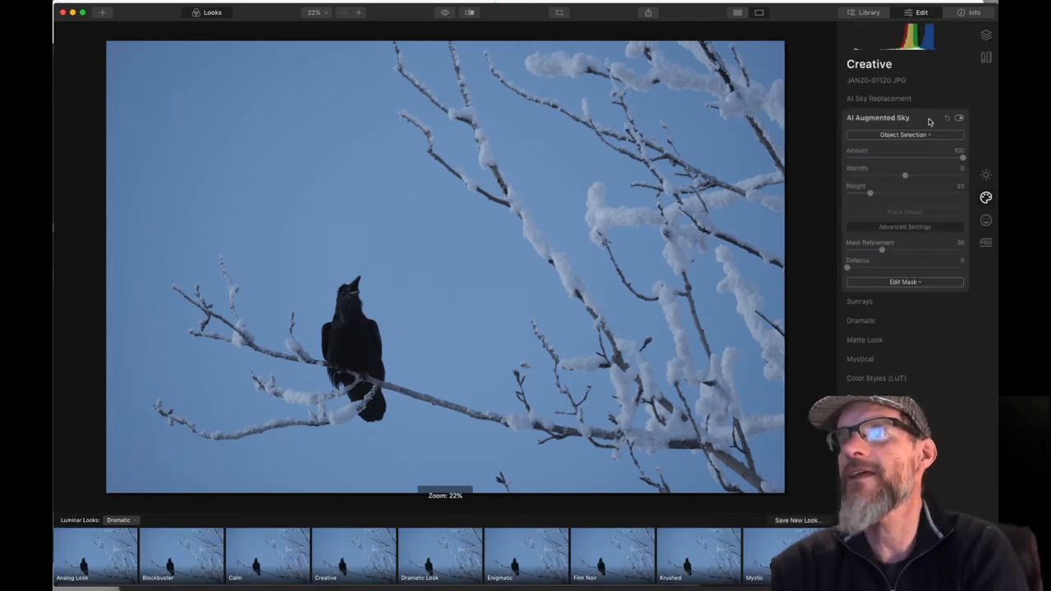
Add the Balloon 1 hot-air balloon, shrinking it and moving it to the top-left sky.
left_click(904, 135)
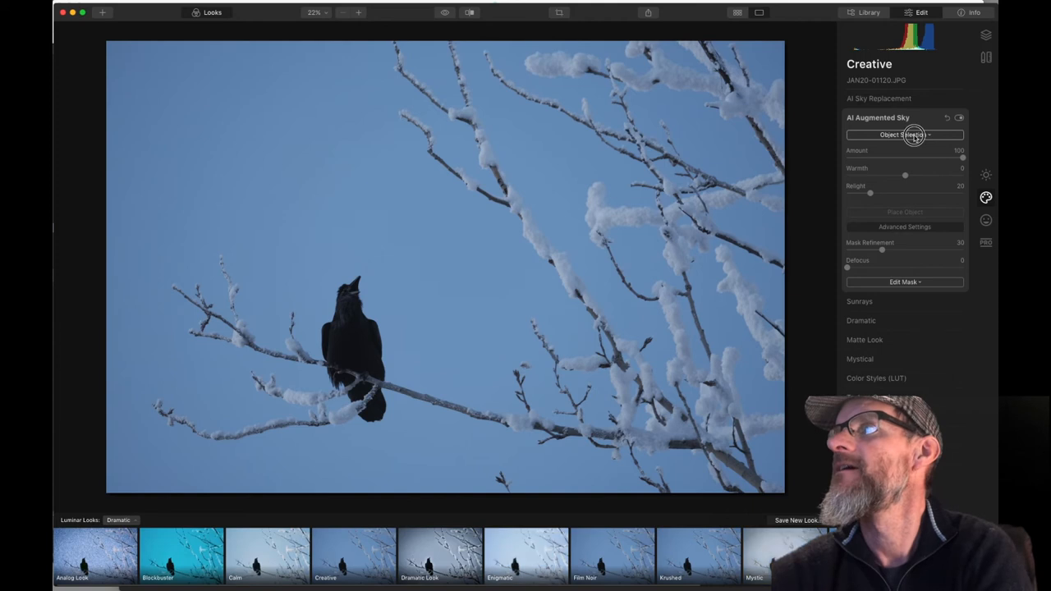
left_click(904, 134)
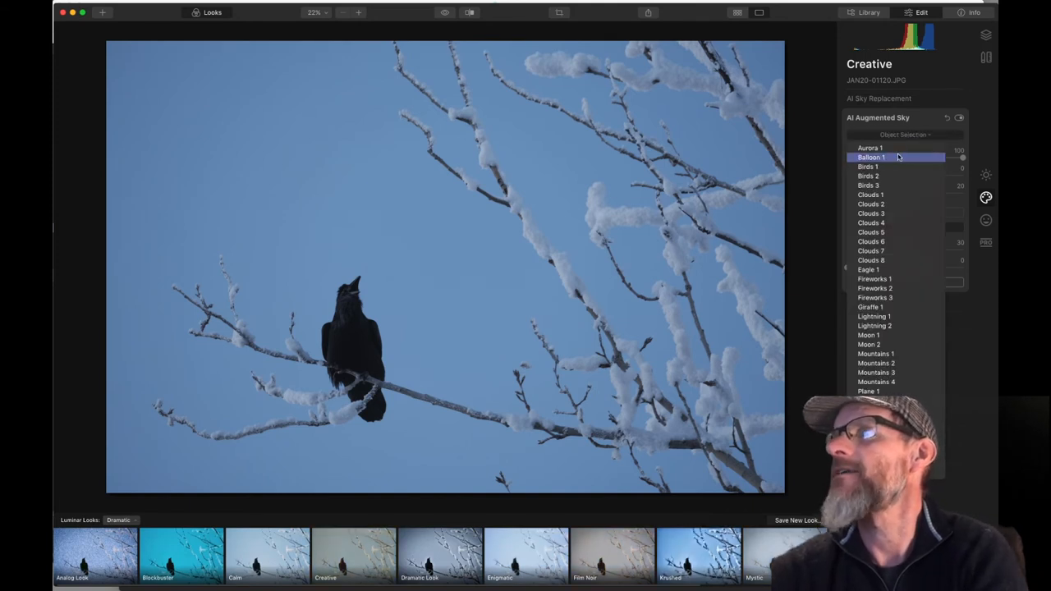
left_click(871, 157)
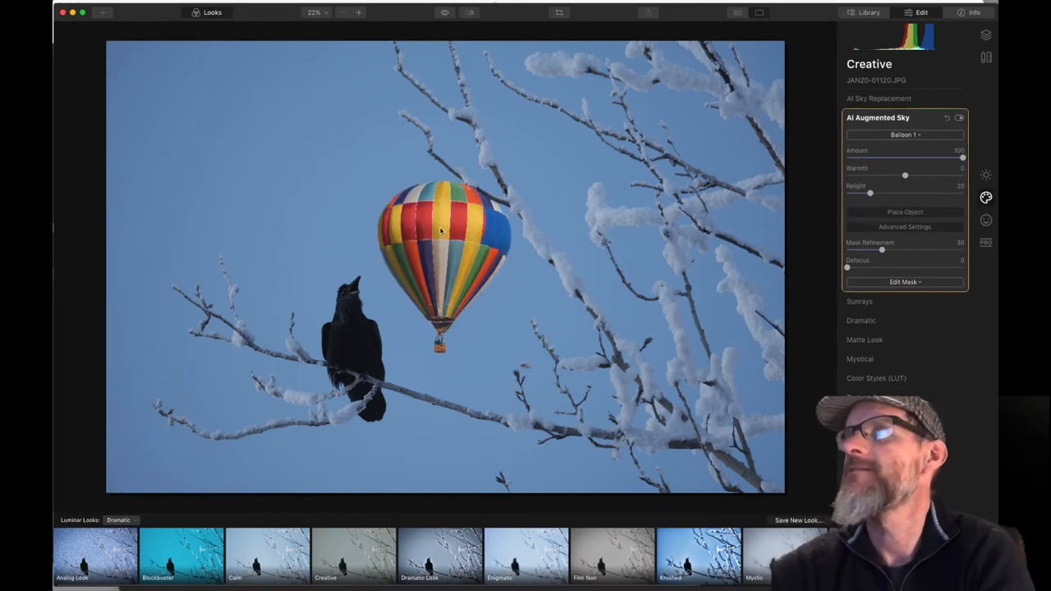
left_click(443, 246)
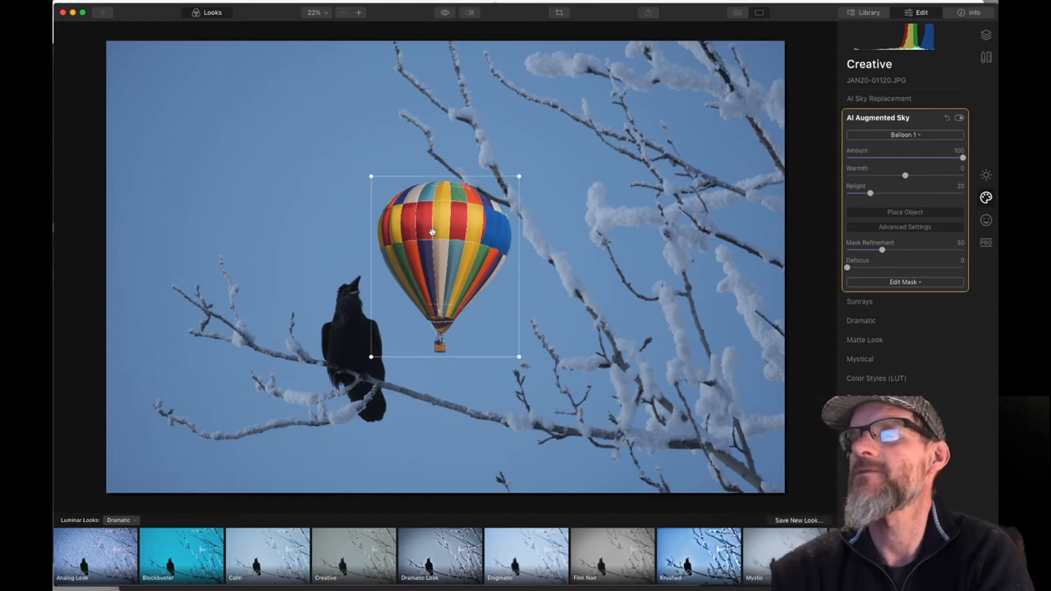
left_click_drag(443, 263, 194, 140)
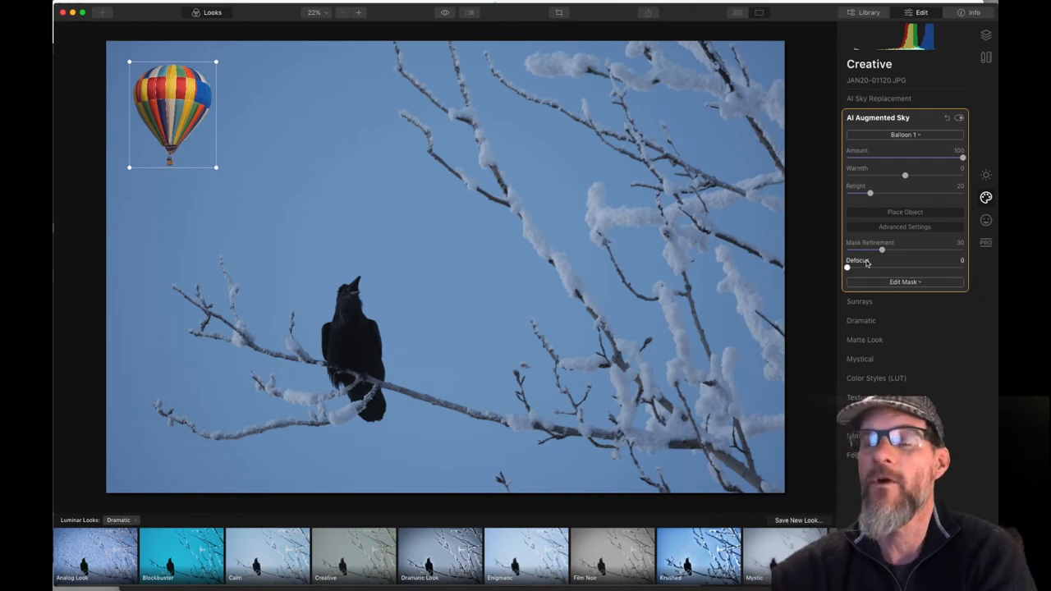
left_click(904, 212)
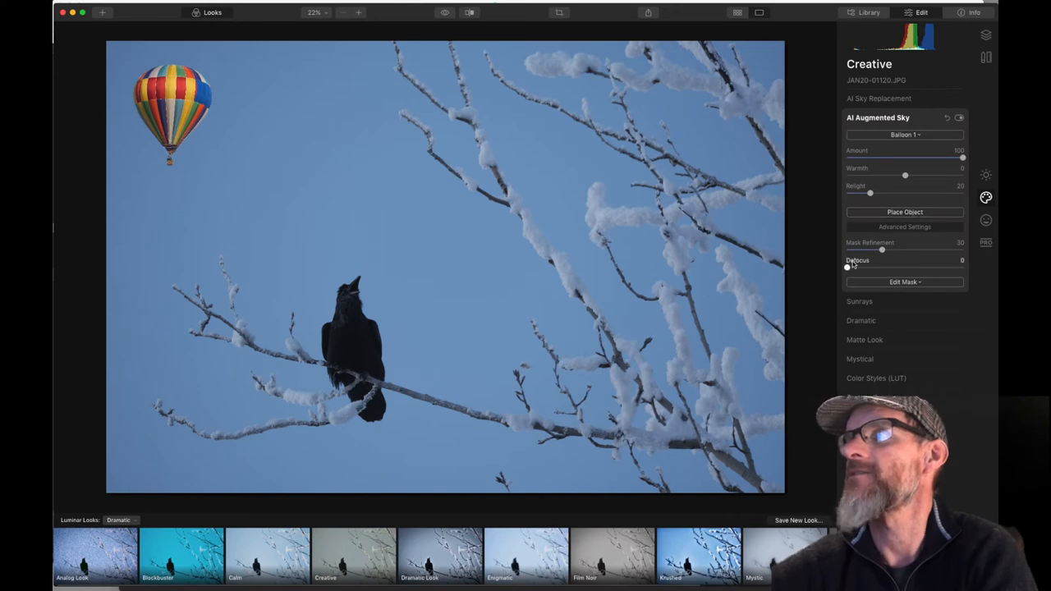
Drag the Defocus slider up and down, settling the balloon blur at about 49.
left_click_drag(847, 267, 868, 268)
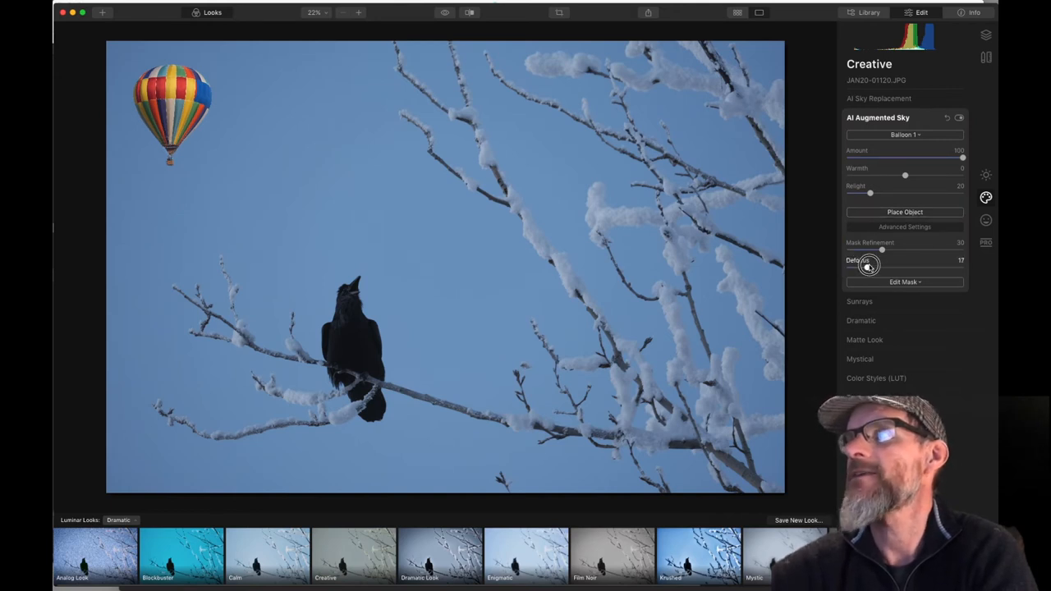
left_click_drag(866, 267, 899, 263)
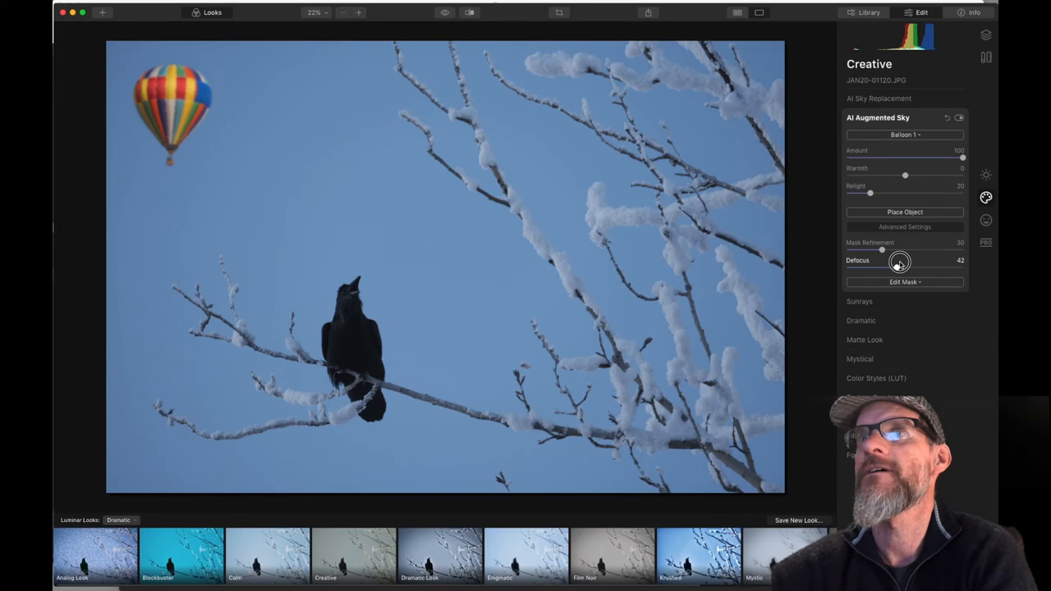
left_click_drag(899, 268, 906, 268)
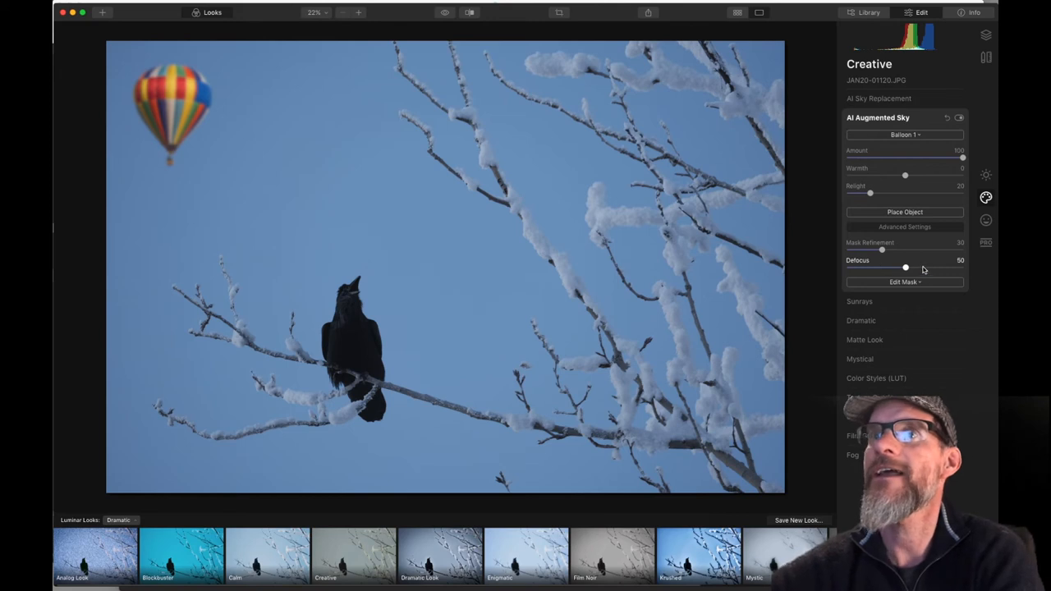
left_click_drag(906, 266, 847, 268)
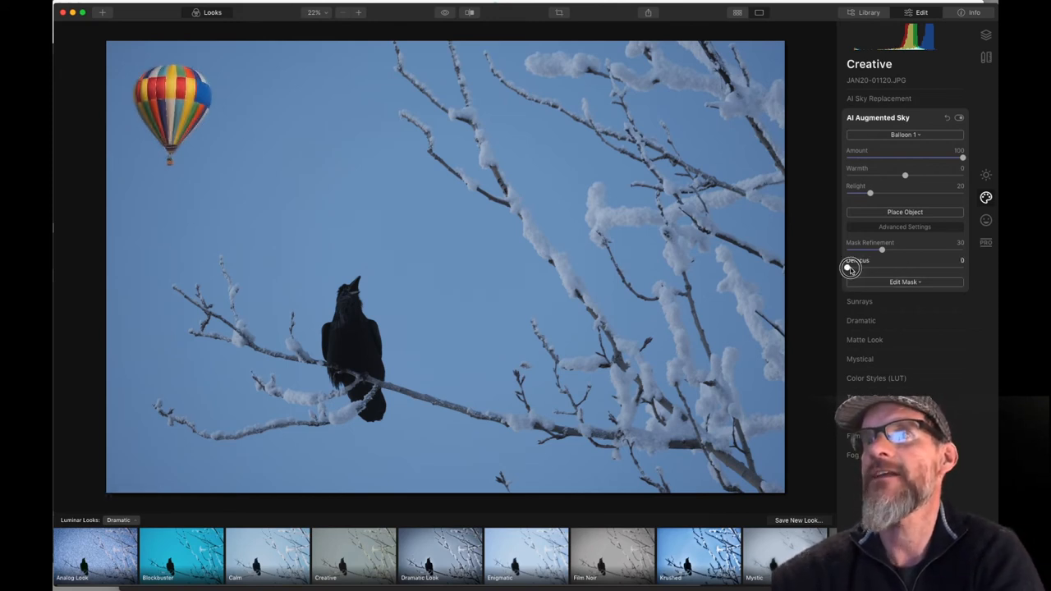
left_click_drag(850, 268, 897, 267)
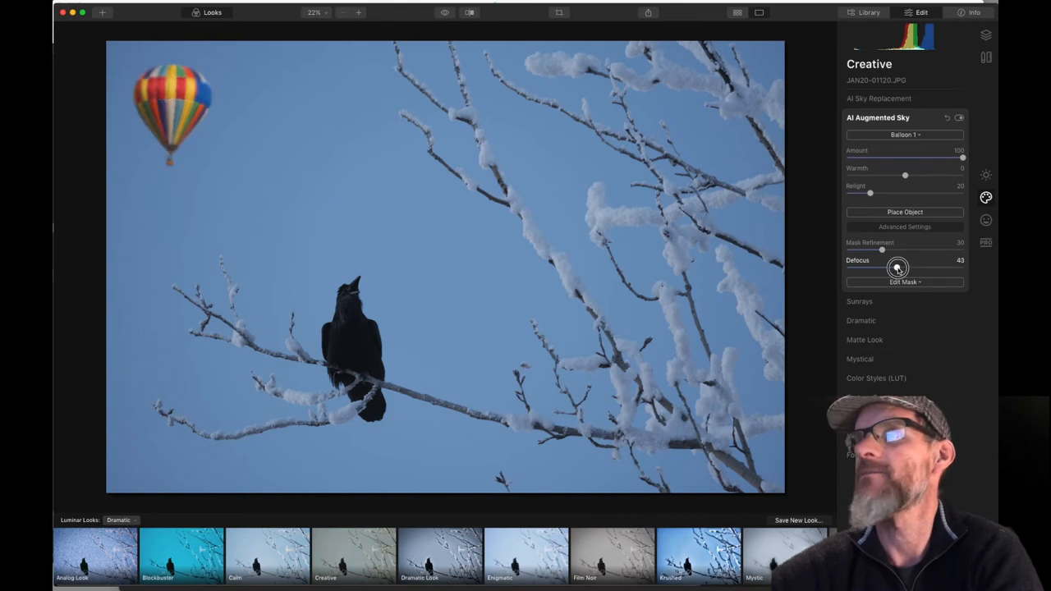
left_click_drag(896, 267, 903, 267)
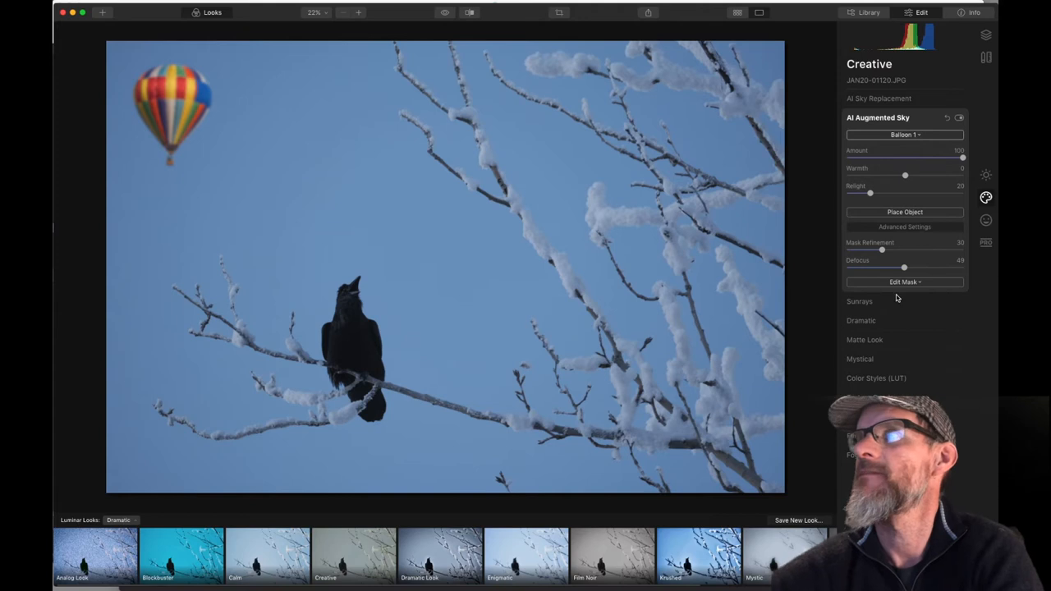
Replace the balloon with Plane 1, then Plane 2, enlarged and moved upper left.
left_click(904, 135)
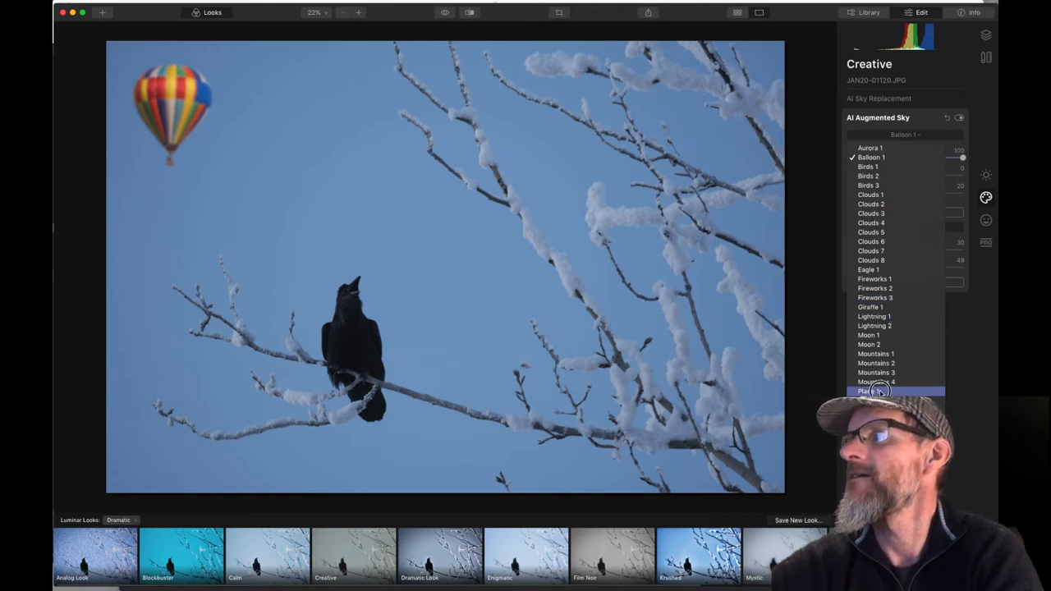
left_click(875, 391)
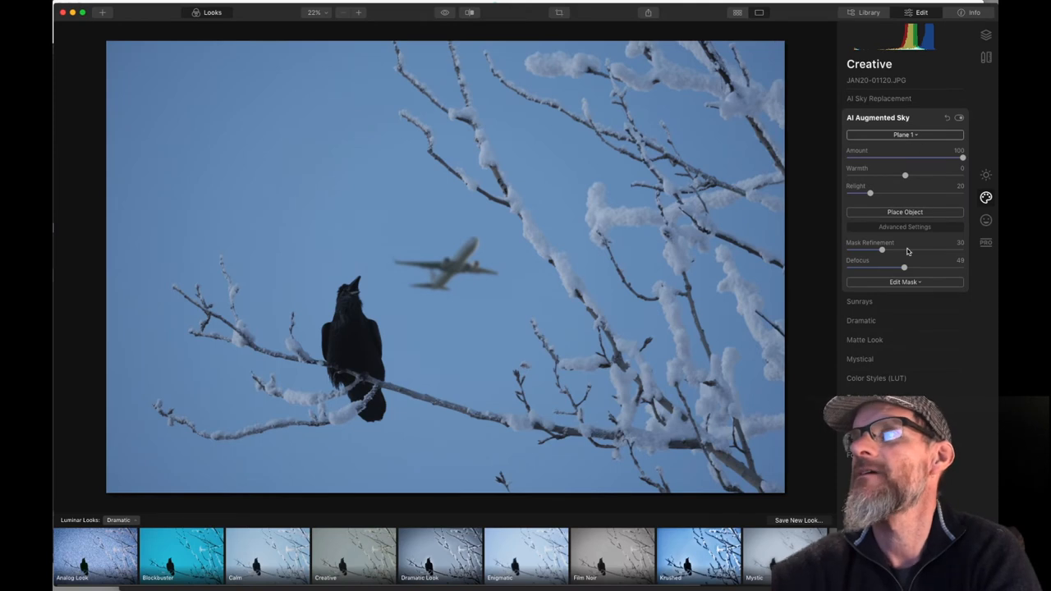
left_click(904, 135)
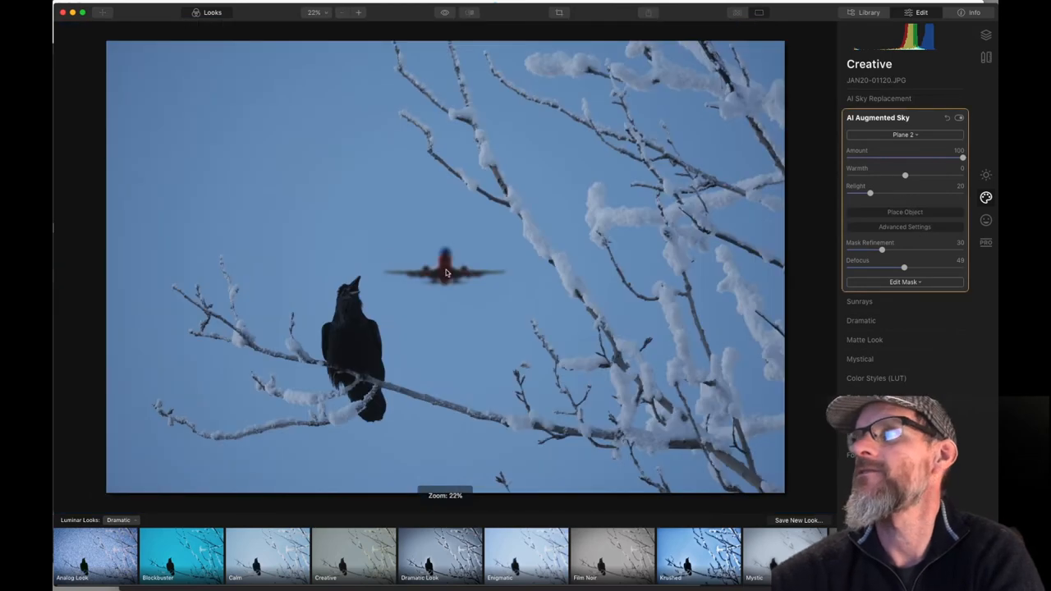
left_click(445, 271)
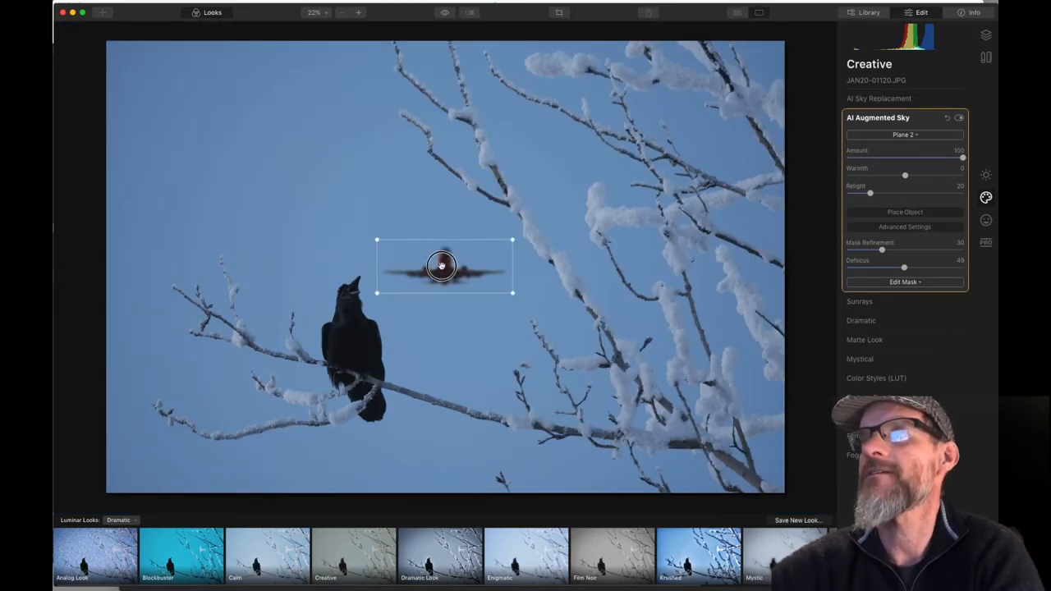
left_click_drag(443, 266, 246, 140)
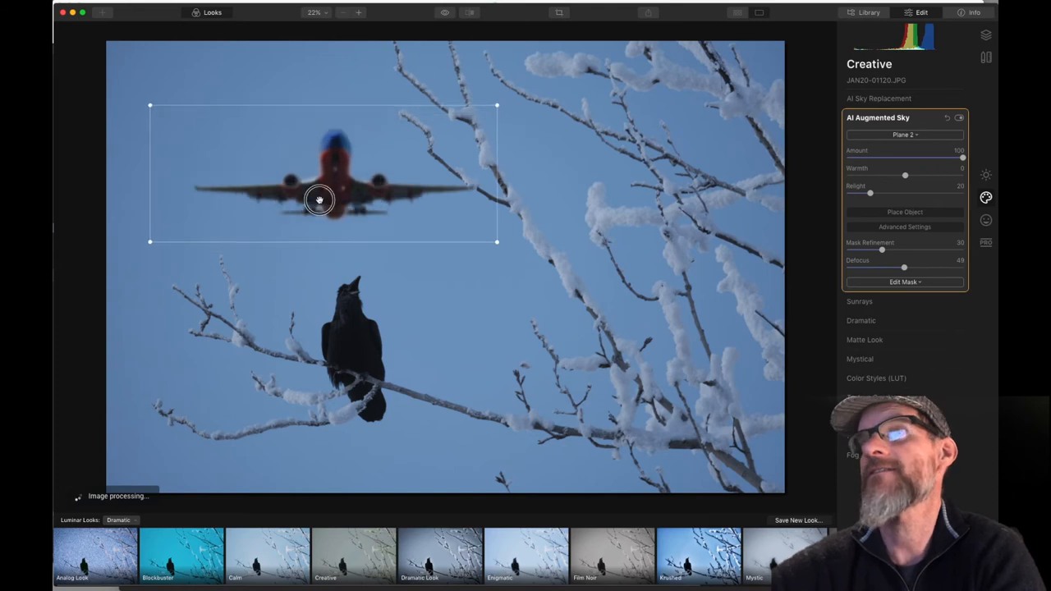
left_click_drag(318, 200, 296, 195)
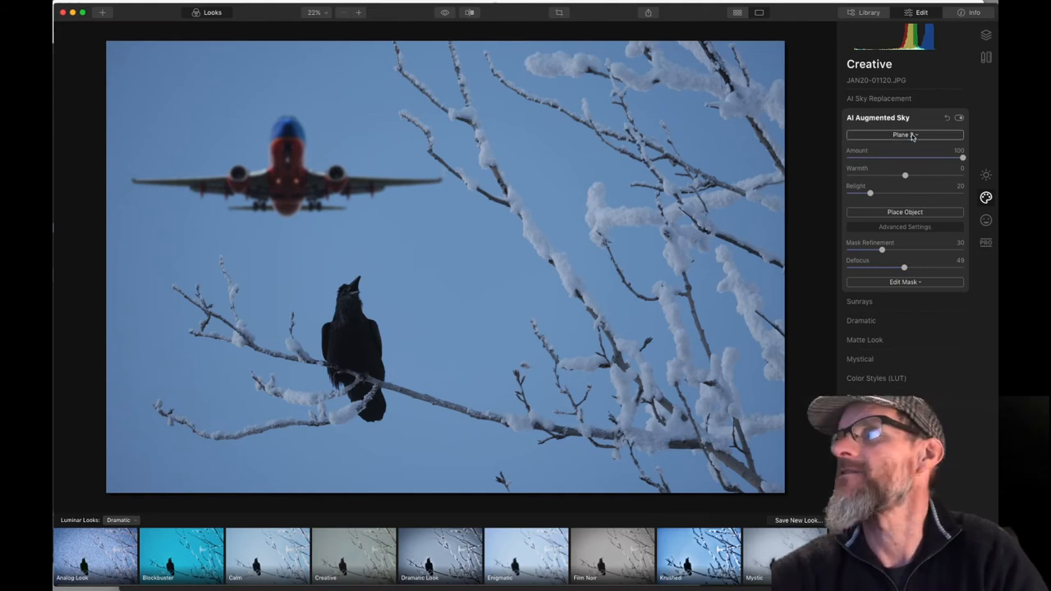
Replace the airliner with the Rainbow 2 sky object and set Defocus to 0.
left_click(903, 134)
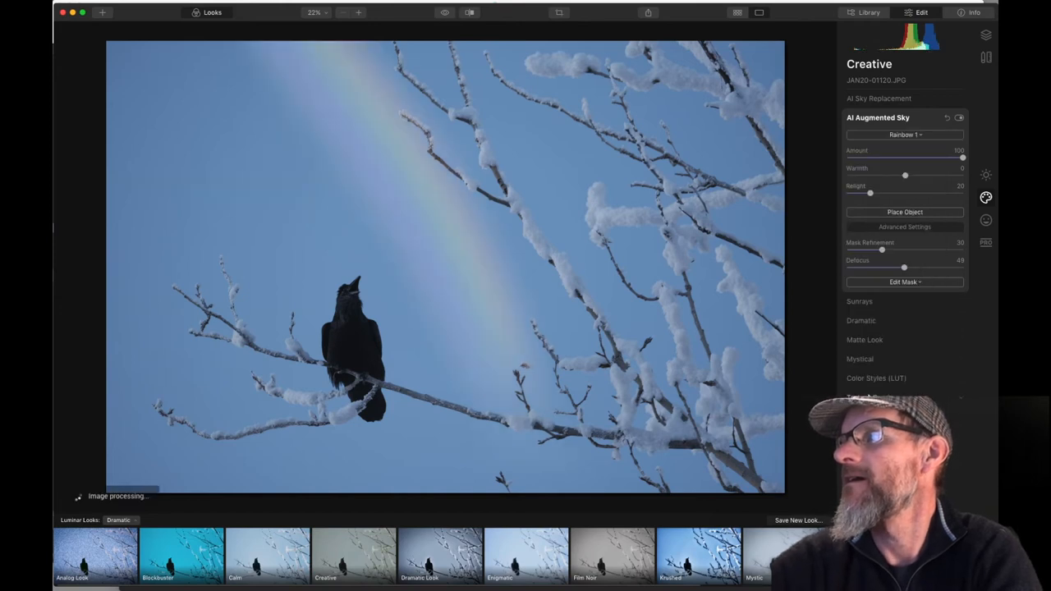
left_click(905, 281)
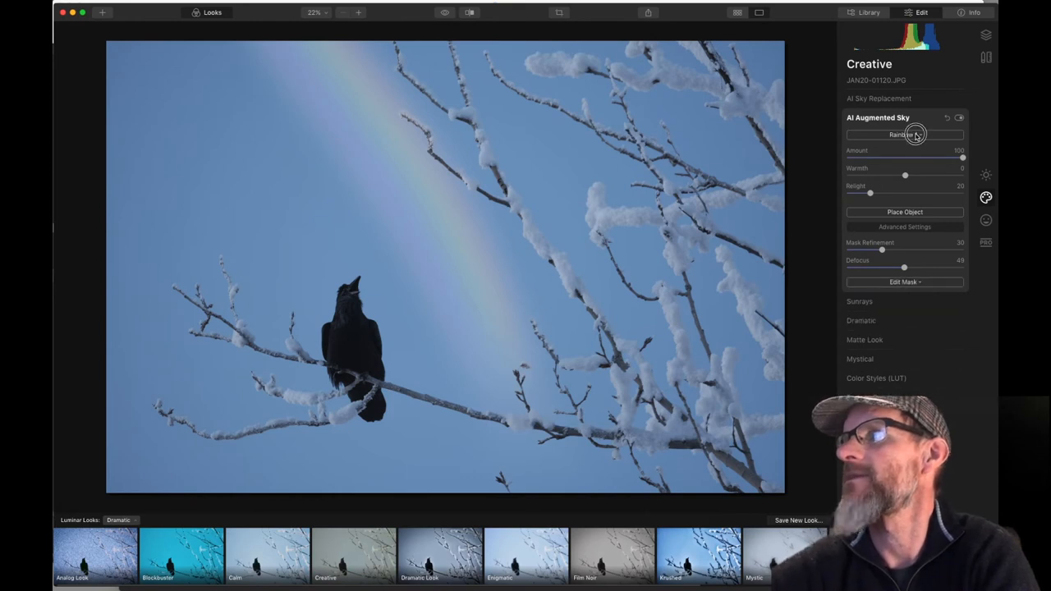
left_click(904, 135)
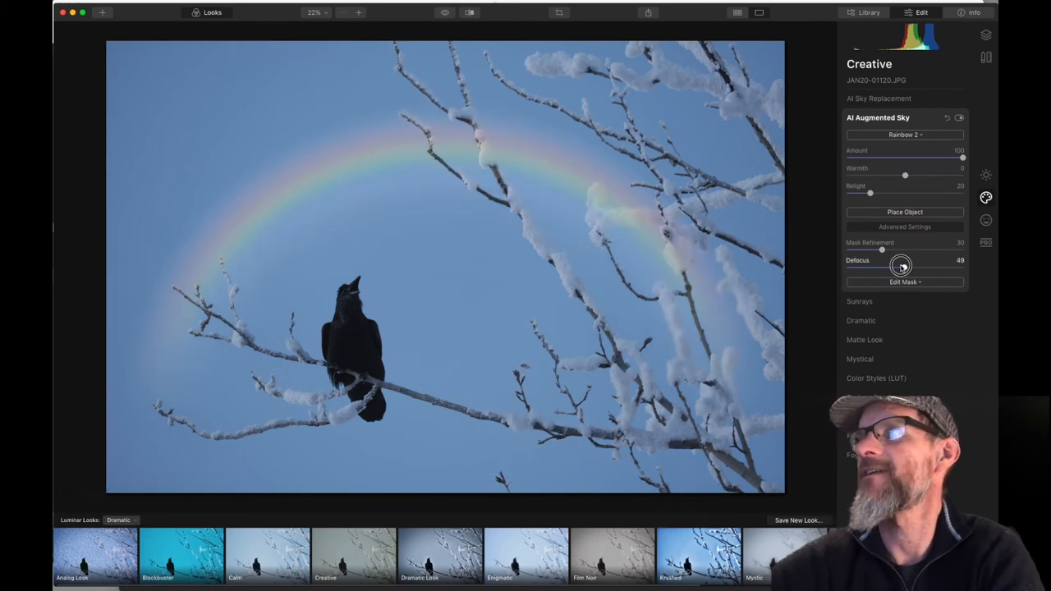
left_click_drag(901, 265, 847, 268)
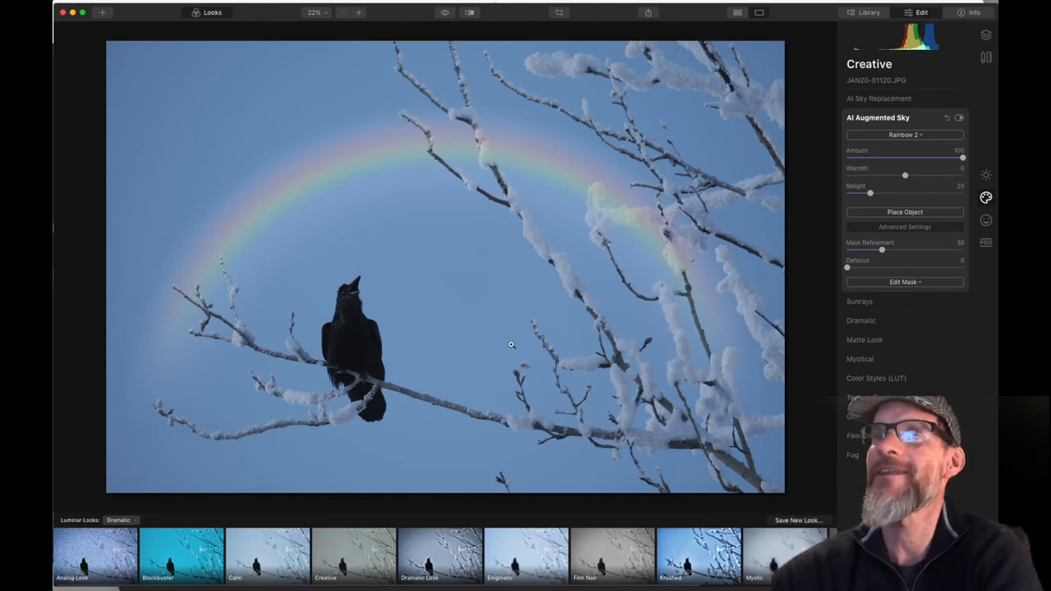
mouse_move(526, 307)
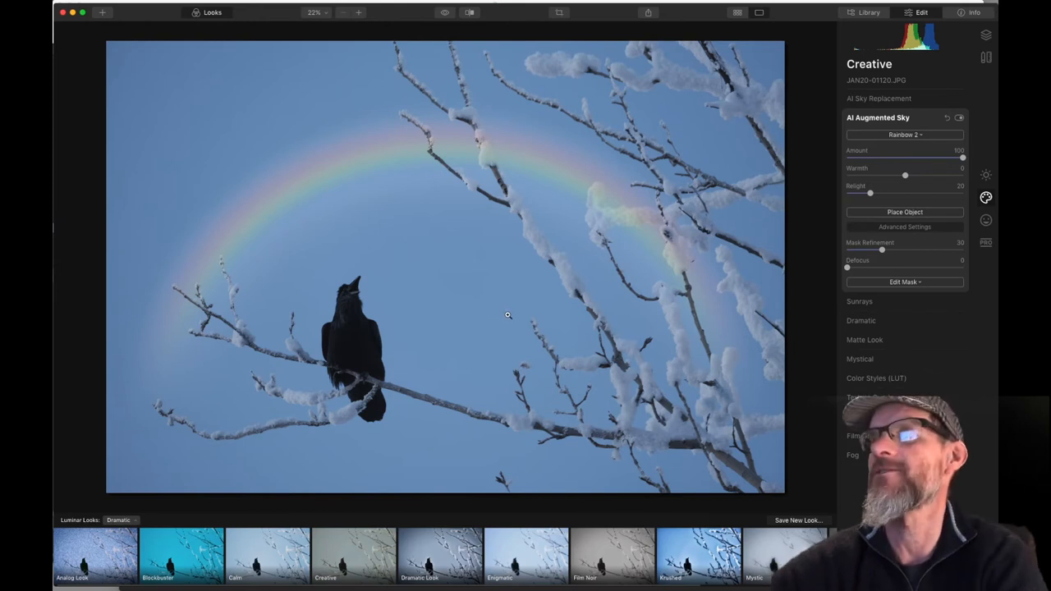
mouse_move(502, 319)
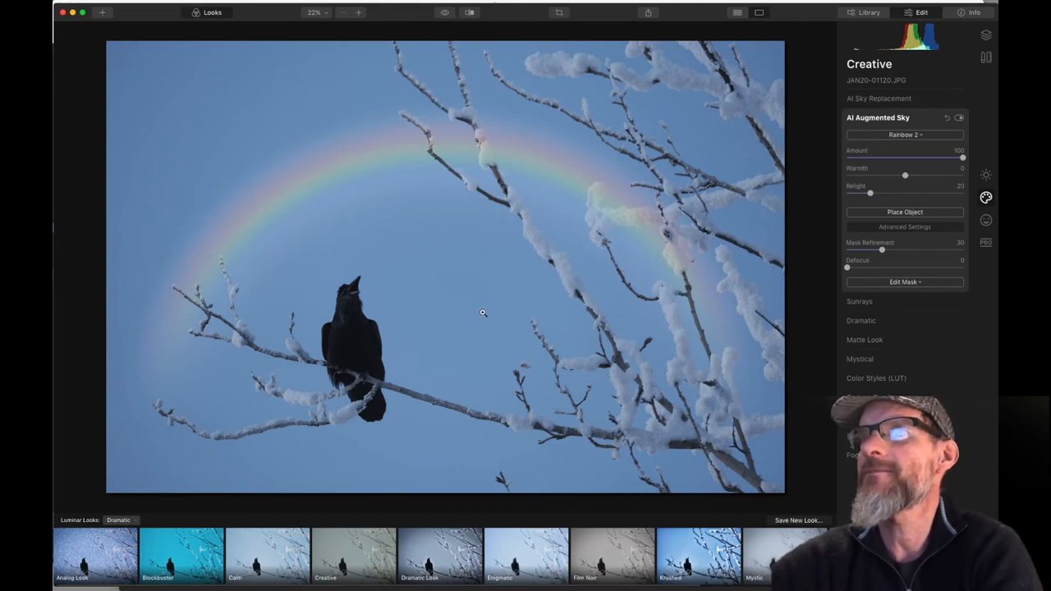
mouse_move(494, 316)
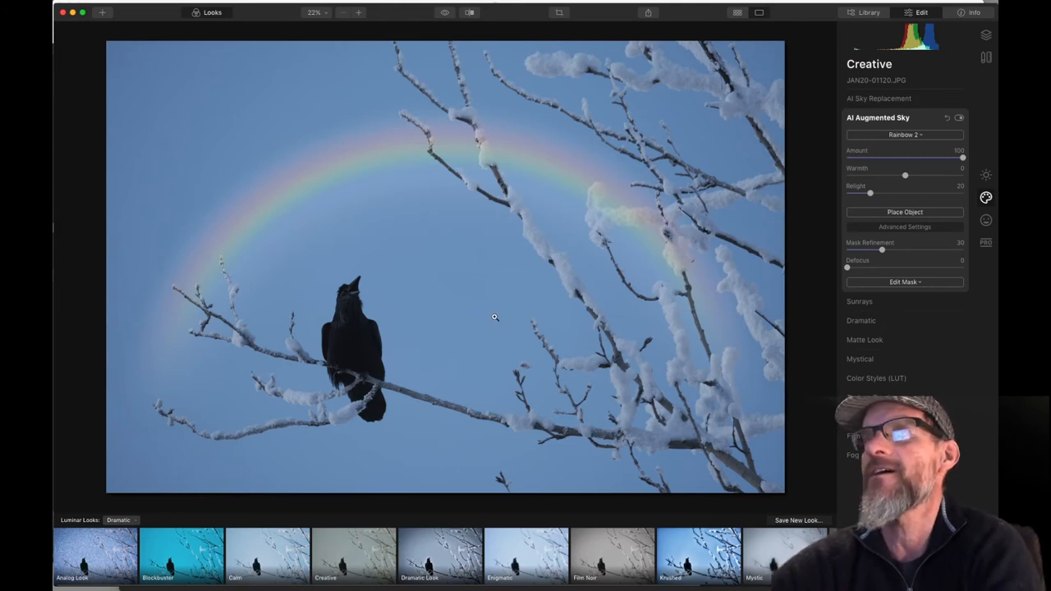
mouse_move(479, 319)
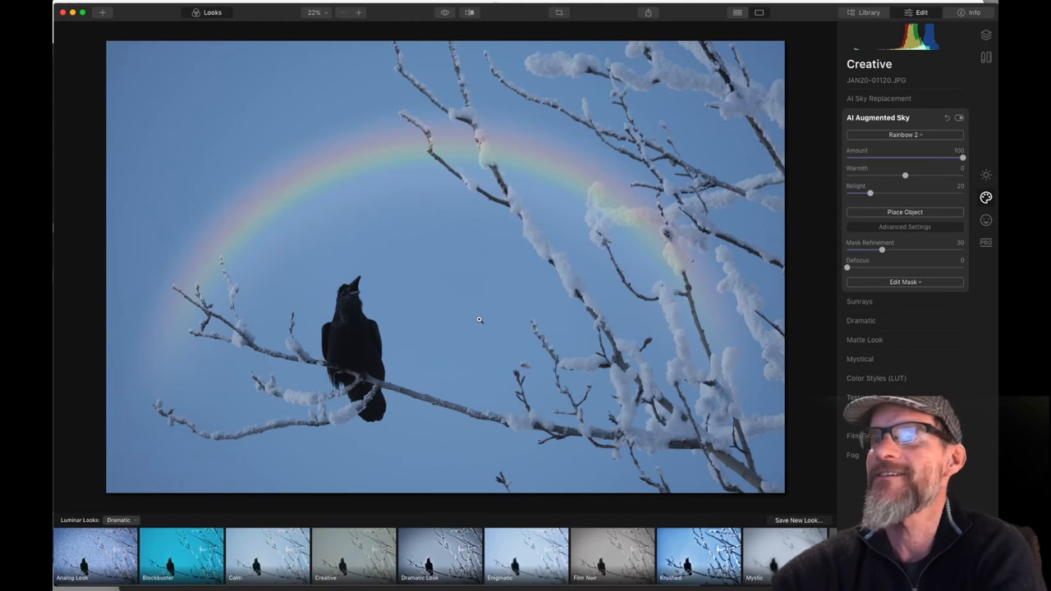
mouse_move(472, 325)
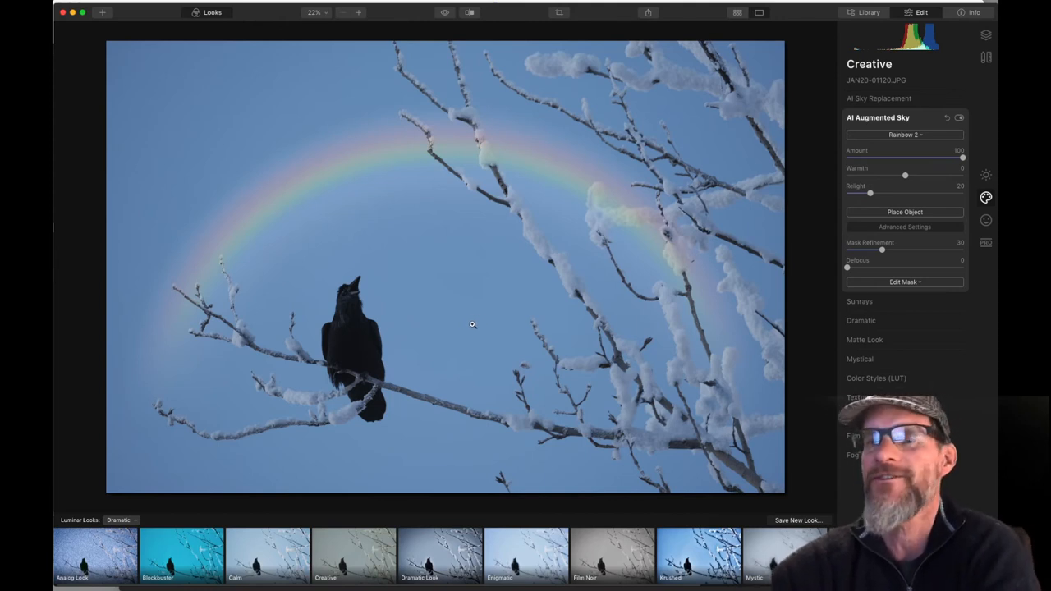
mouse_move(476, 321)
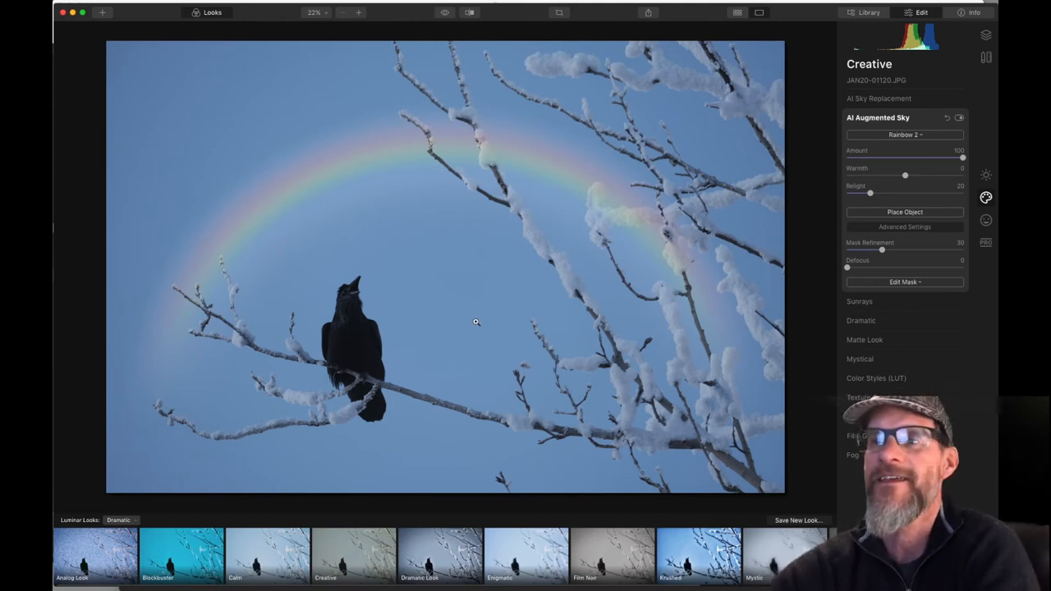
mouse_move(505, 250)
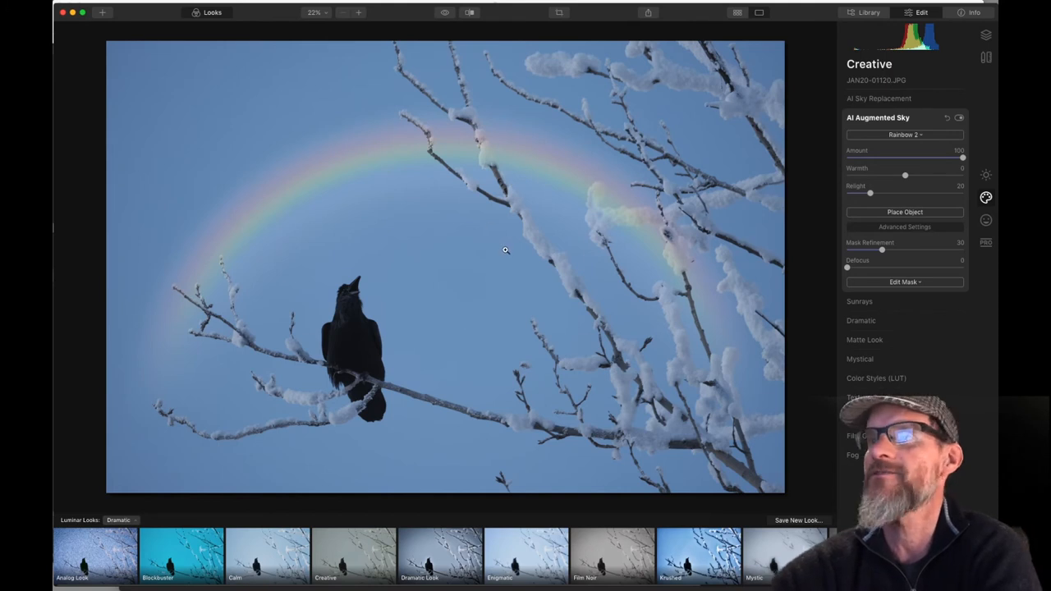
Return to the Library and open the sepia mountain-peak photo from Recently Edited.
left_click(869, 12)
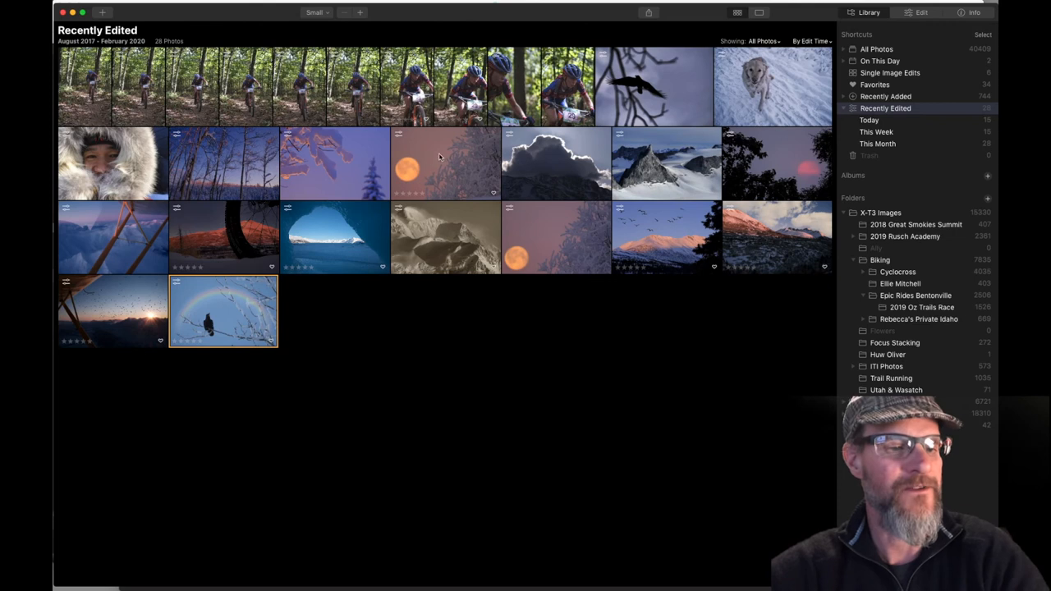
left_click(445, 238)
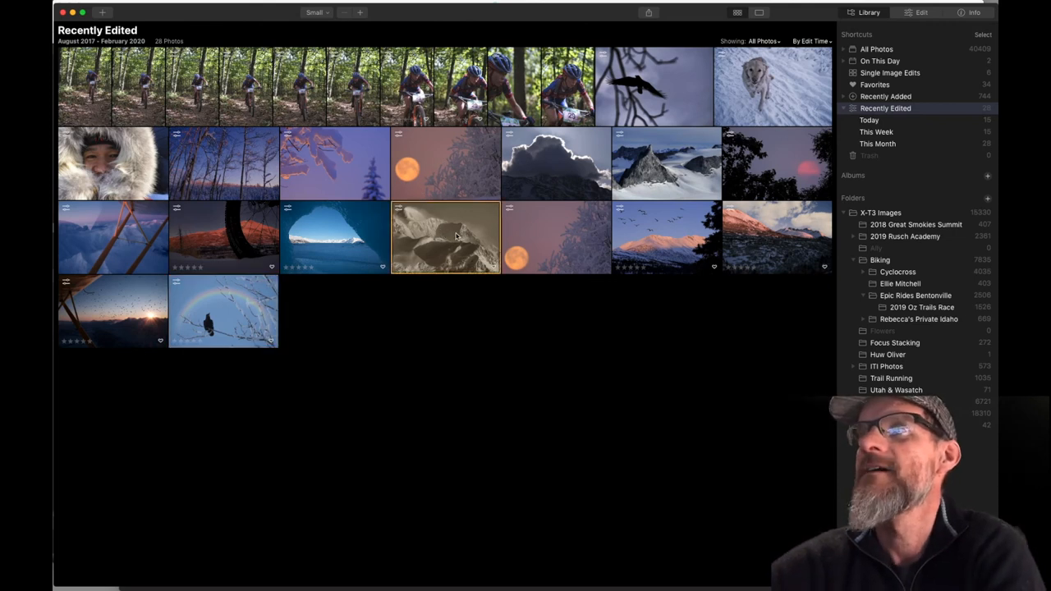
double_click(445, 237)
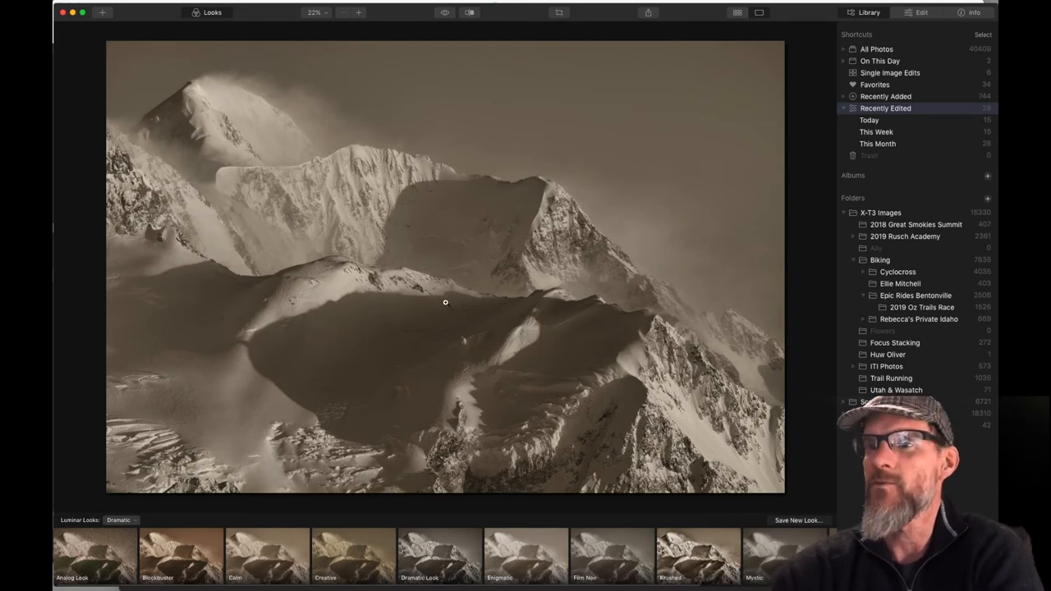
mouse_move(450, 301)
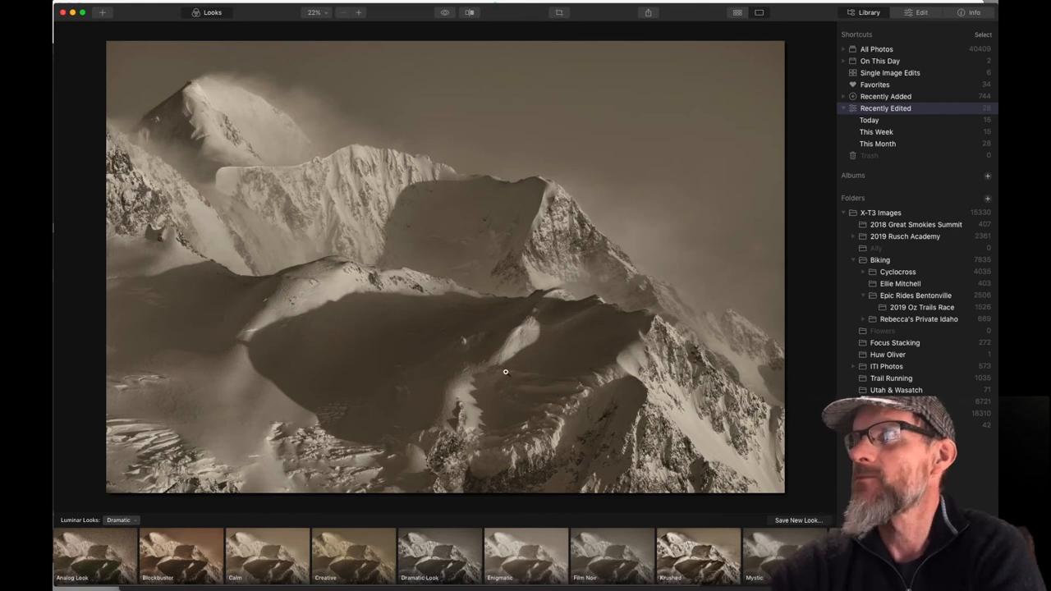
mouse_move(454, 400)
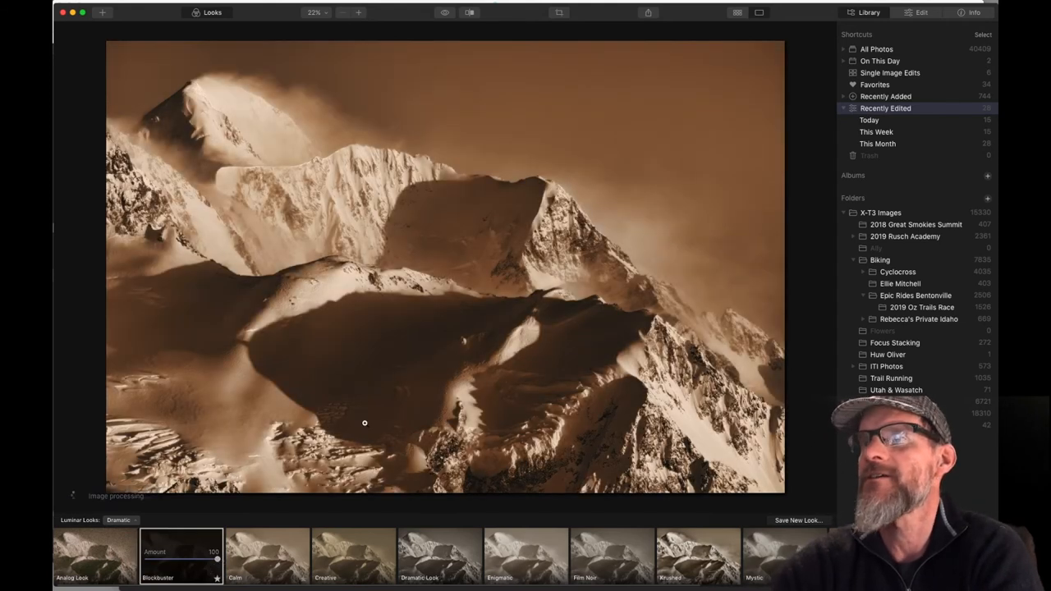
Lower the Blockbuster look's Amount to 55 on the sepia mountain photo.
left_click_drag(217, 559, 214, 560)
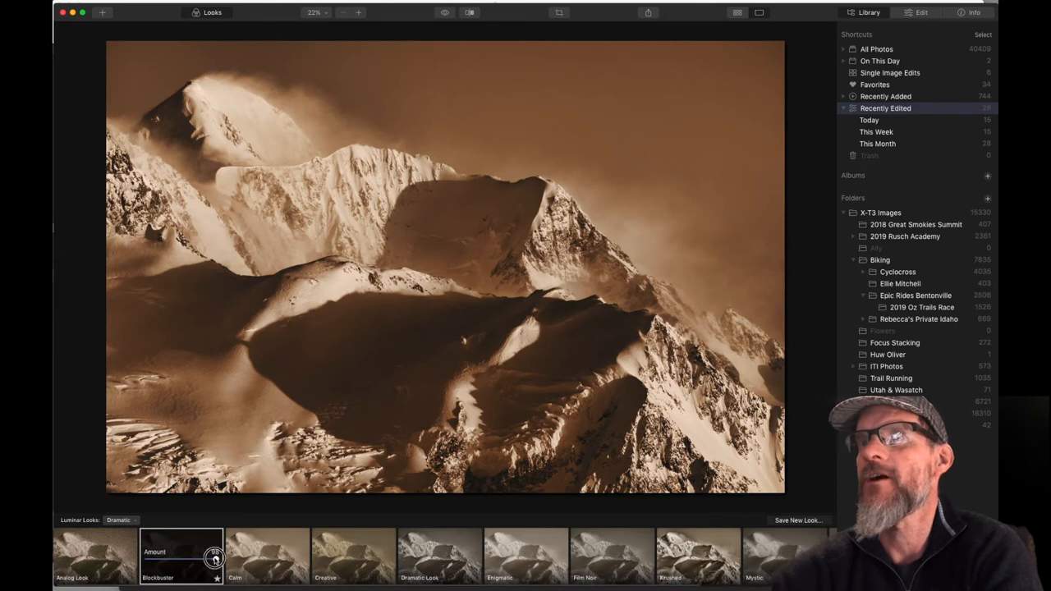
left_click_drag(216, 558, 188, 559)
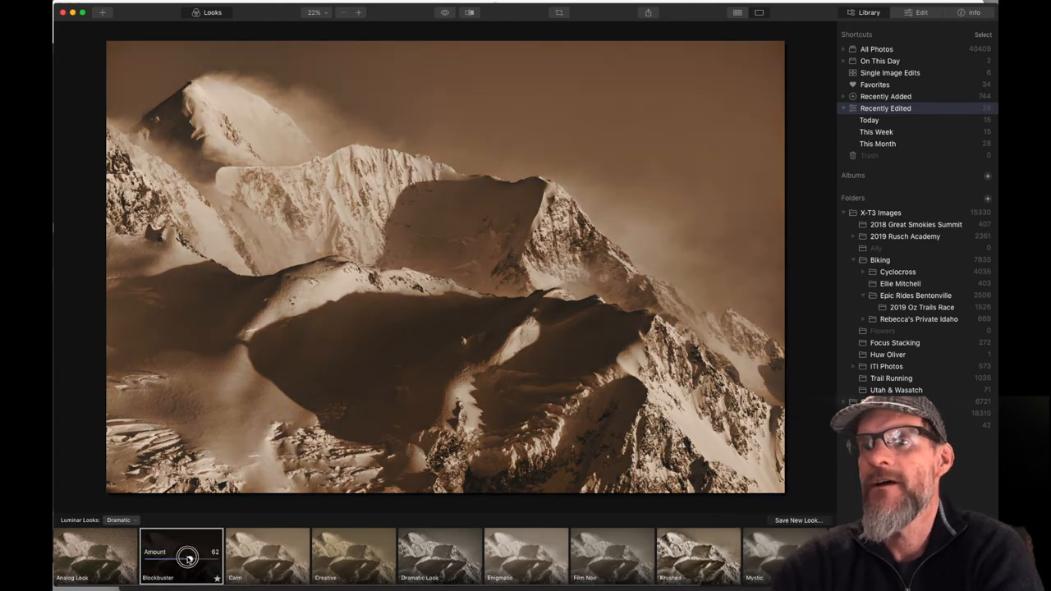
left_click_drag(187, 559, 183, 559)
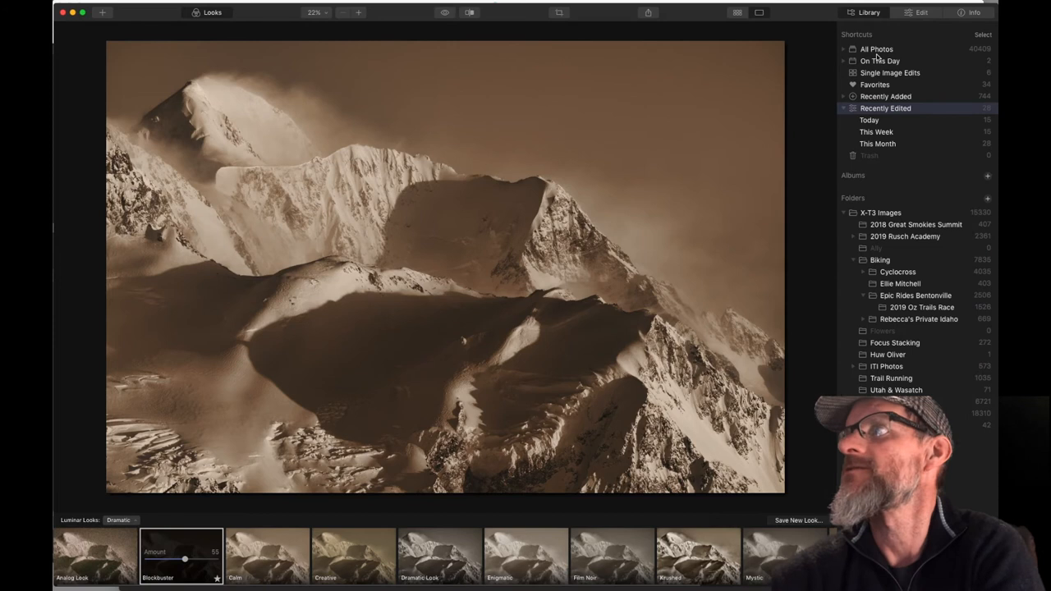
left_click(921, 12)
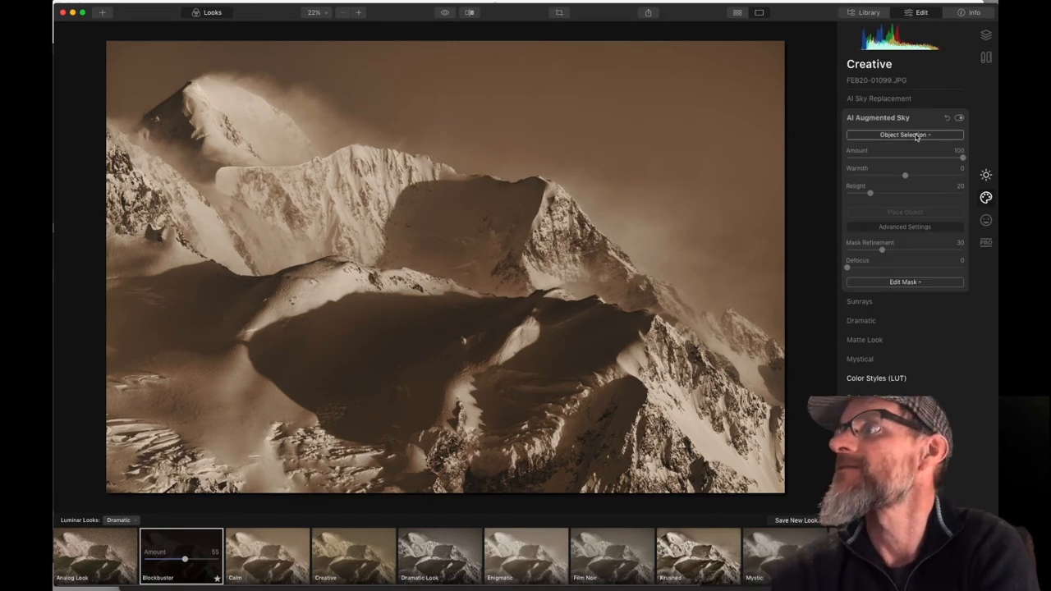
Add the Planet 3 sky object, then enlarge it and move it to the upper right.
left_click(904, 135)
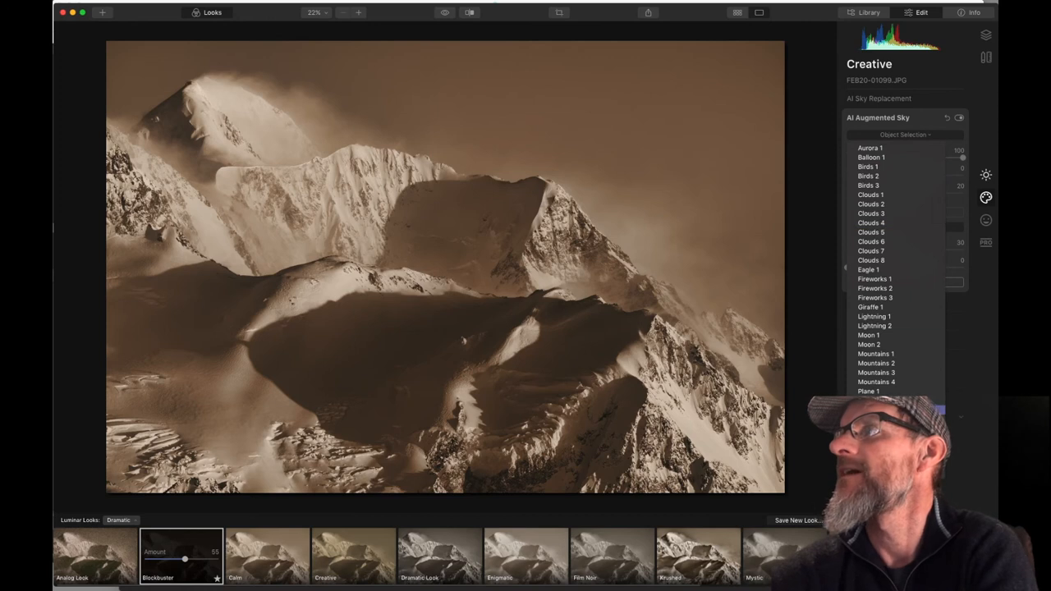
left_click(868, 390)
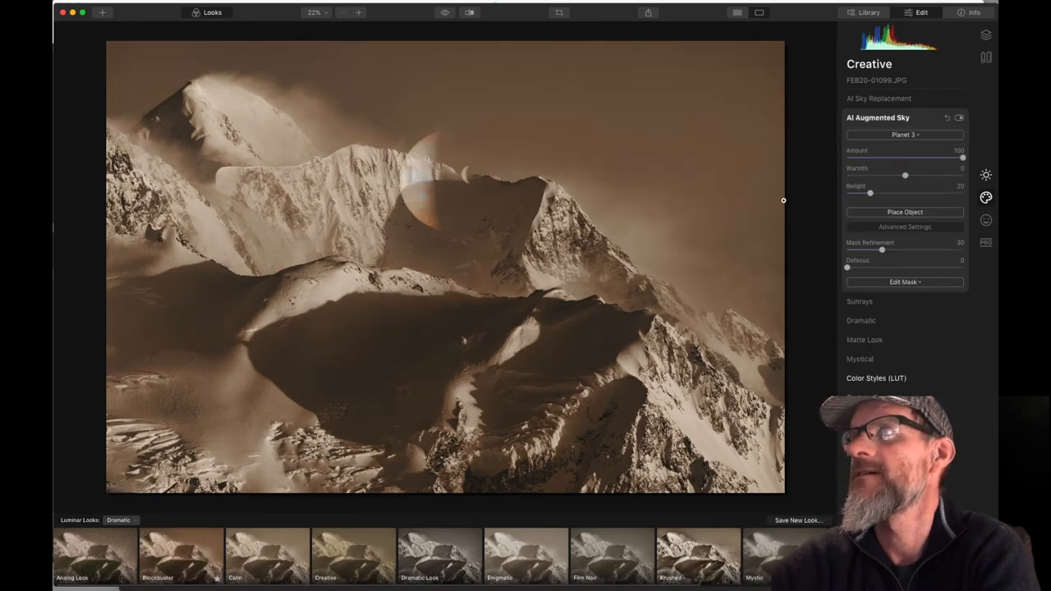
left_click(904, 211)
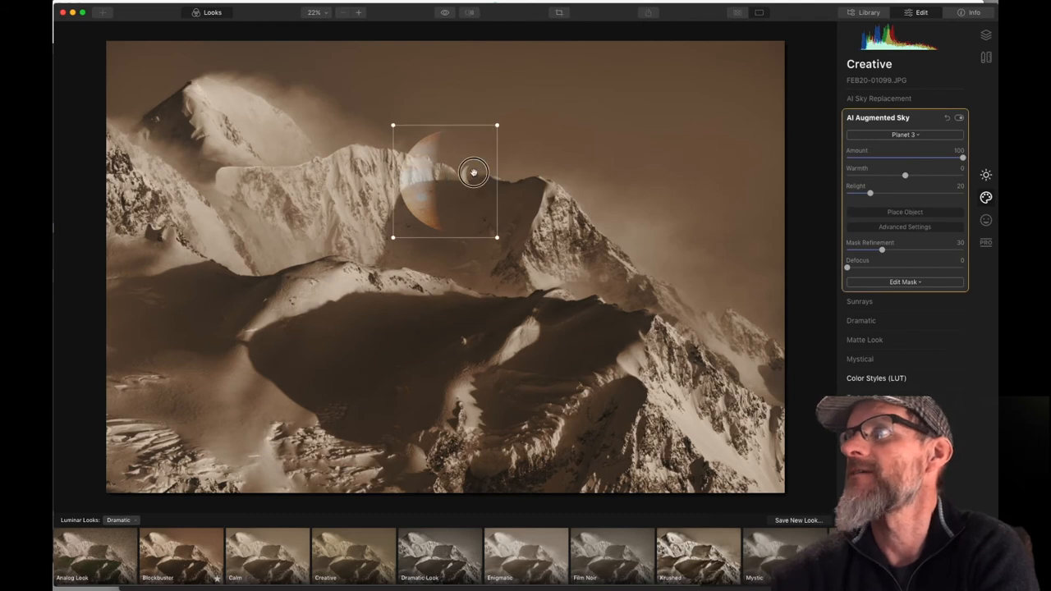
left_click_drag(472, 172, 693, 119)
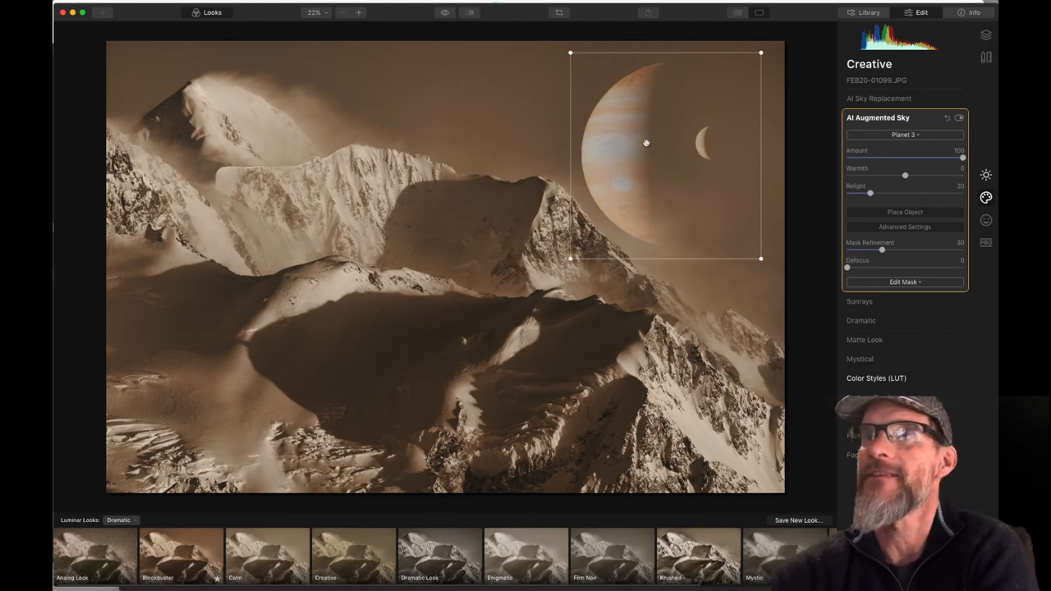
mouse_move(554, 197)
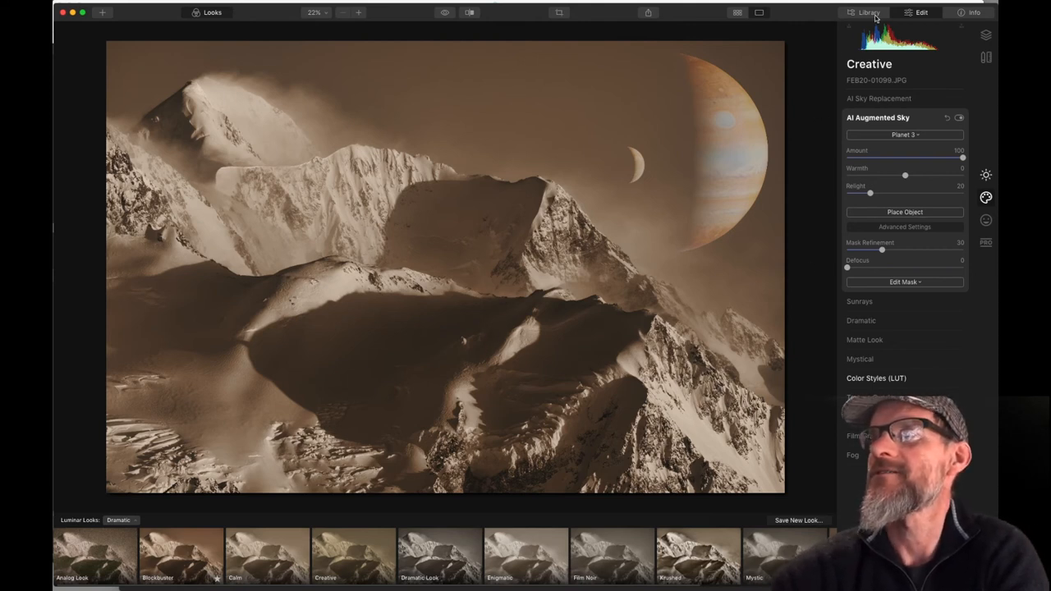
left_click(868, 12)
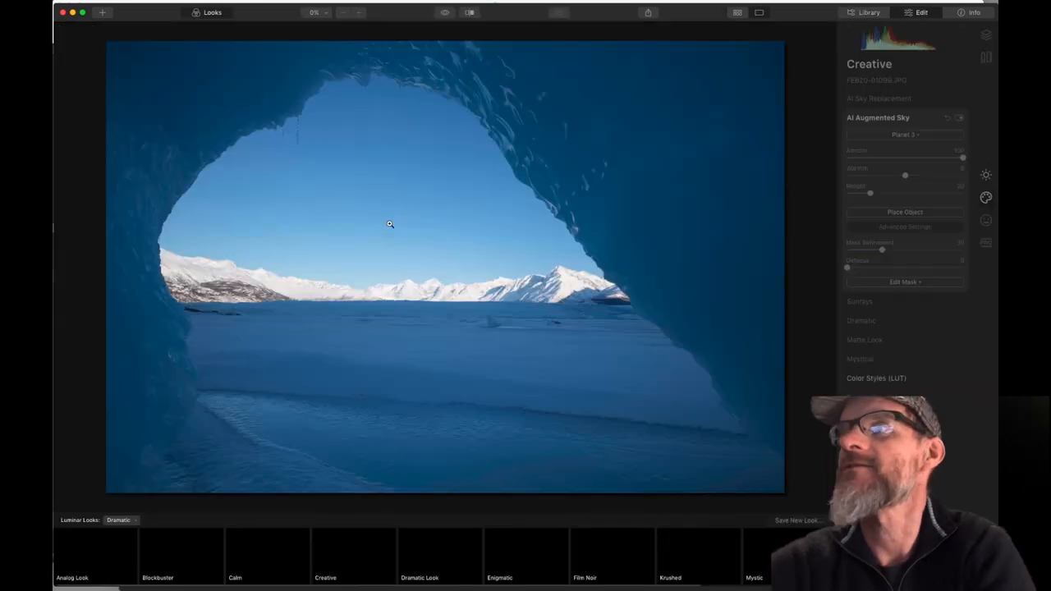
Add the ringed Planet 4 object to the cave sky and enlarge it.
left_click(904, 134)
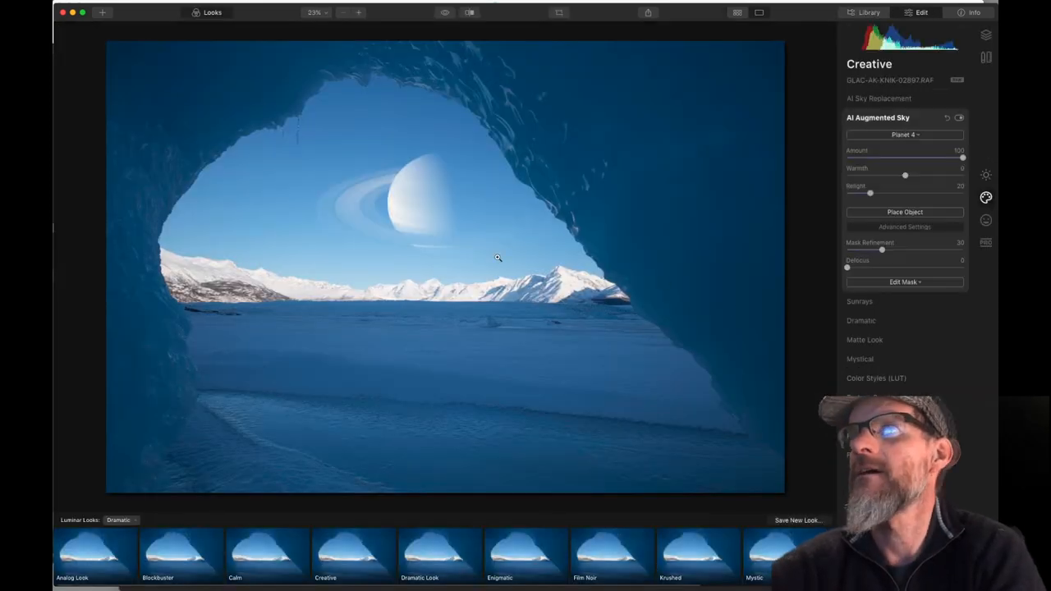
left_click(904, 211)
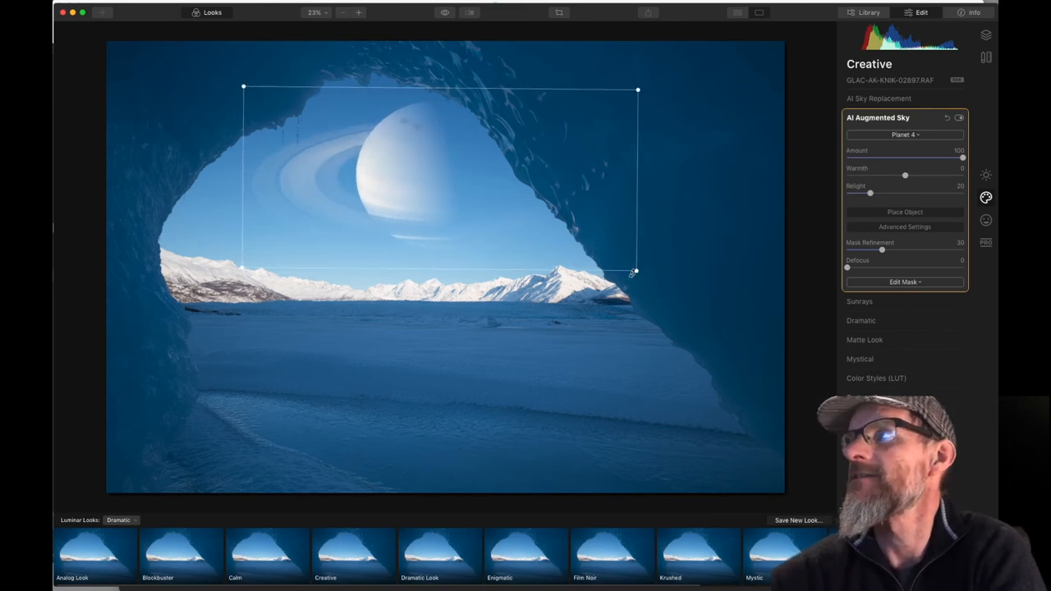
left_click_drag(636, 271, 725, 310)
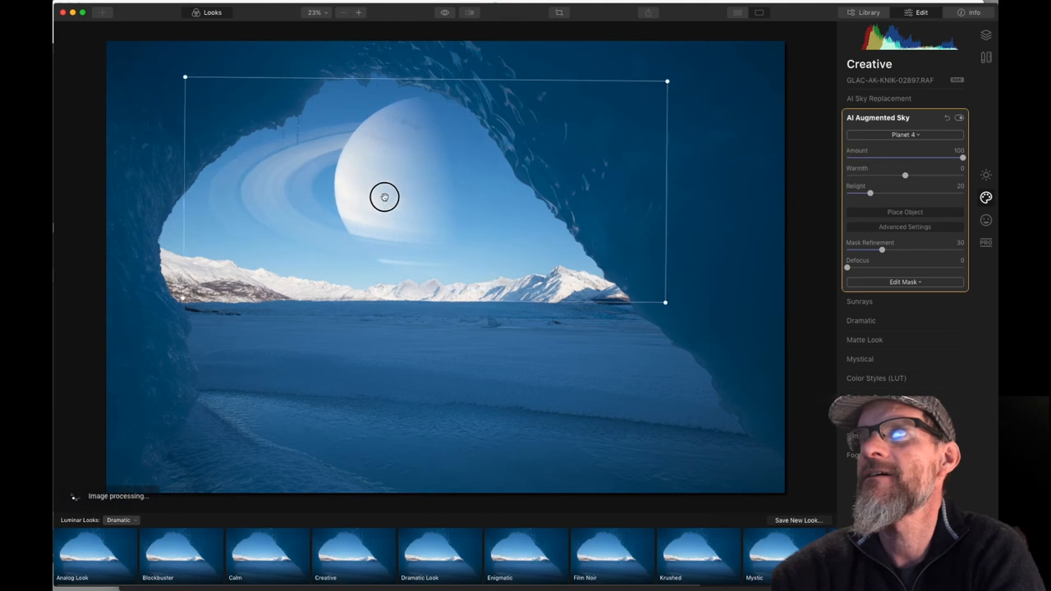
left_click_drag(384, 197, 413, 195)
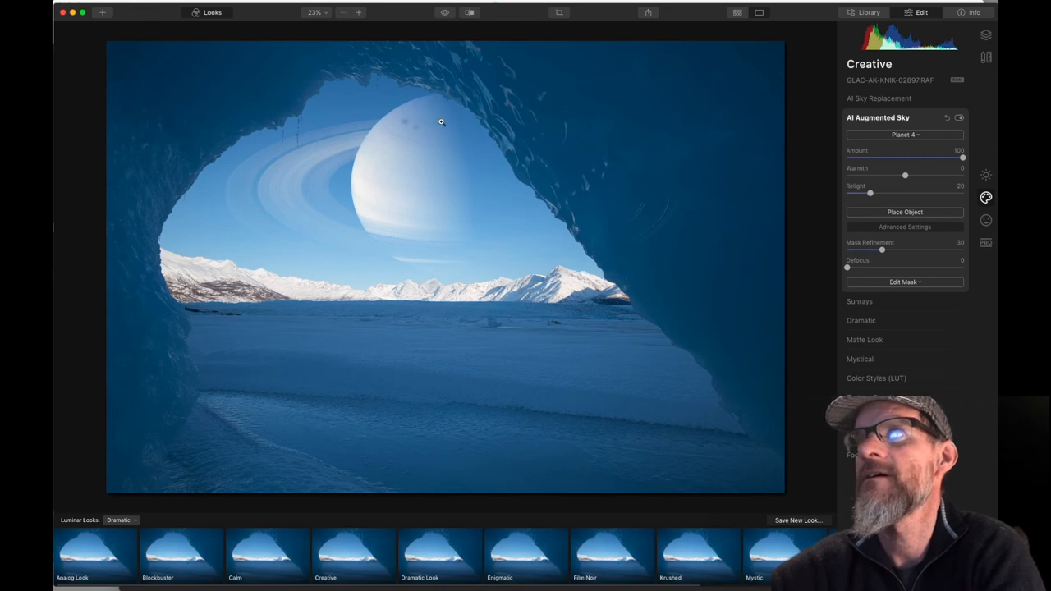
Reposition the ringed planet into the upper centre of the cave opening.
left_click(904, 212)
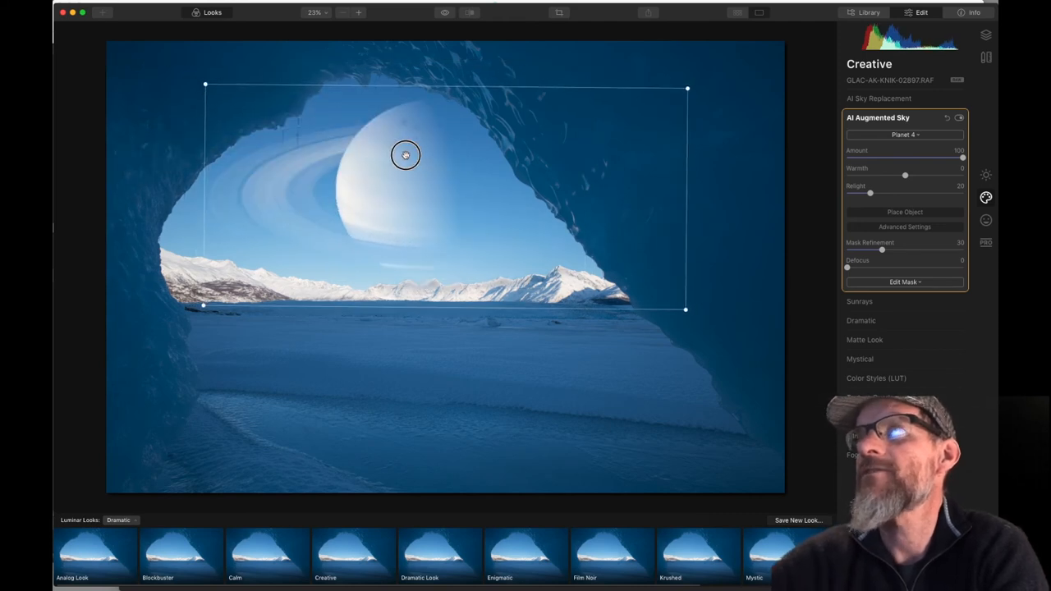
left_click_drag(405, 155, 431, 149)
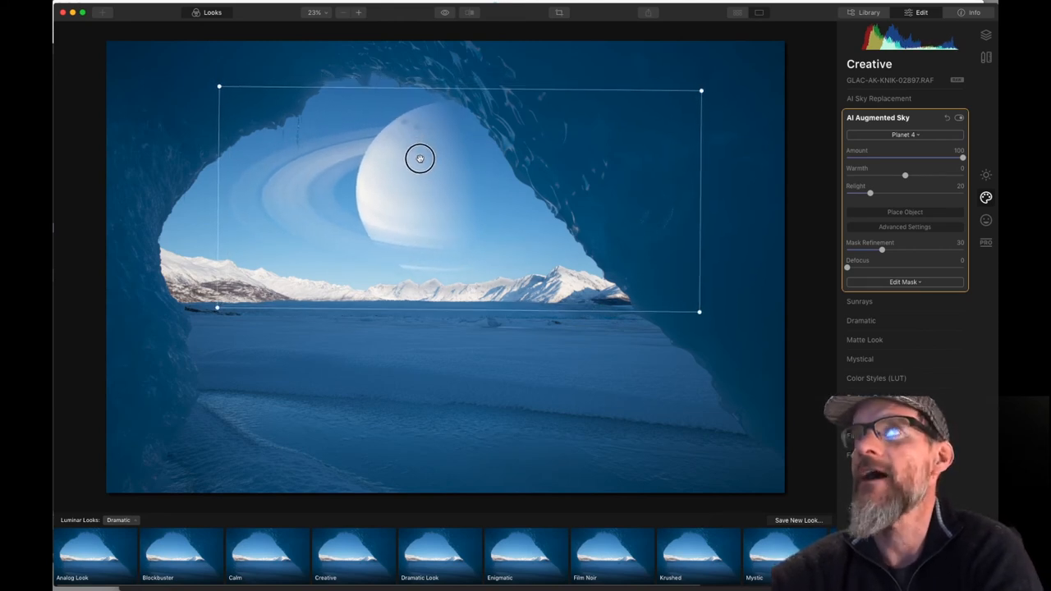
left_click_drag(420, 158, 313, 120)
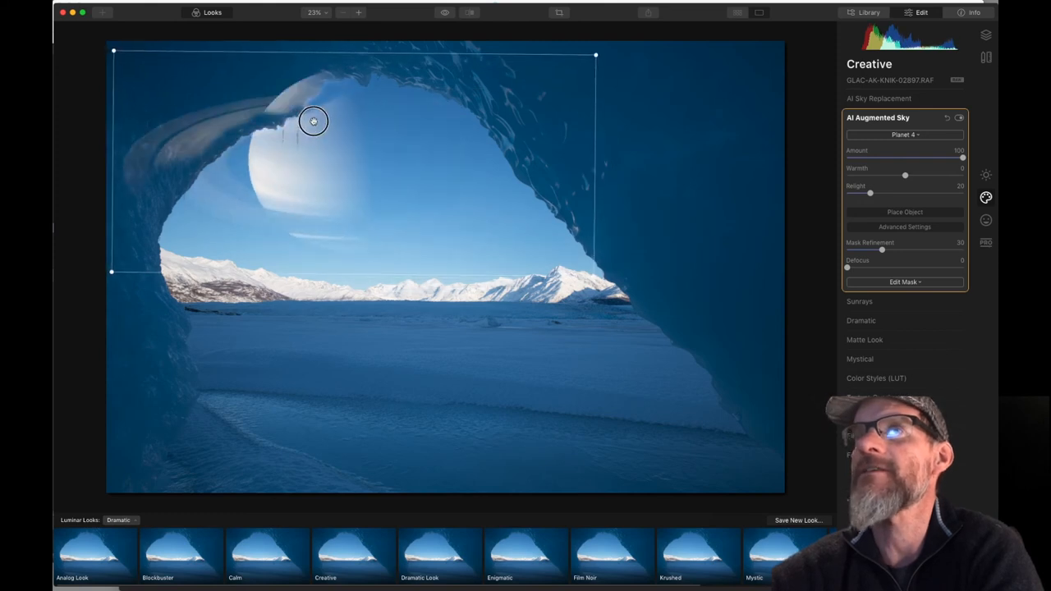
left_click_drag(313, 120, 364, 137)
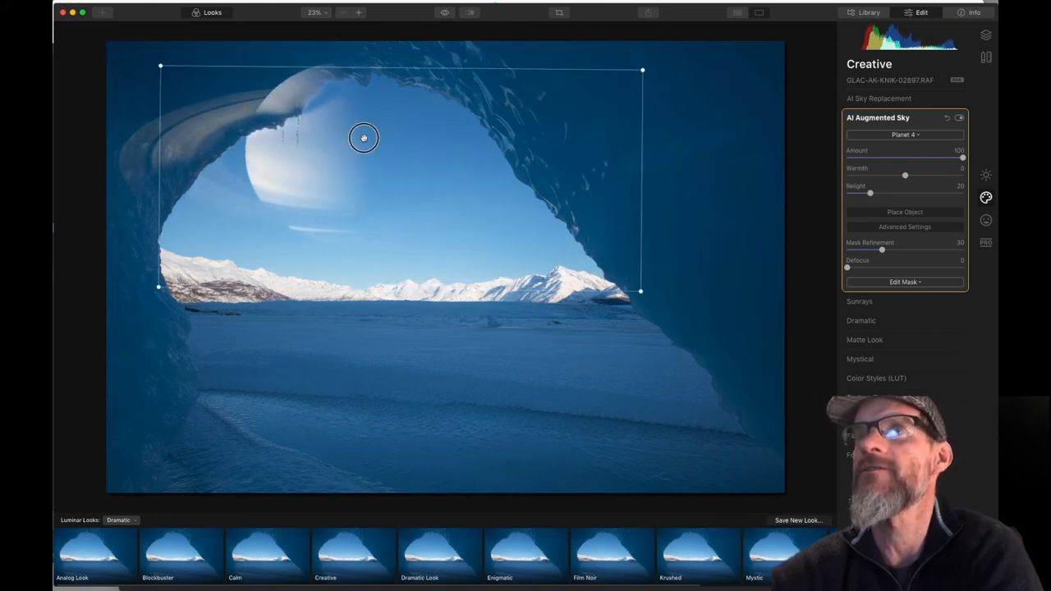
left_click_drag(364, 137, 427, 158)
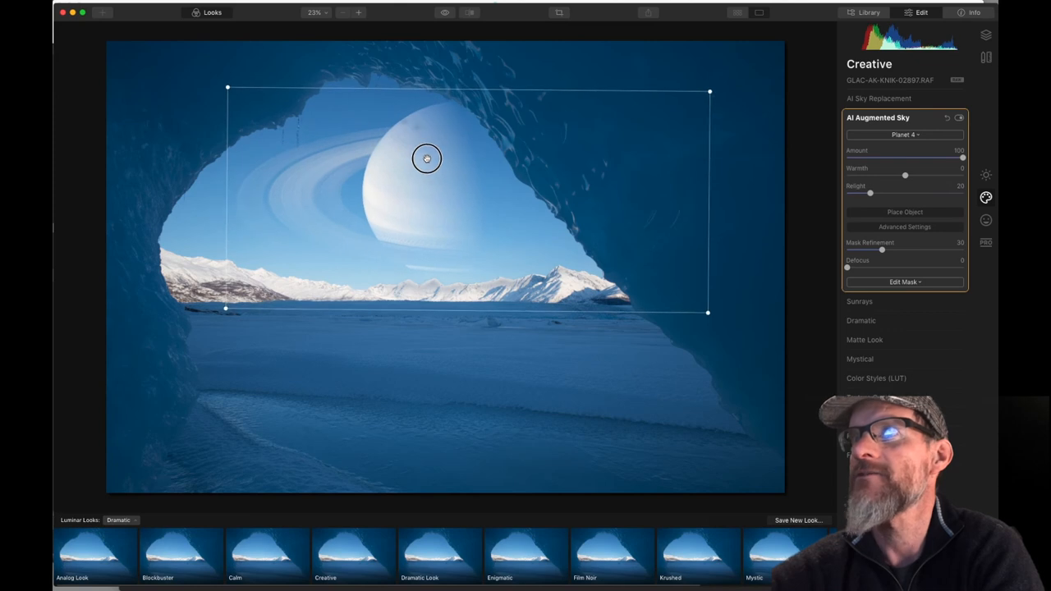
left_click_drag(426, 158, 420, 148)
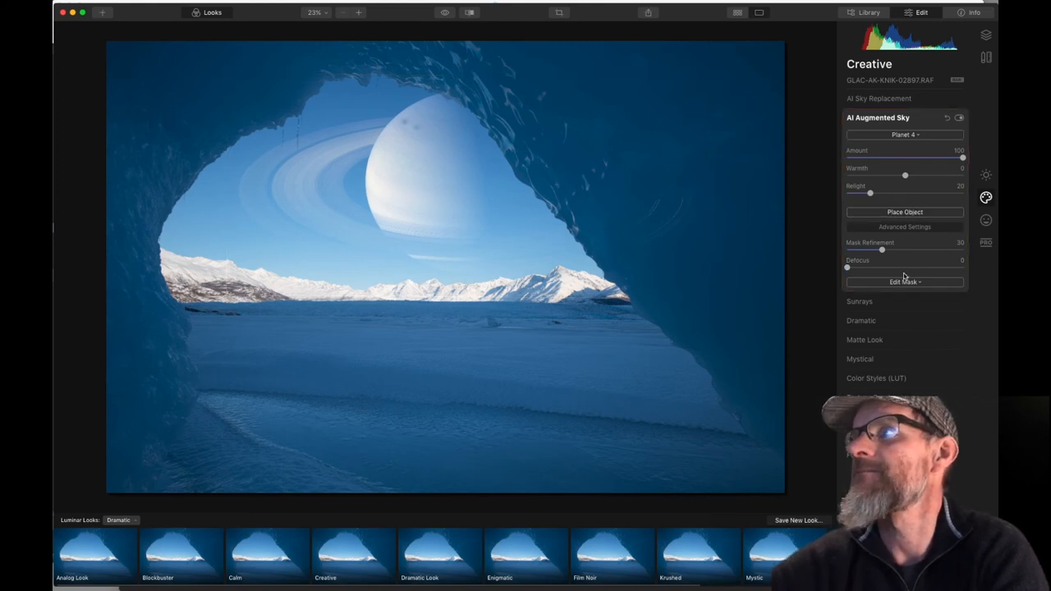
left_click(904, 282)
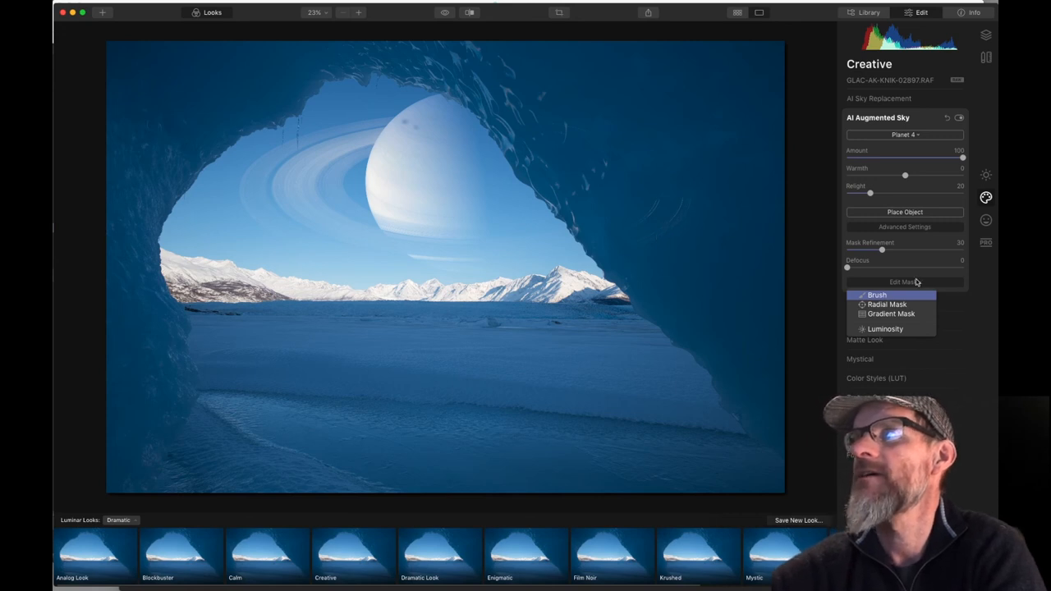
Brush-paint the mask over the planet's centre, body and rings.
left_click(877, 294)
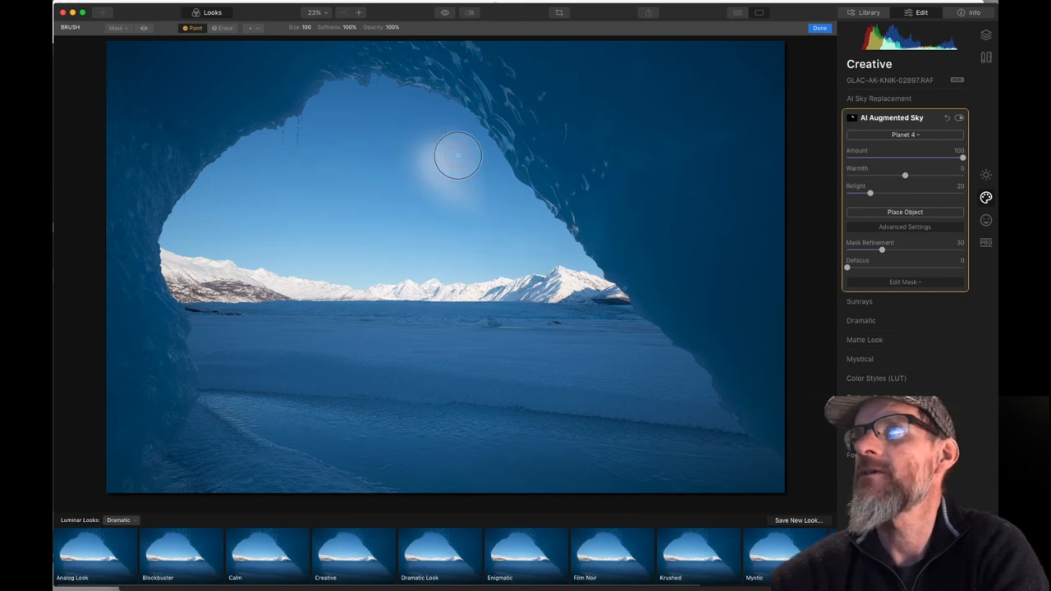
left_click_drag(458, 155, 384, 134)
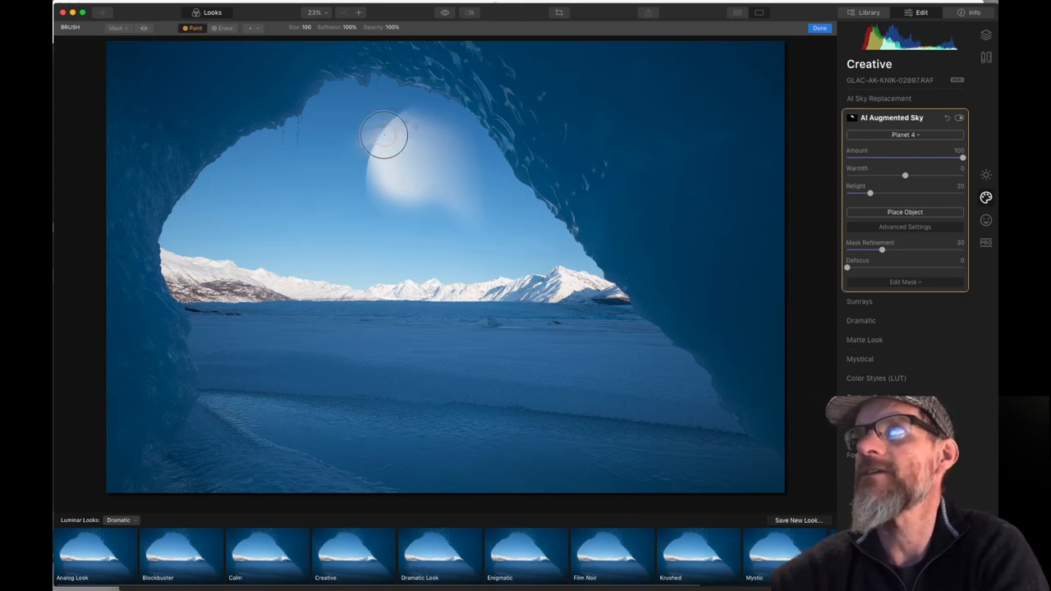
left_click_drag(384, 134, 265, 236)
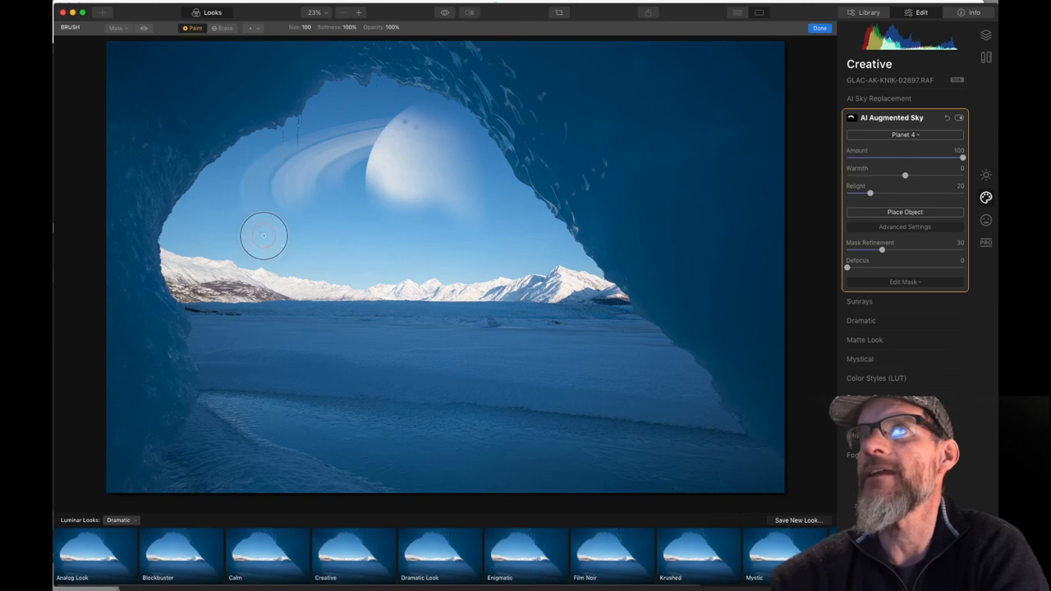
left_click_drag(263, 235, 426, 224)
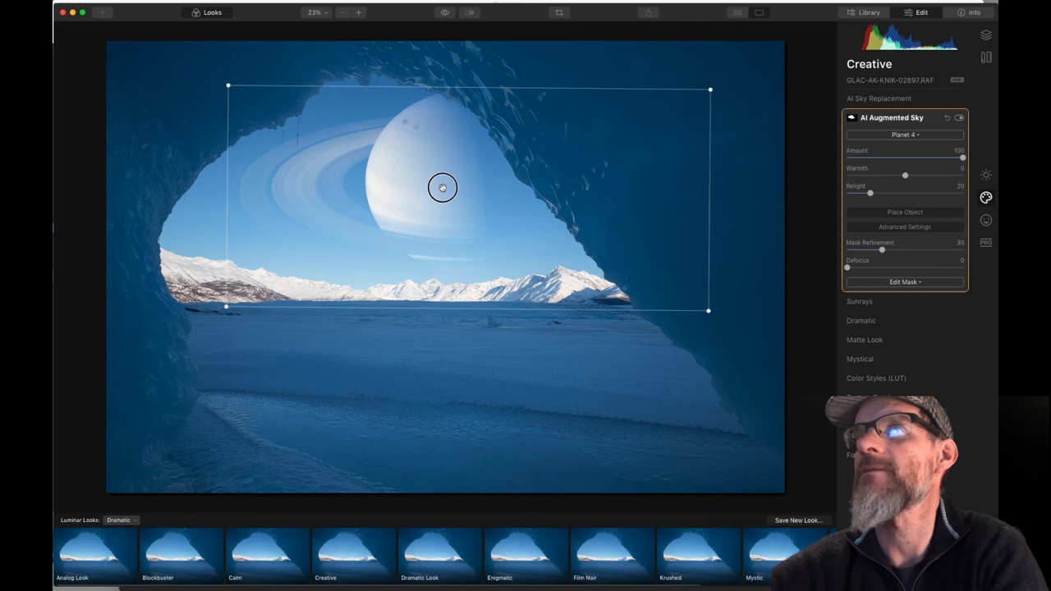
Nudge the ringed planet slightly lower in the cave opening.
left_click_drag(442, 188, 446, 199)
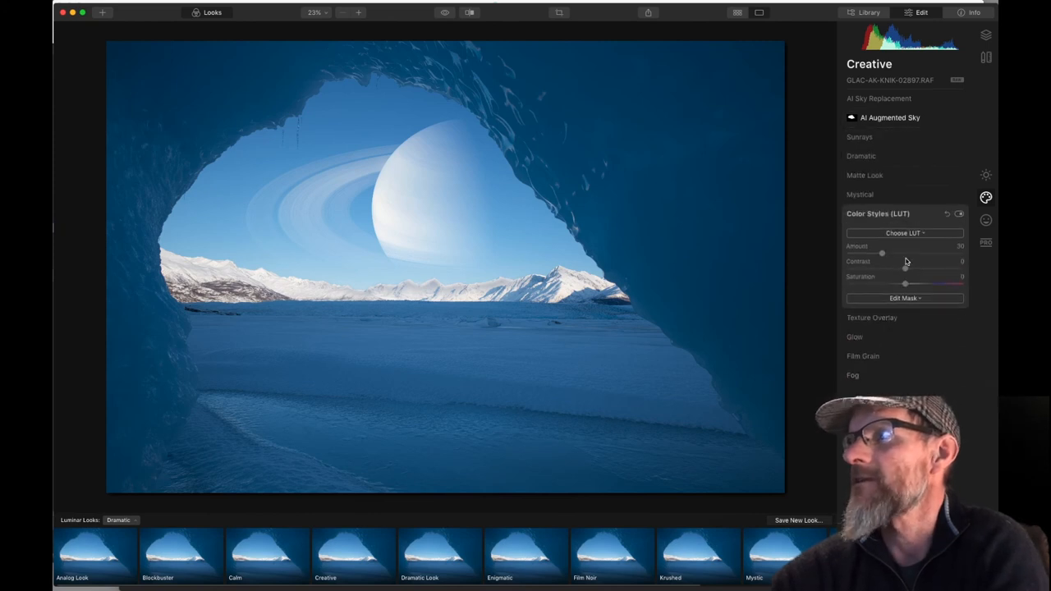
Preview the 1990, Santa Barbara, Grace, Manhattan, Red Trace and 1960 colour style LUTs.
left_click(903, 233)
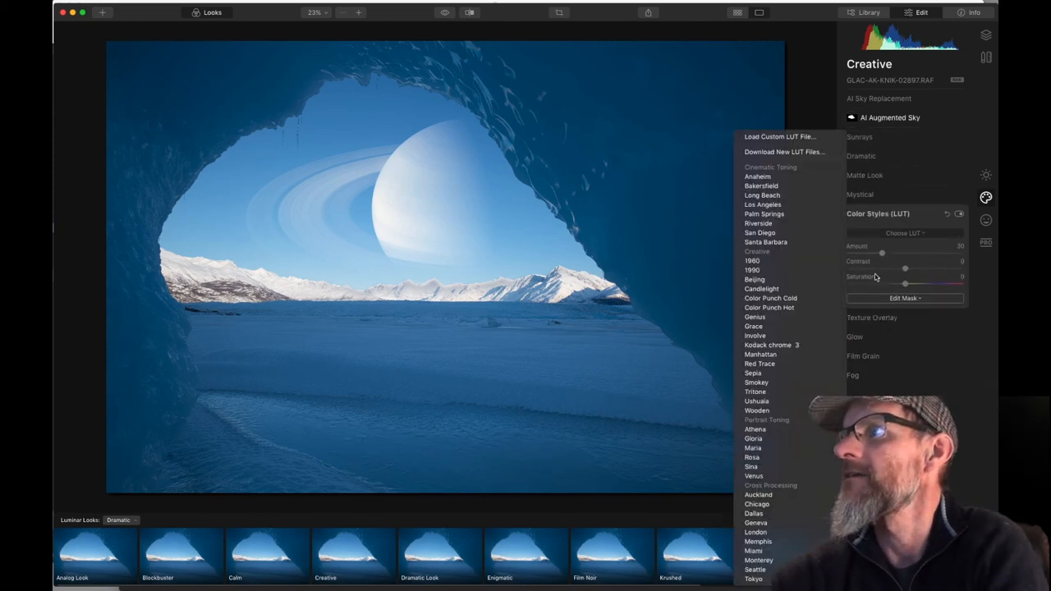
left_click(762, 288)
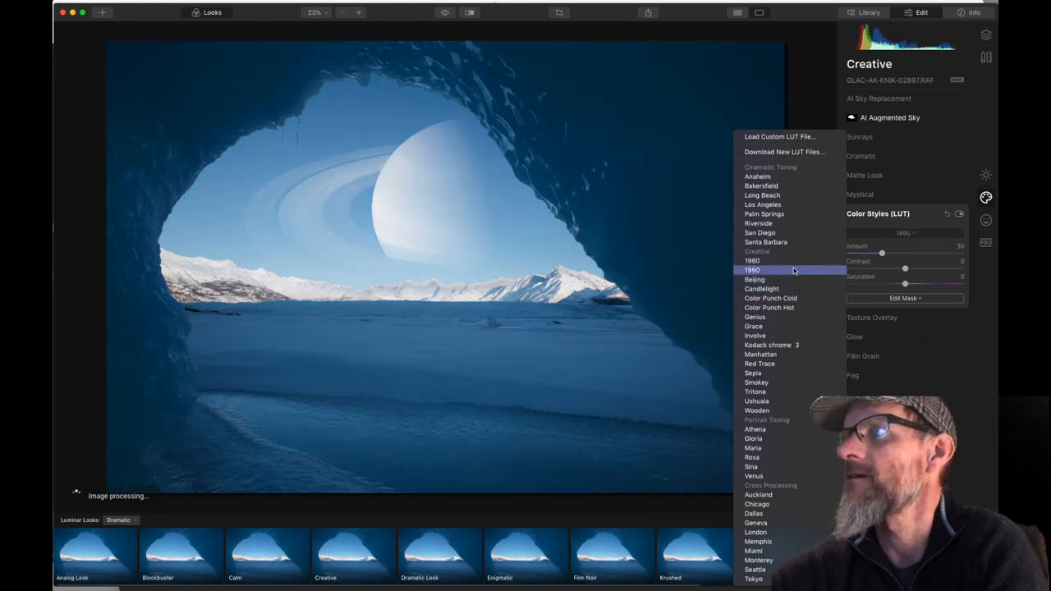
left_click(765, 242)
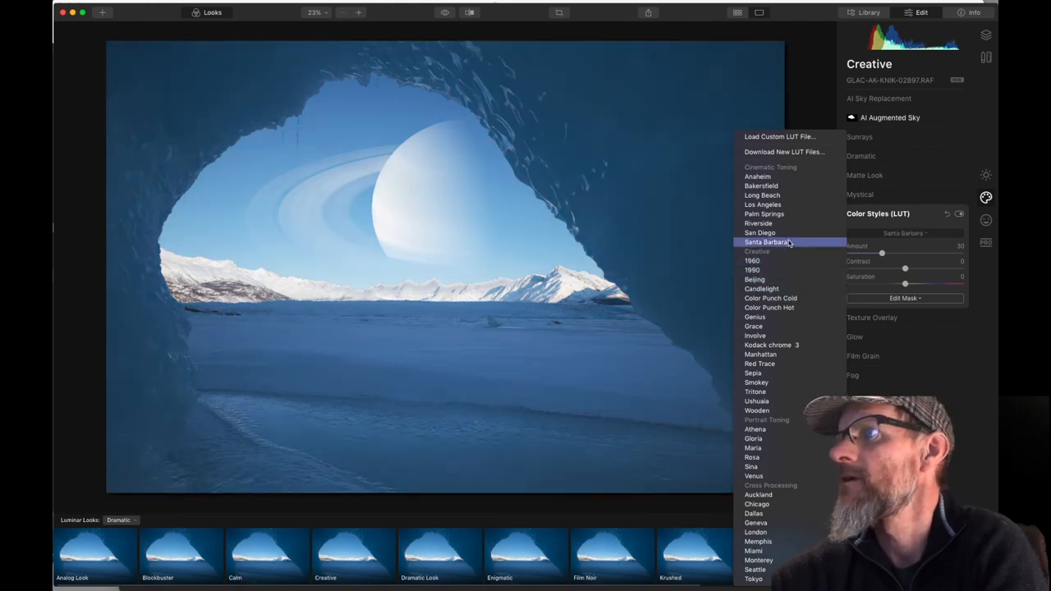
left_click(753, 326)
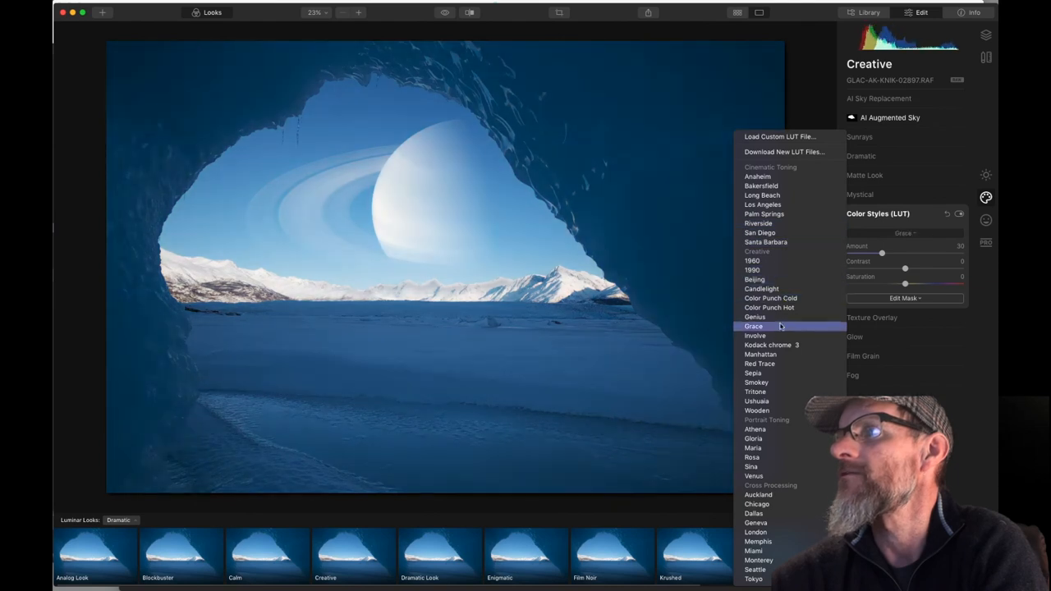
left_click(760, 354)
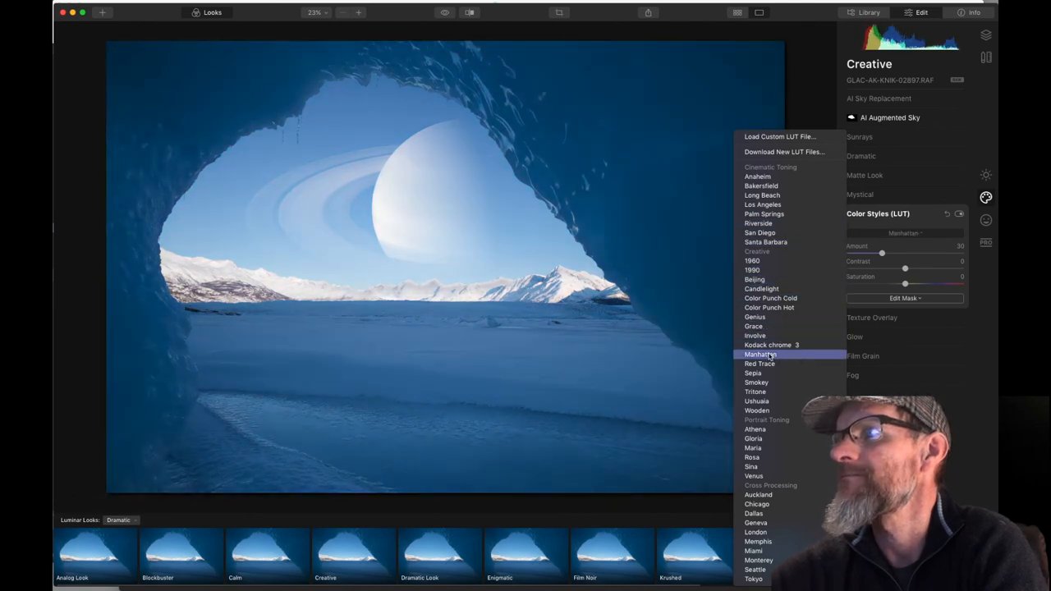
left_click(759, 364)
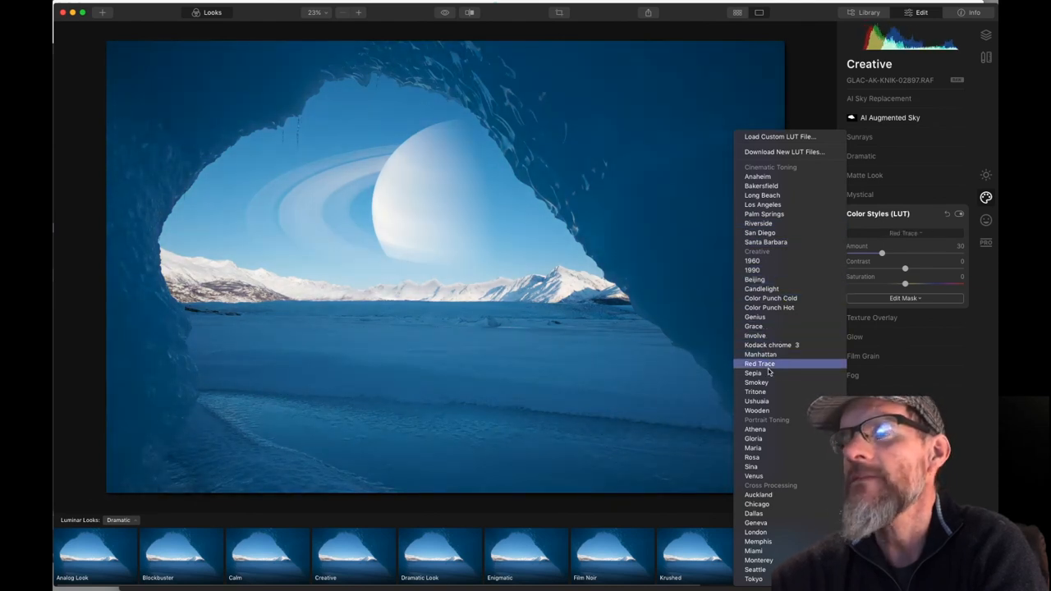
left_click(752, 270)
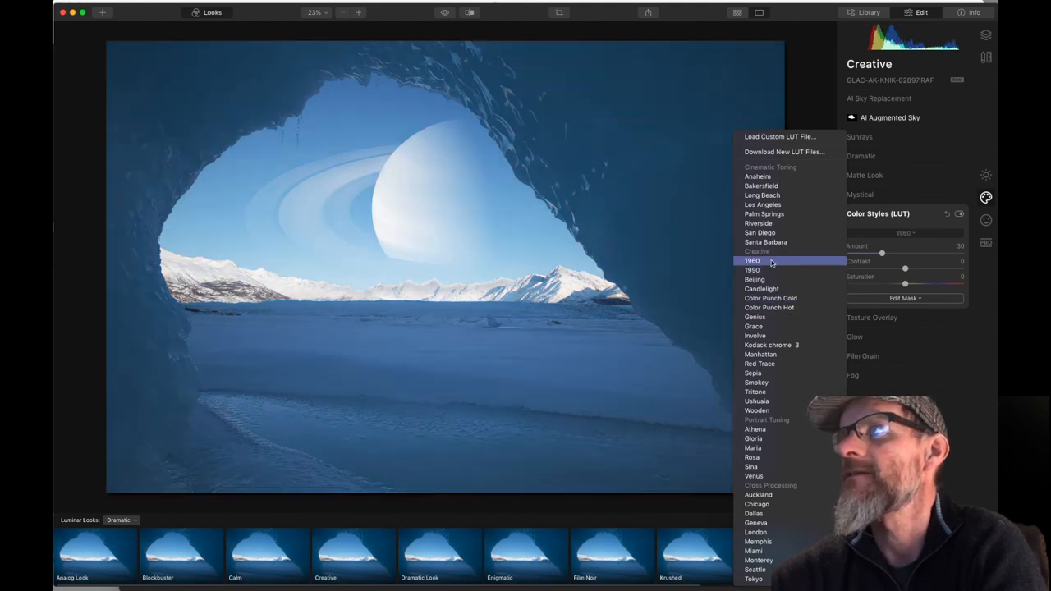
left_click(752, 269)
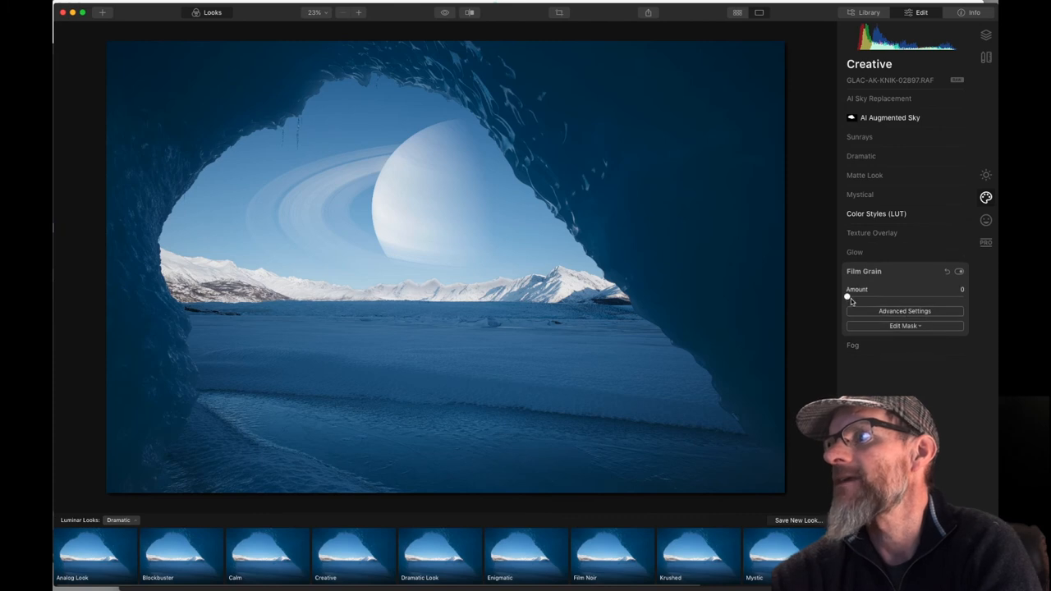
Set Film Grain Amount to 7 and AI Structure Amount to about 44.
left_click_drag(848, 297, 856, 298)
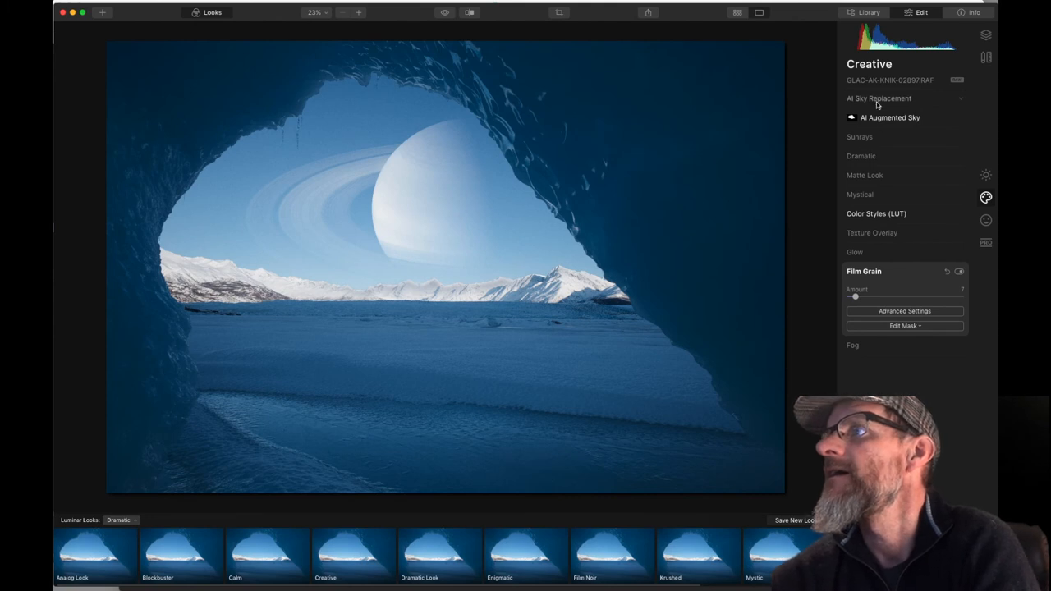
left_click(985, 174)
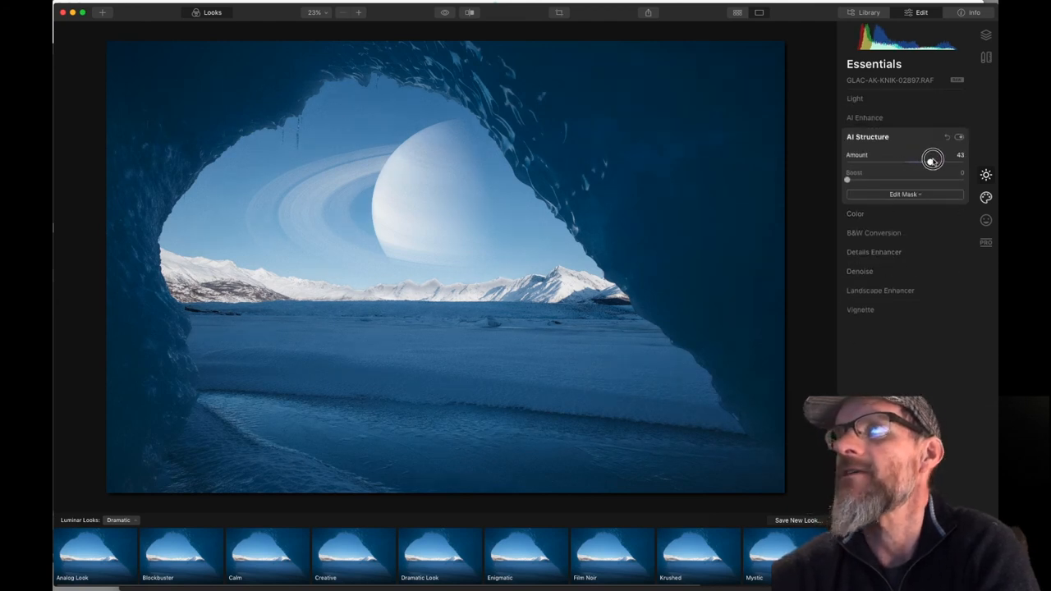
left_click_drag(911, 160, 928, 161)
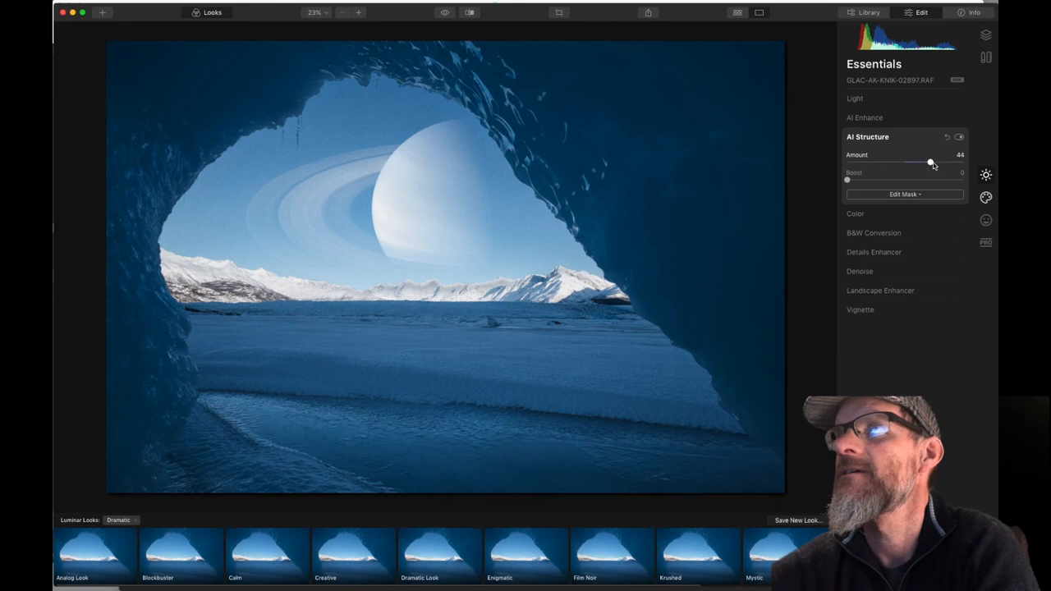
left_click_drag(931, 162, 922, 162)
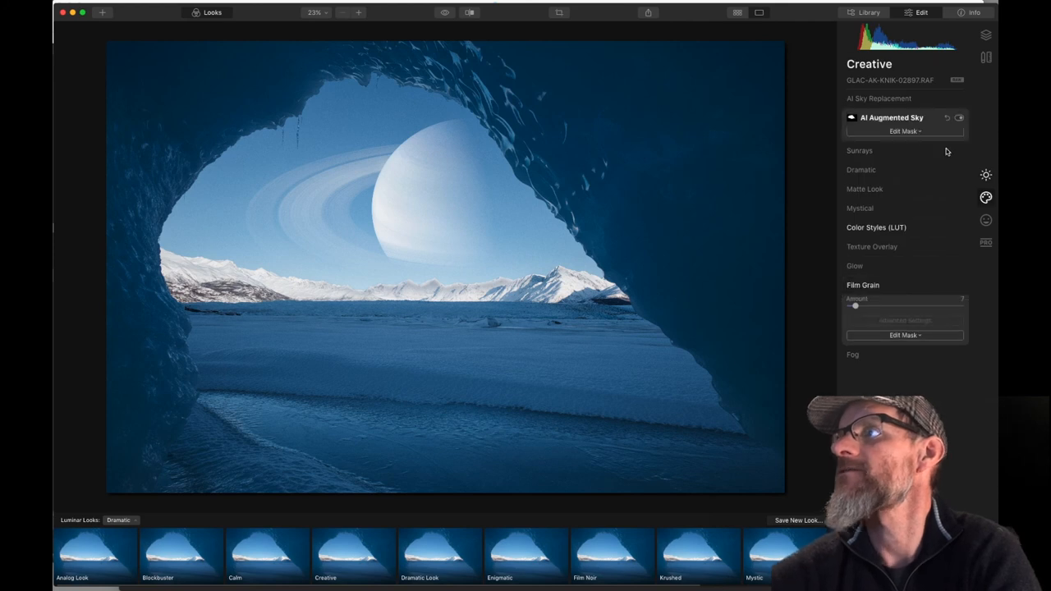
Expand AI Augmented Sky to show Planet 4 at amount 100 and relight 20.
left_click(878, 117)
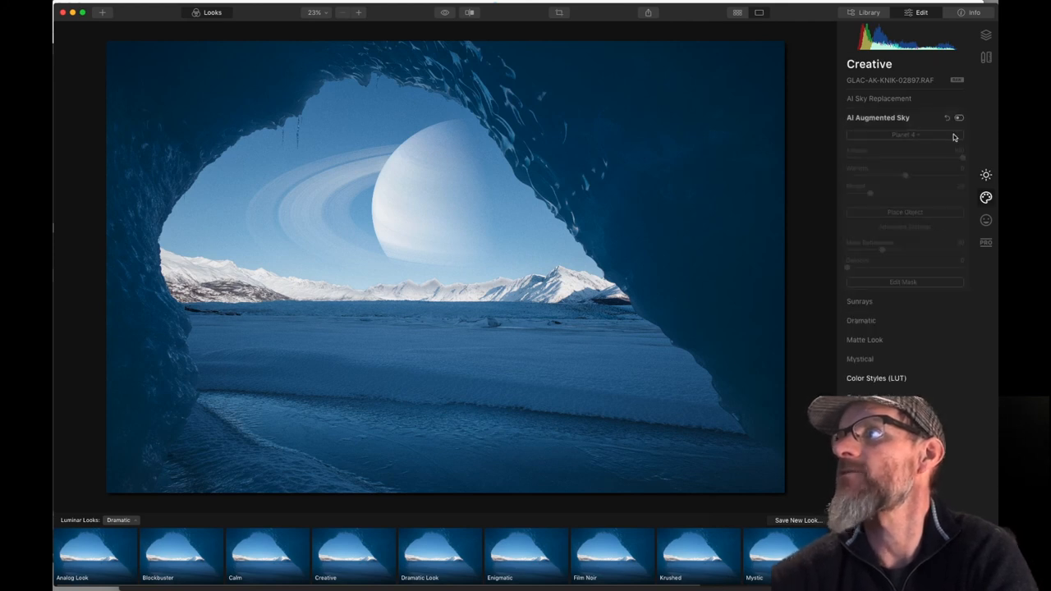
left_click(958, 117)
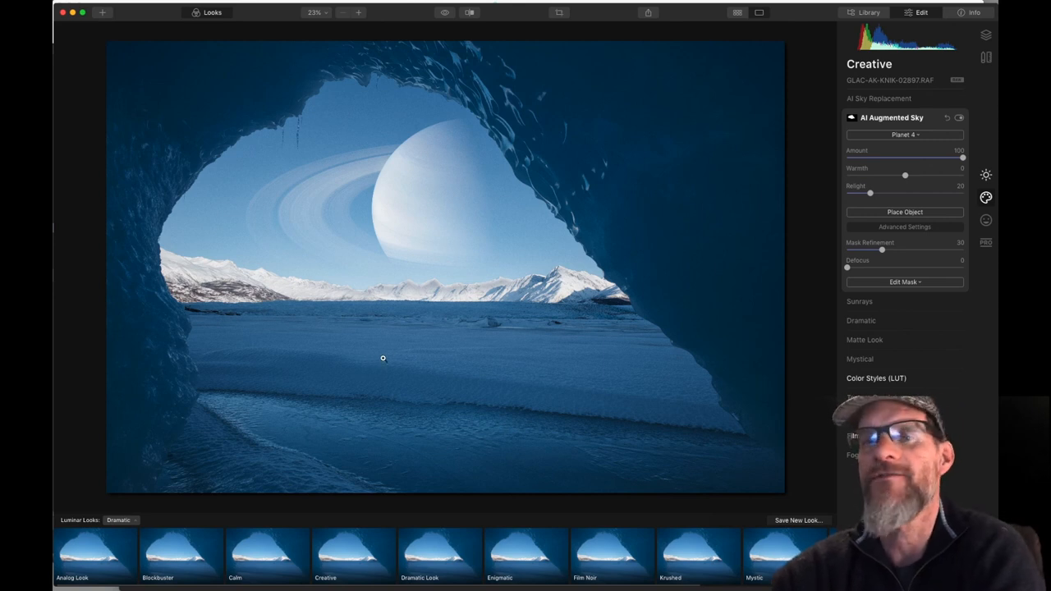
mouse_move(470, 243)
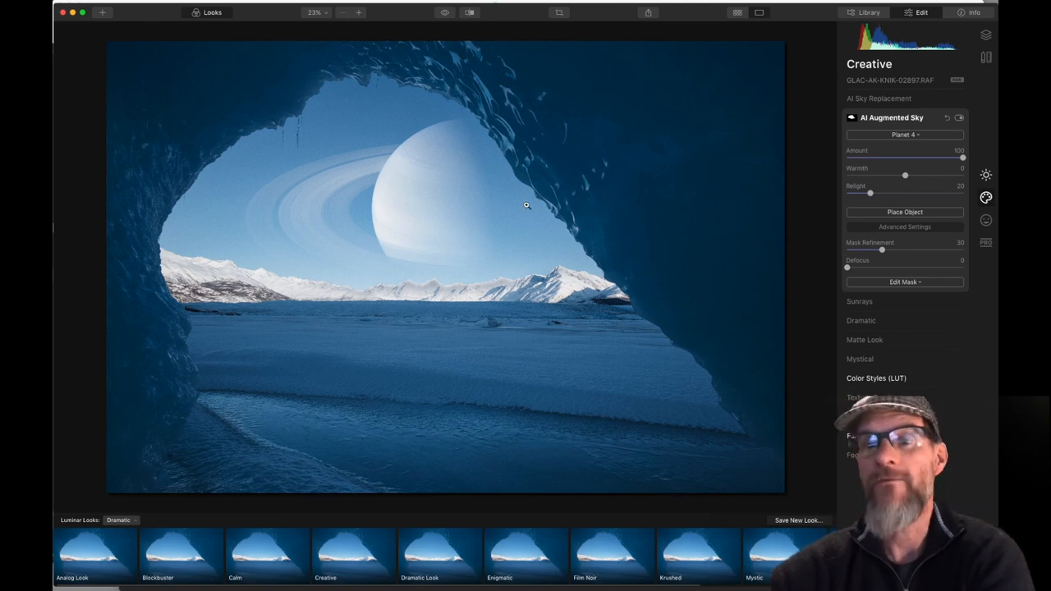
Open the orange full moon and frosty branches photo from the Library in Edit.
left_click(868, 13)
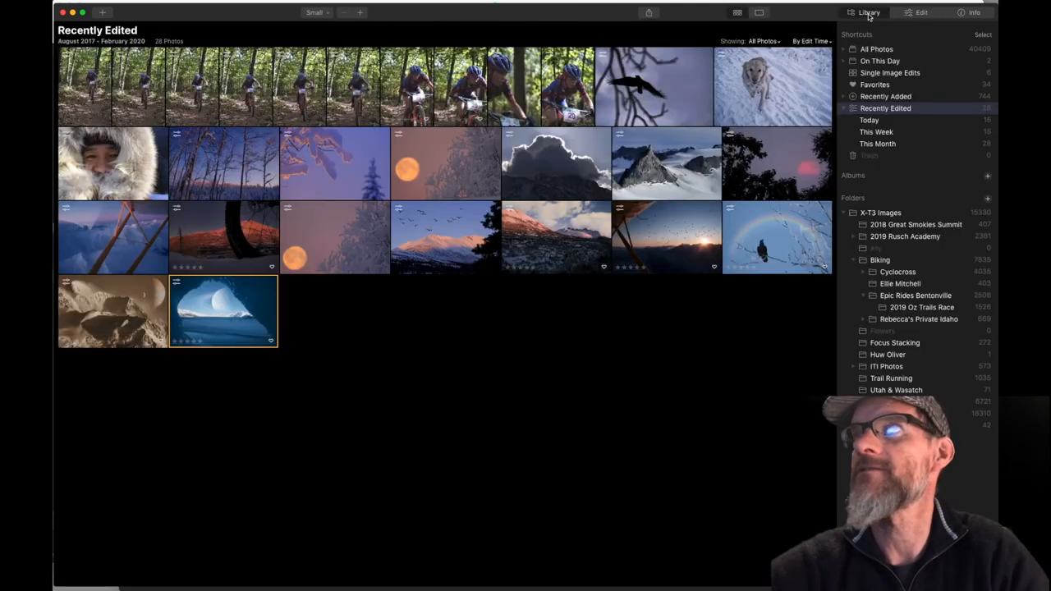
left_click(335, 238)
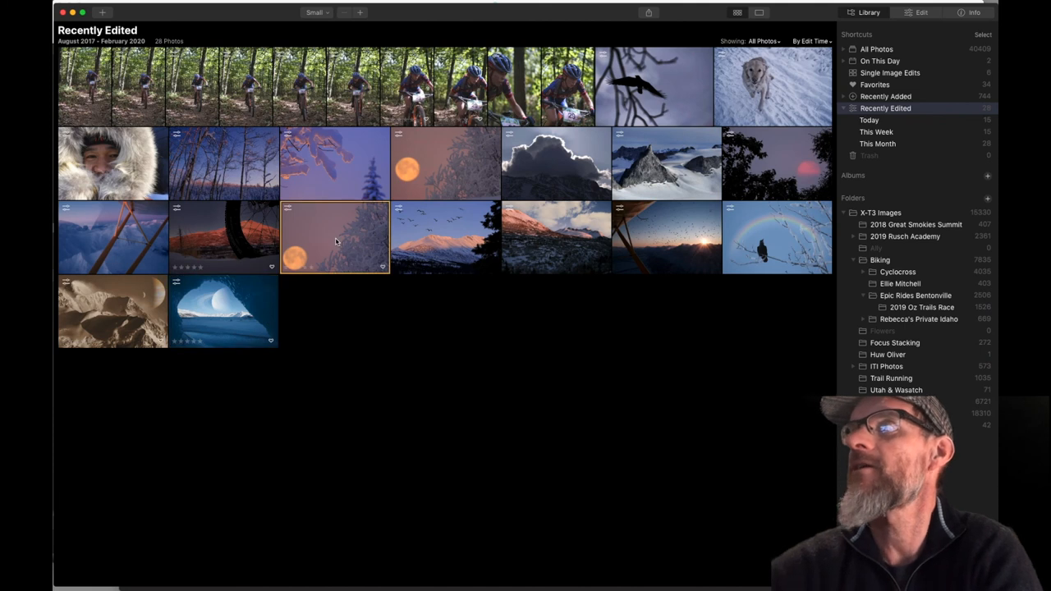
double_click(335, 238)
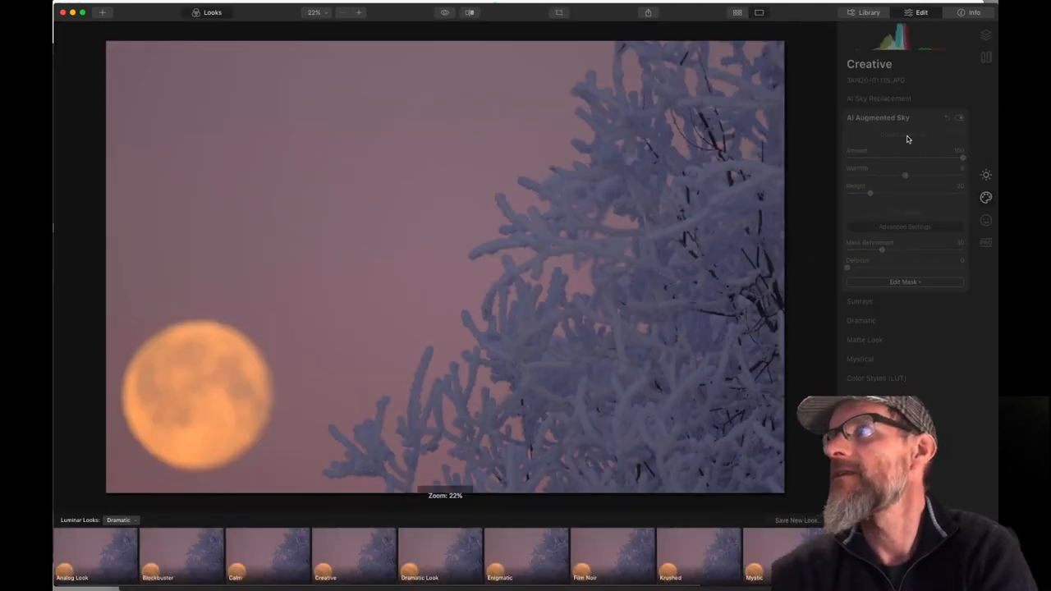
Place Giraffe 1 as the AI Augmented Sky object in the pink sky.
left_click(903, 135)
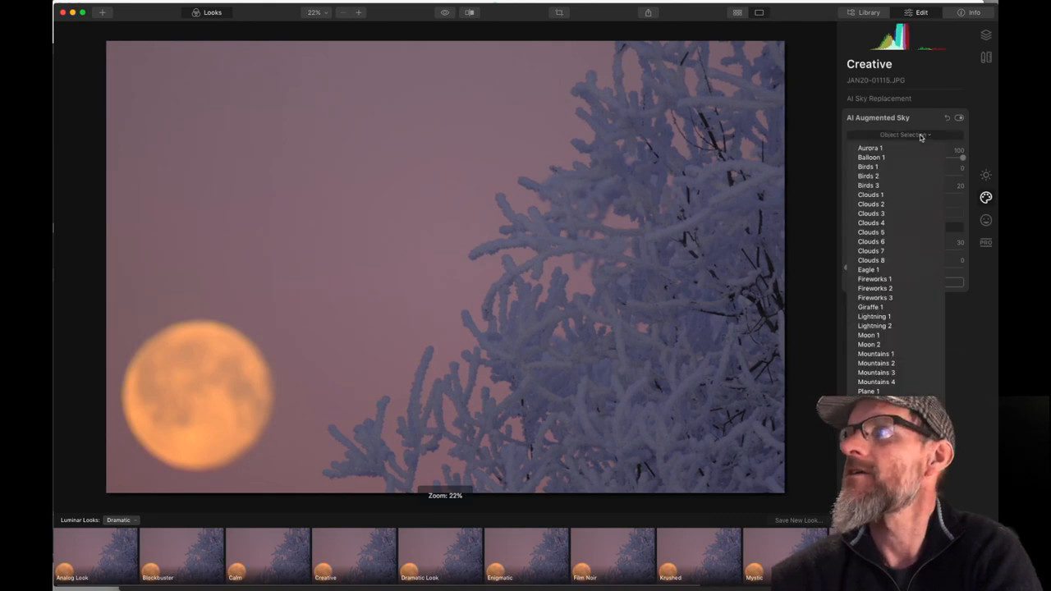
left_click(869, 306)
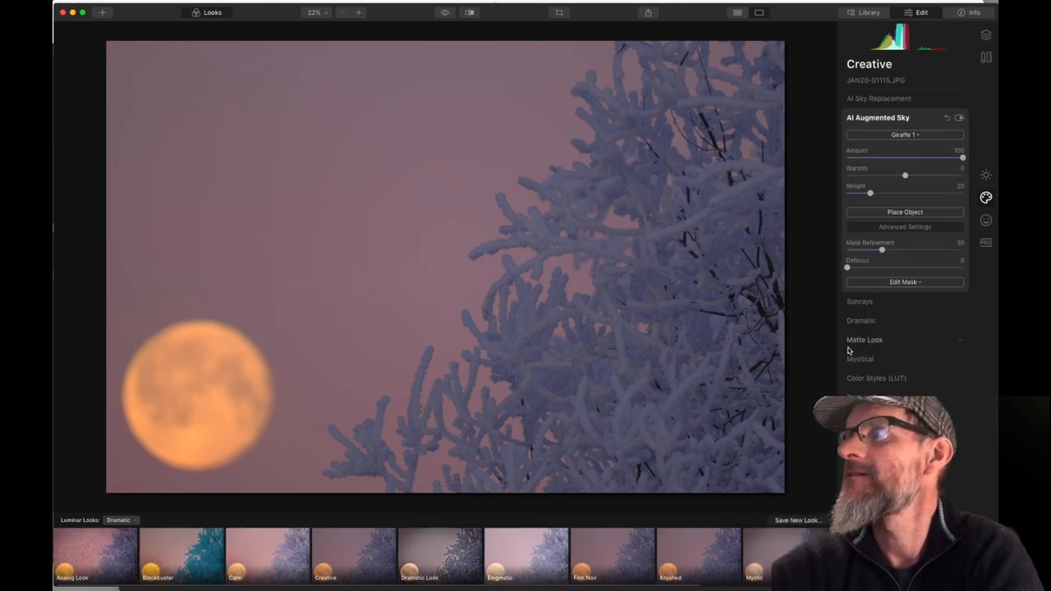
left_click(904, 212)
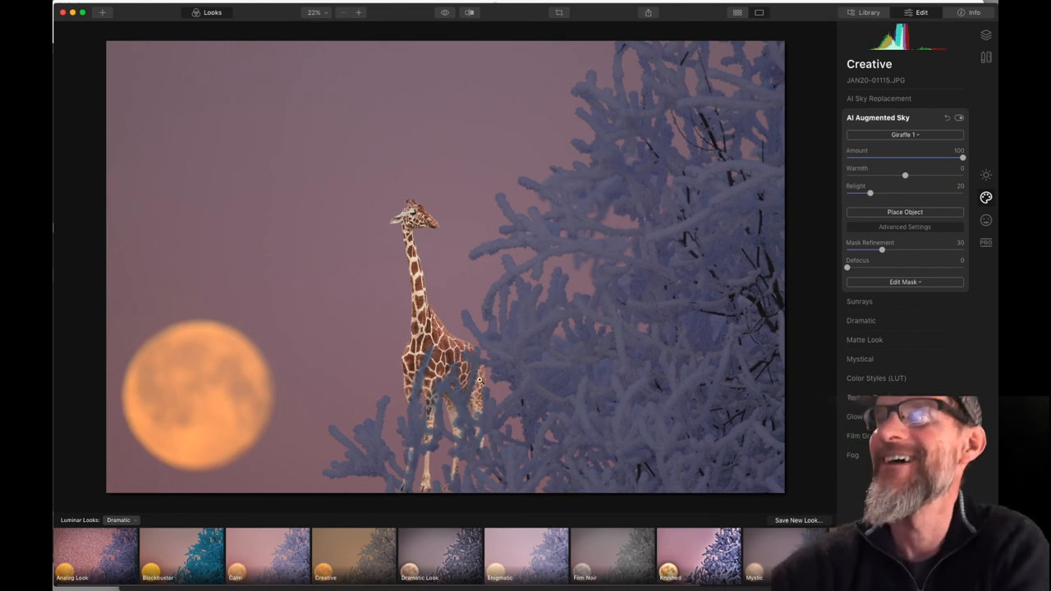
Shrink the giraffe and move it down so it peeks from behind the frosty tree.
left_click(905, 212)
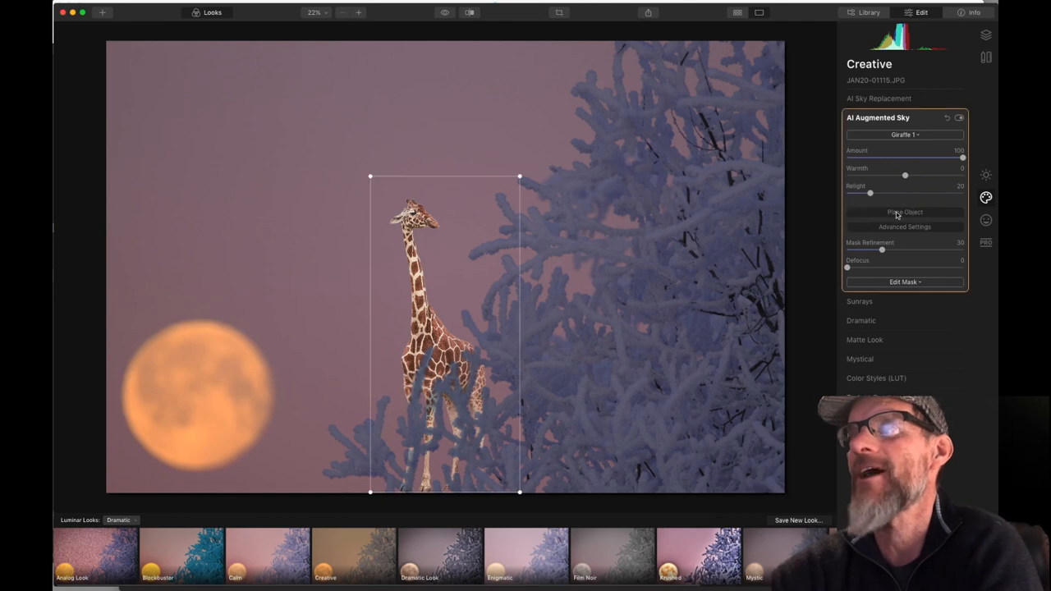
left_click_drag(455, 287, 444, 287)
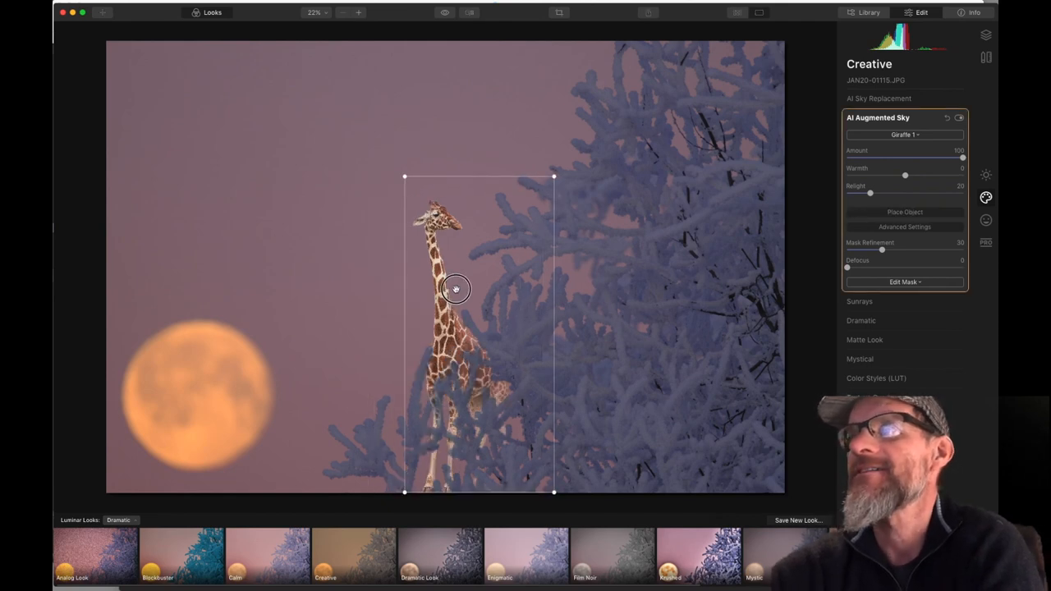
left_click_drag(456, 288, 468, 295)
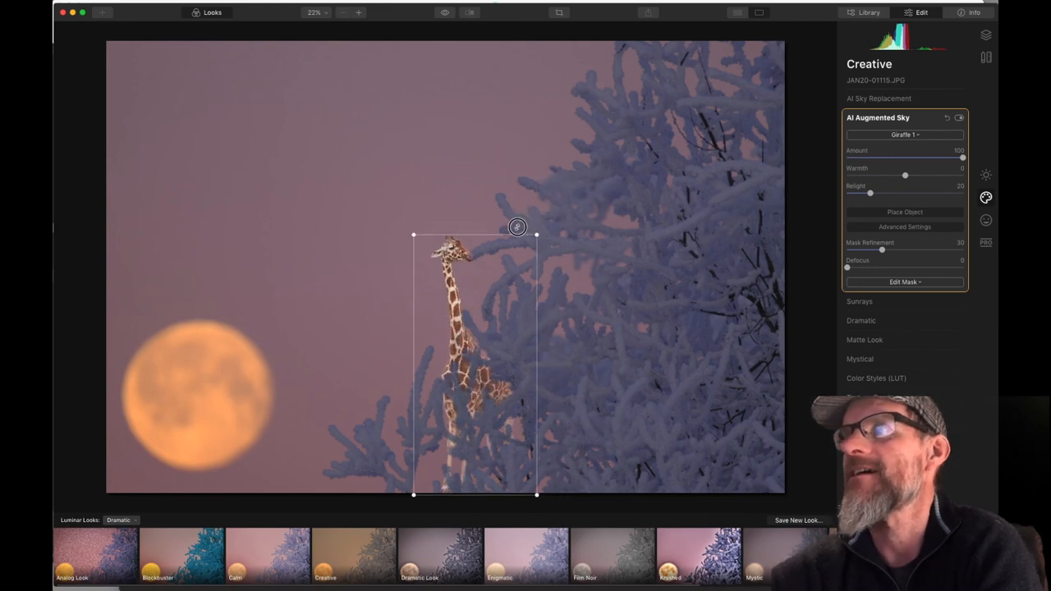
left_click_drag(517, 227, 462, 353)
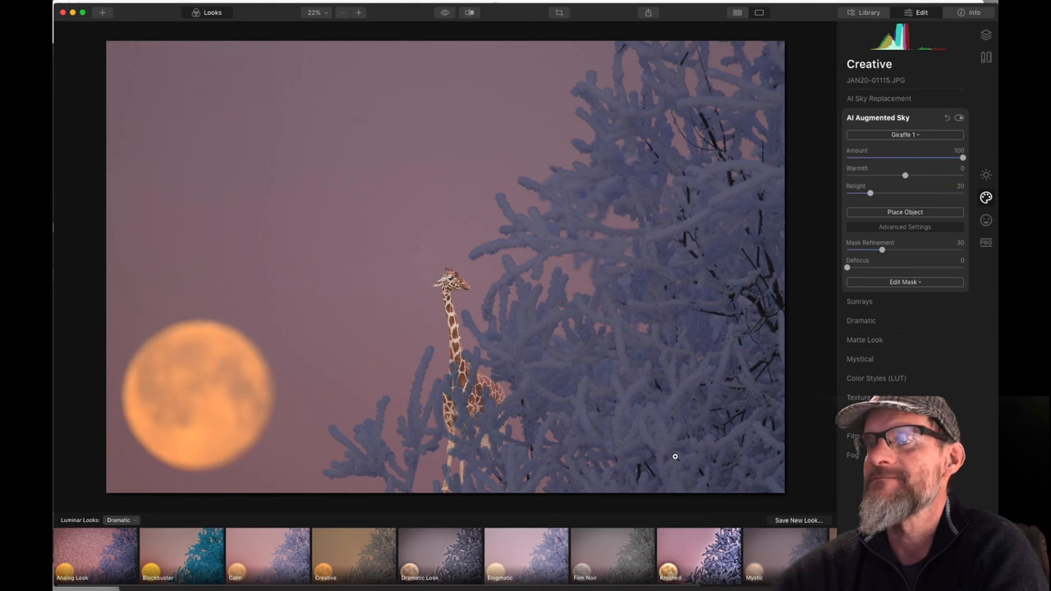
mouse_move(698, 438)
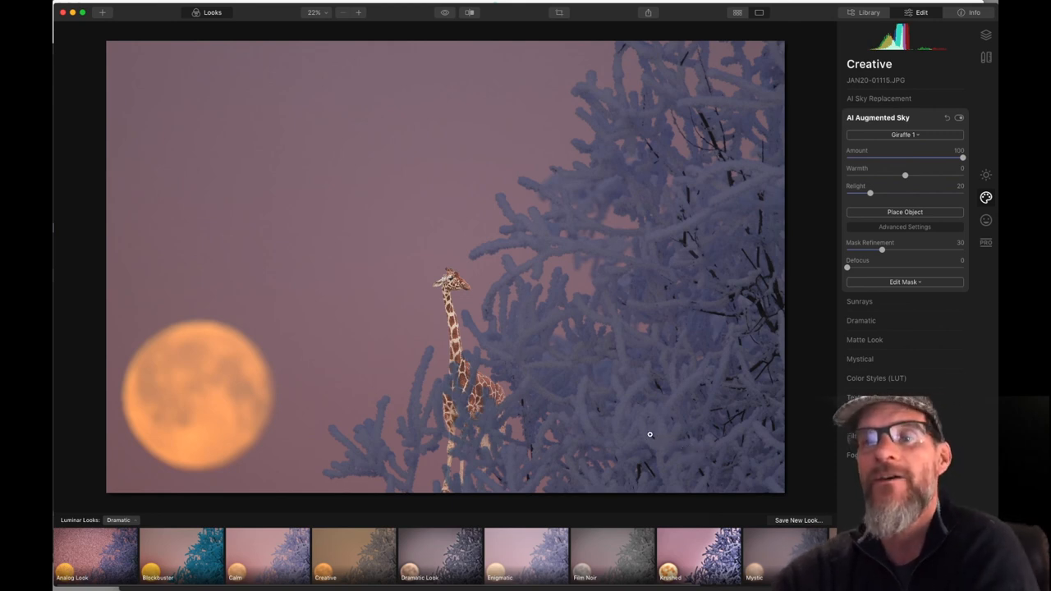
mouse_move(546, 398)
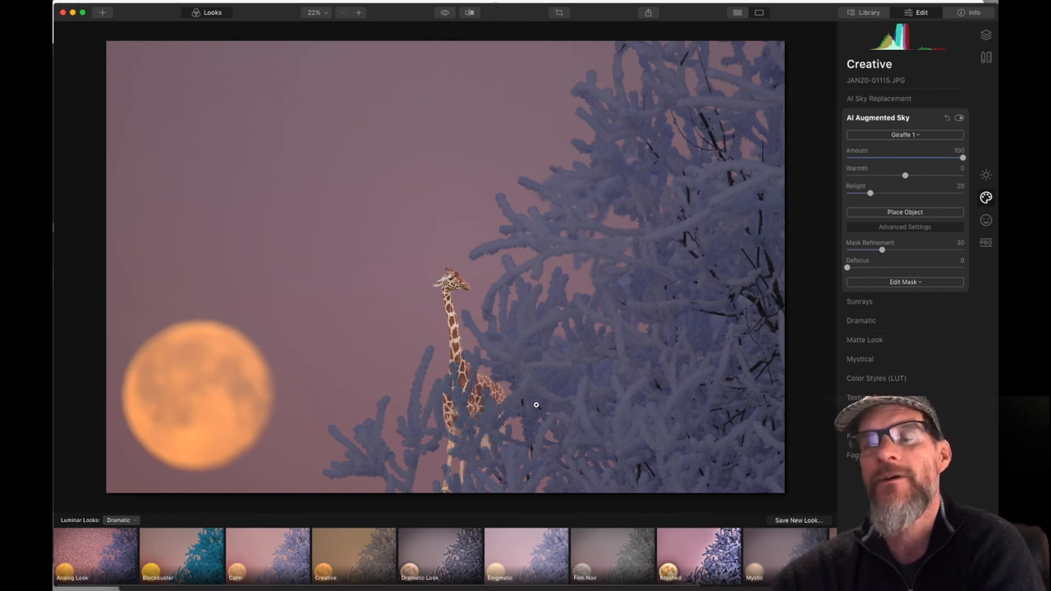
mouse_move(541, 402)
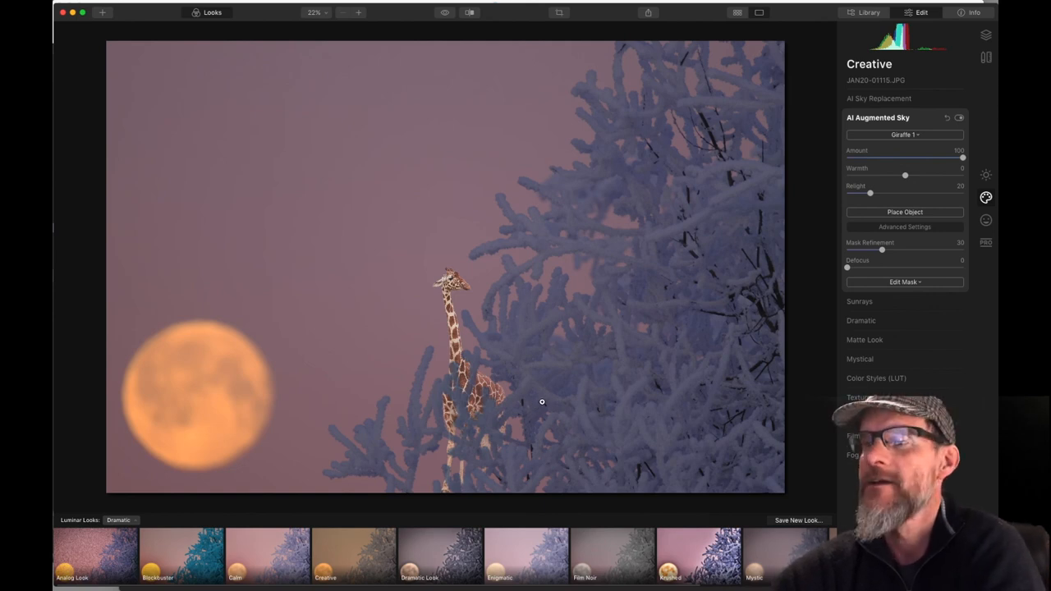
mouse_move(491, 398)
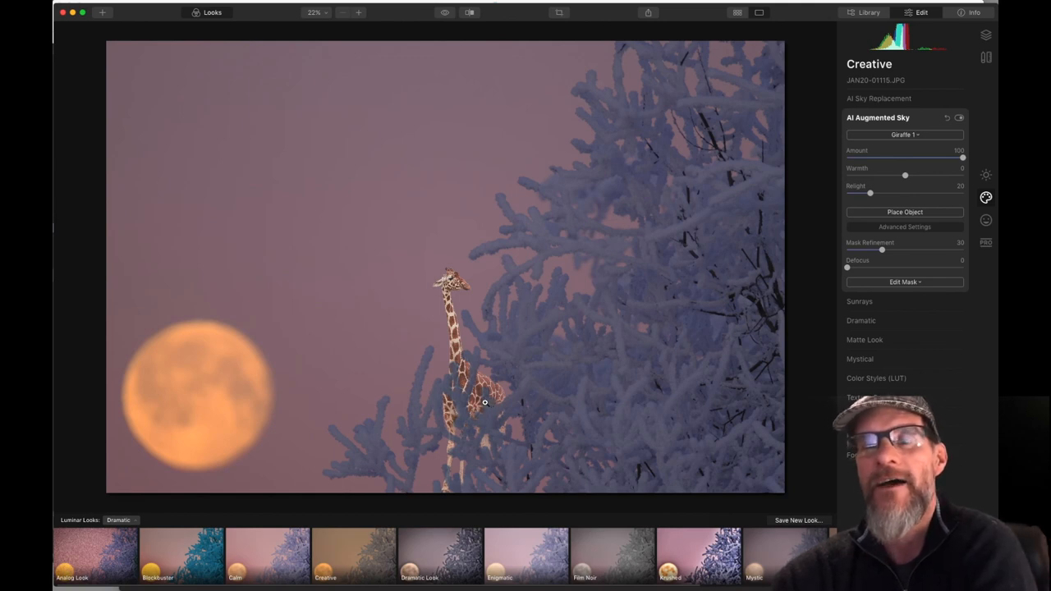
mouse_move(491, 404)
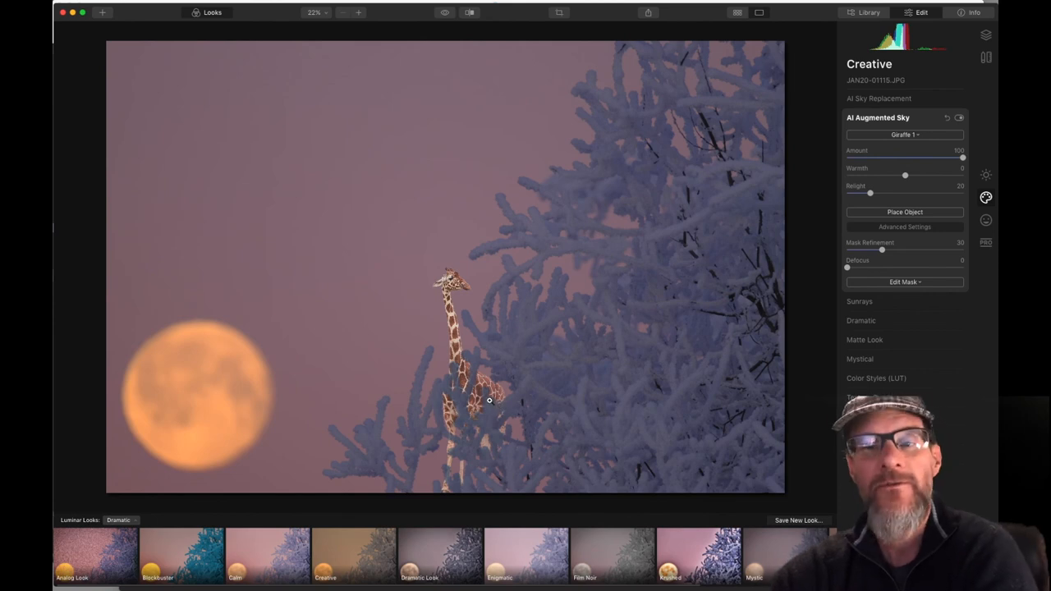
mouse_move(494, 410)
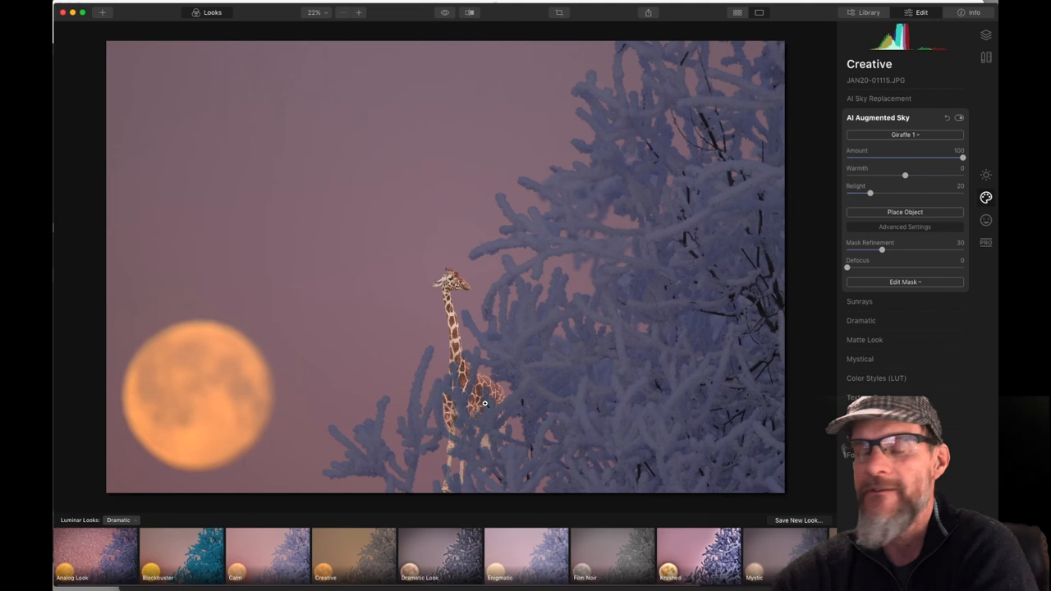
mouse_move(490, 415)
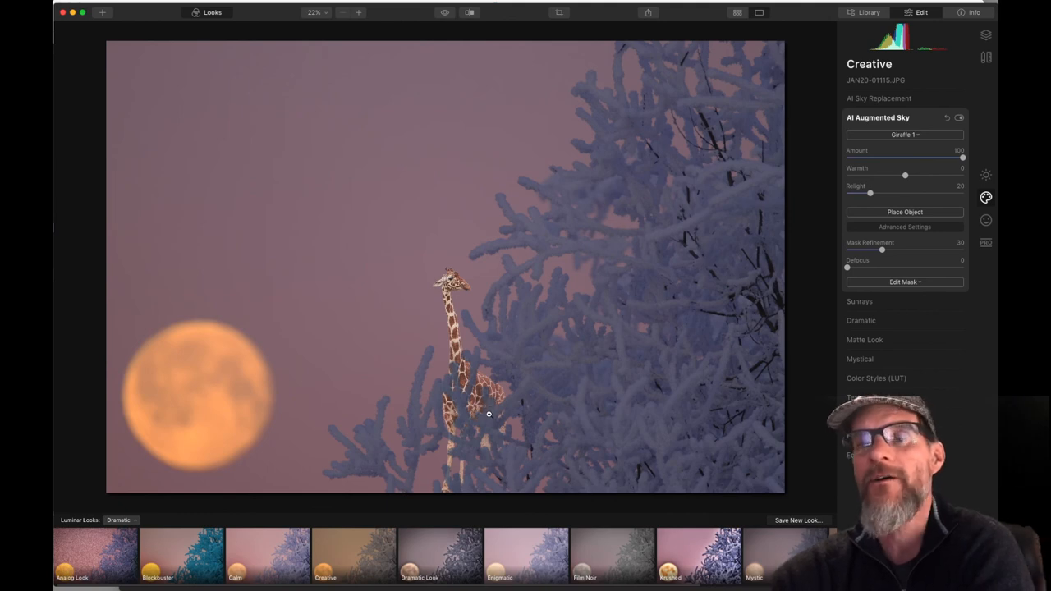